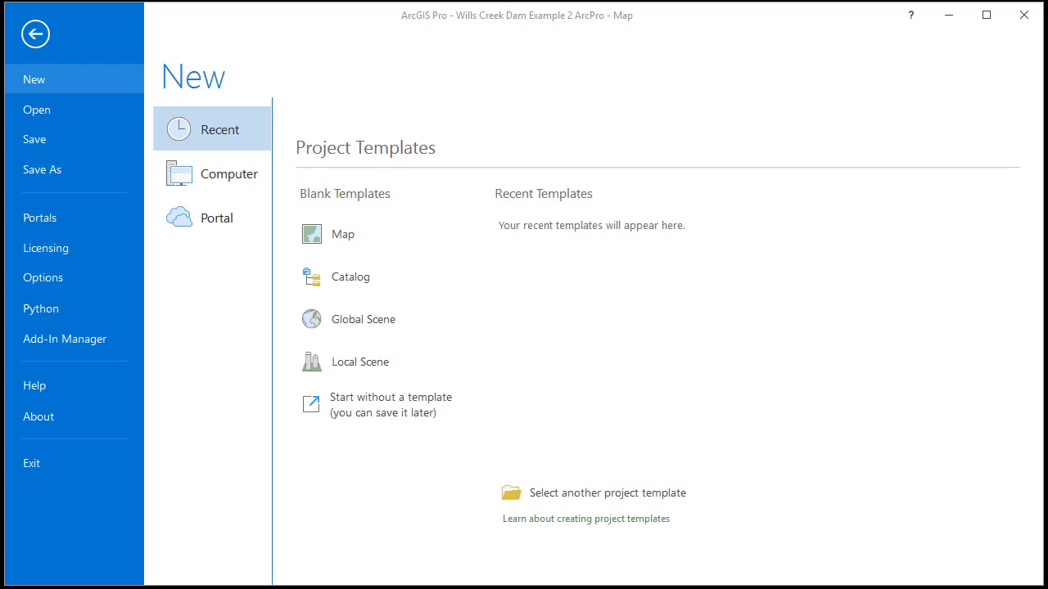
pyautogui.moveTo(359, 258)
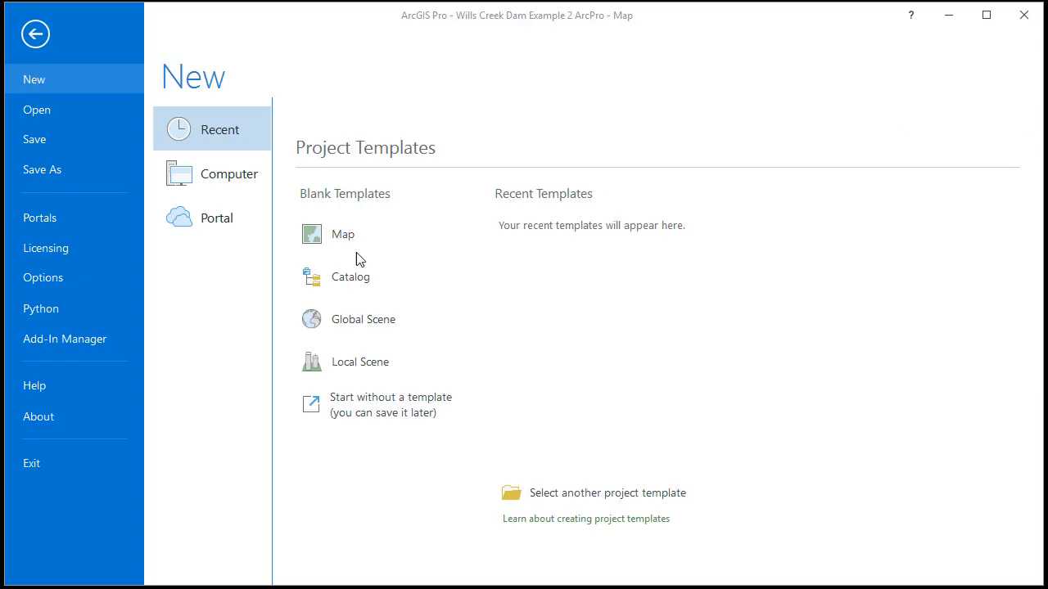
# Browse the Wills Creek Dam Example 2 project's RAS and Geometry folders in File Explorer.
pyautogui.click(605, 492)
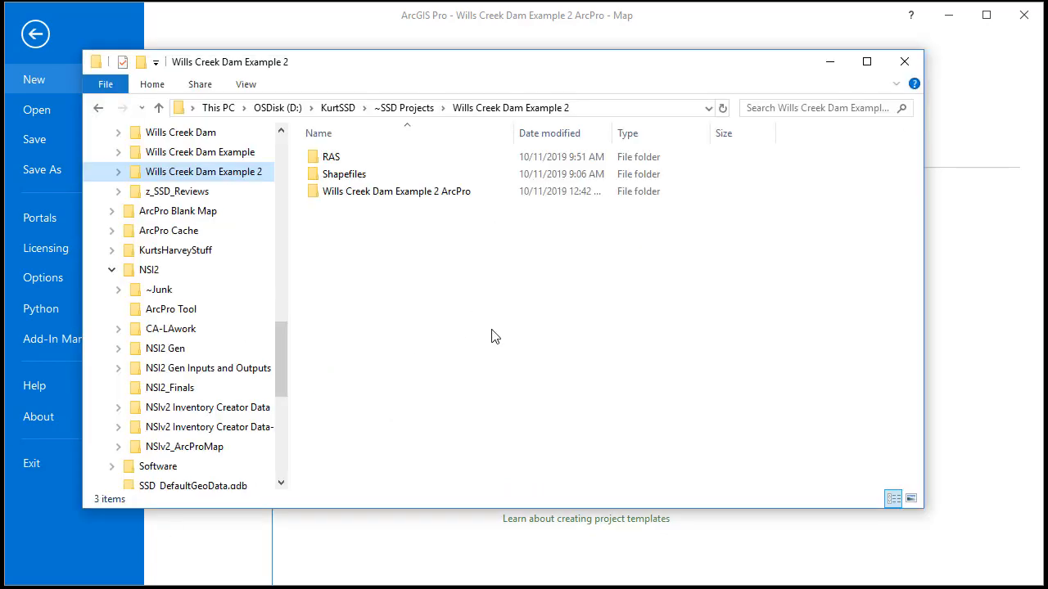
pyautogui.doubleClick(331, 157)
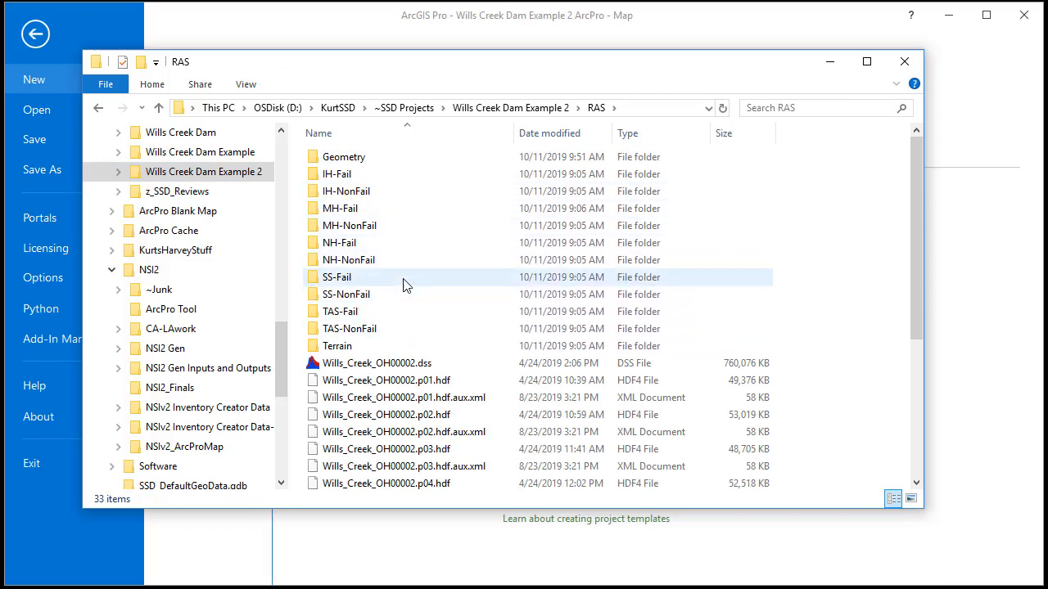
pyautogui.doubleClick(340, 242)
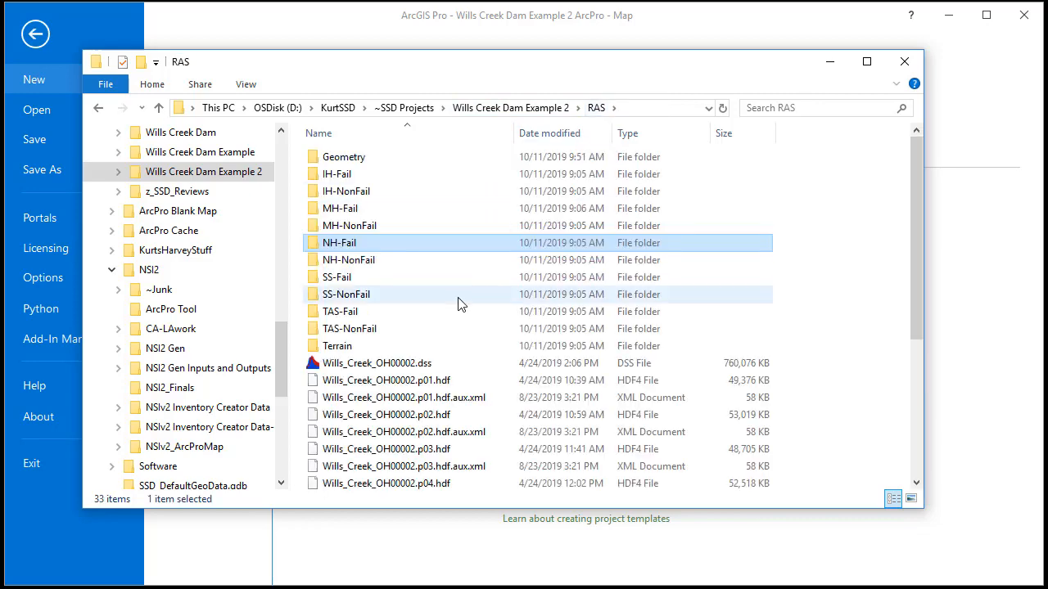
pyautogui.doubleClick(337, 345)
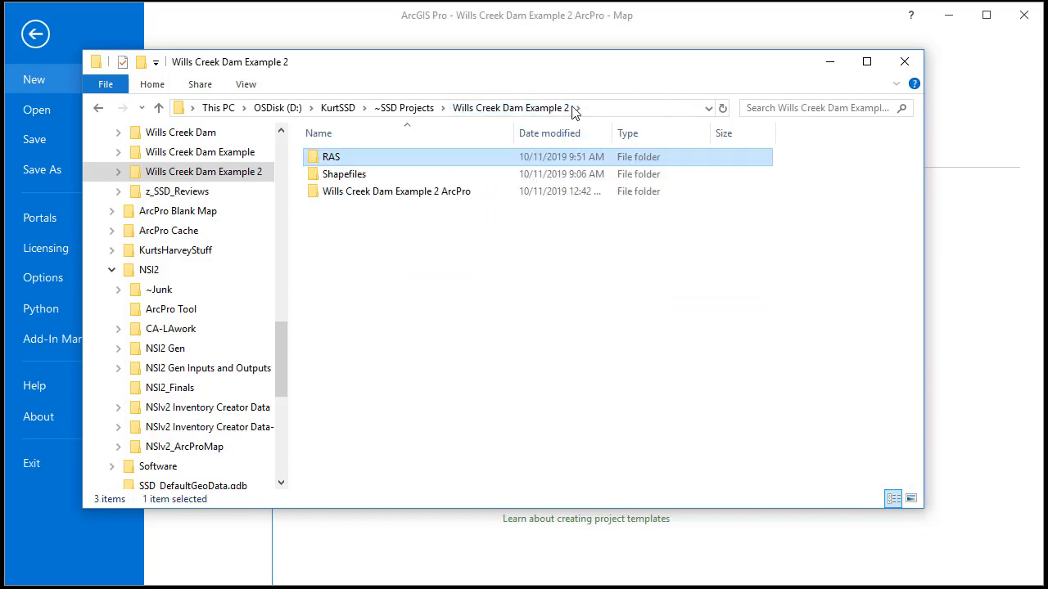
pyautogui.doubleClick(331, 157)
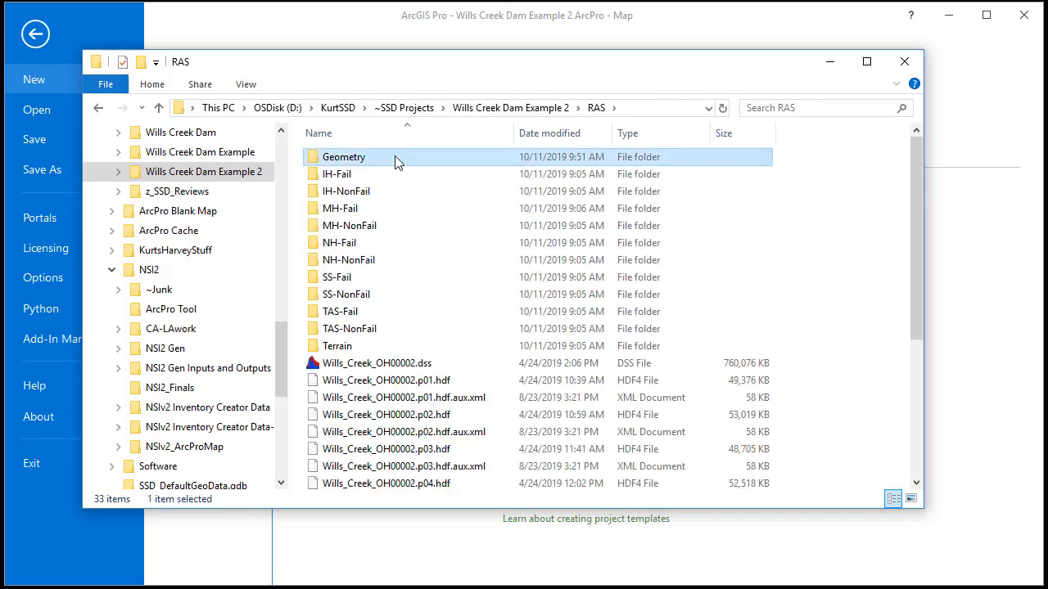
pyautogui.doubleClick(344, 157)
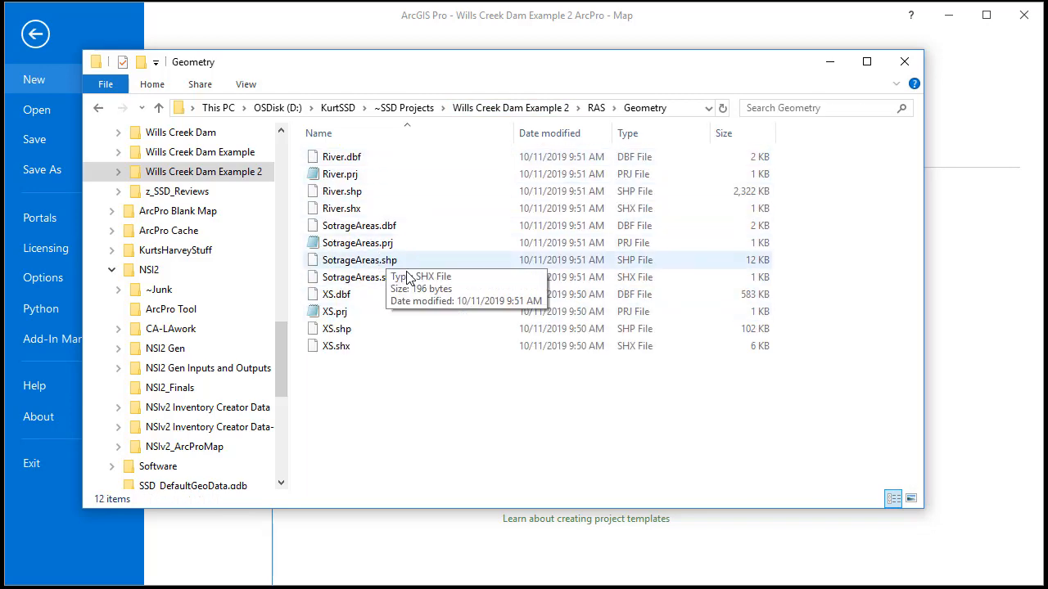
pyautogui.click(596, 108)
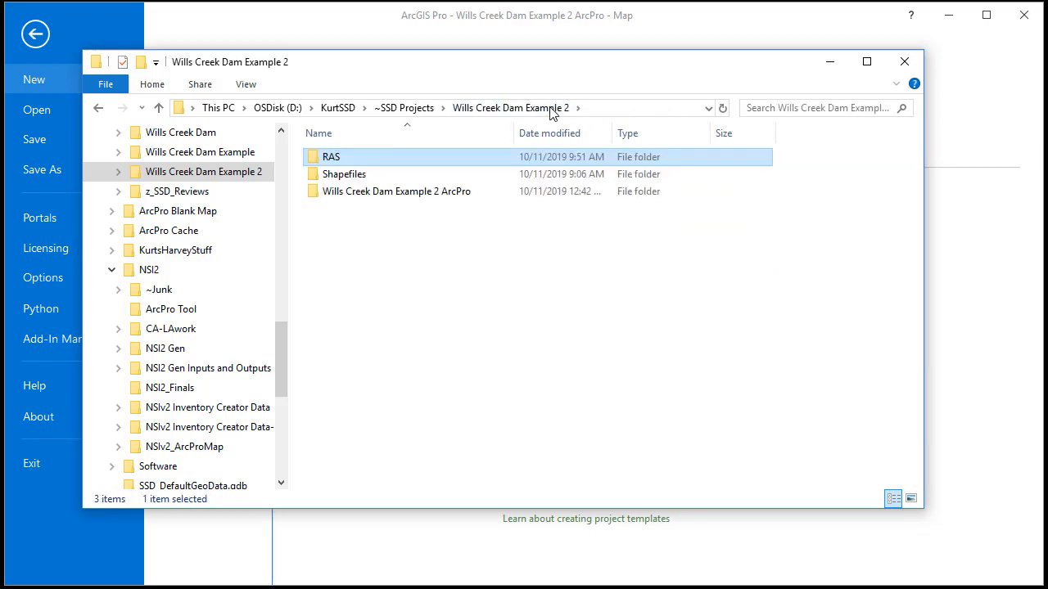
pyautogui.moveTo(197, 391)
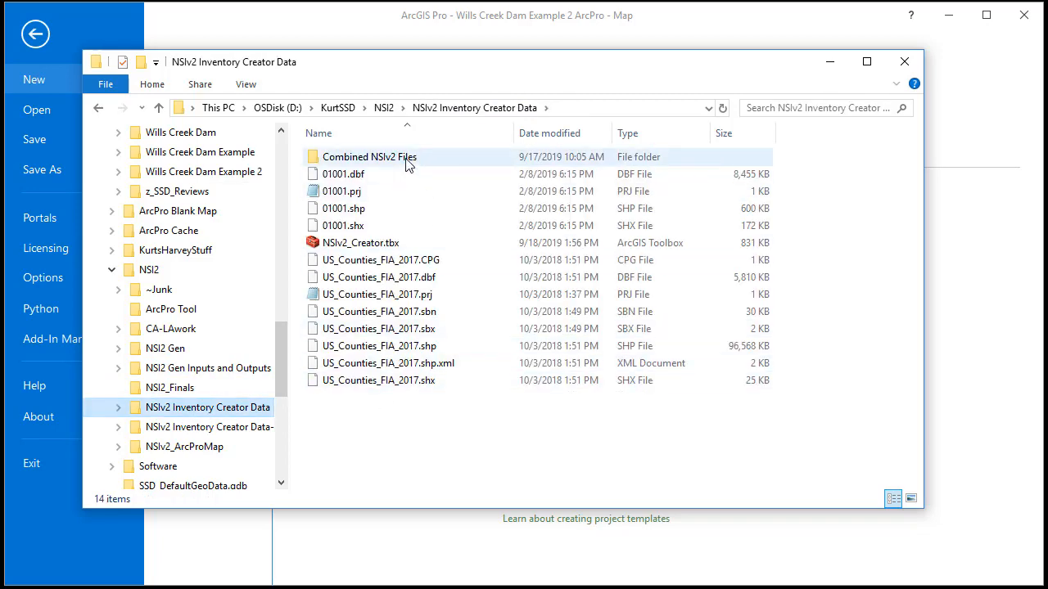
# Navigate to the KurtSSD > NSI2 > NSIv2 Inventory Creator Data folder.
pyautogui.doubleClick(370, 158)
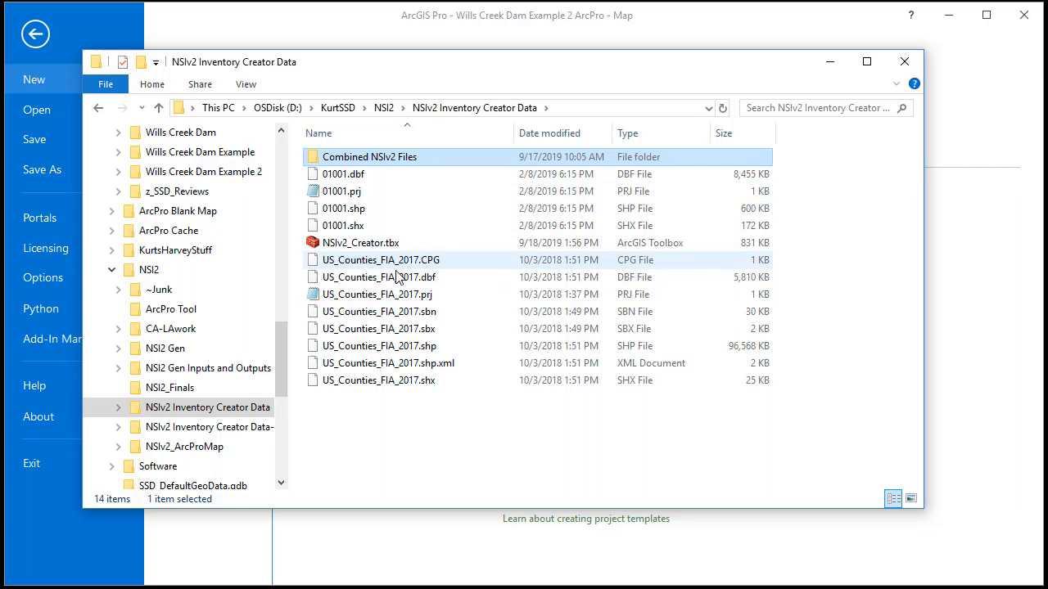
pyautogui.moveTo(393, 311)
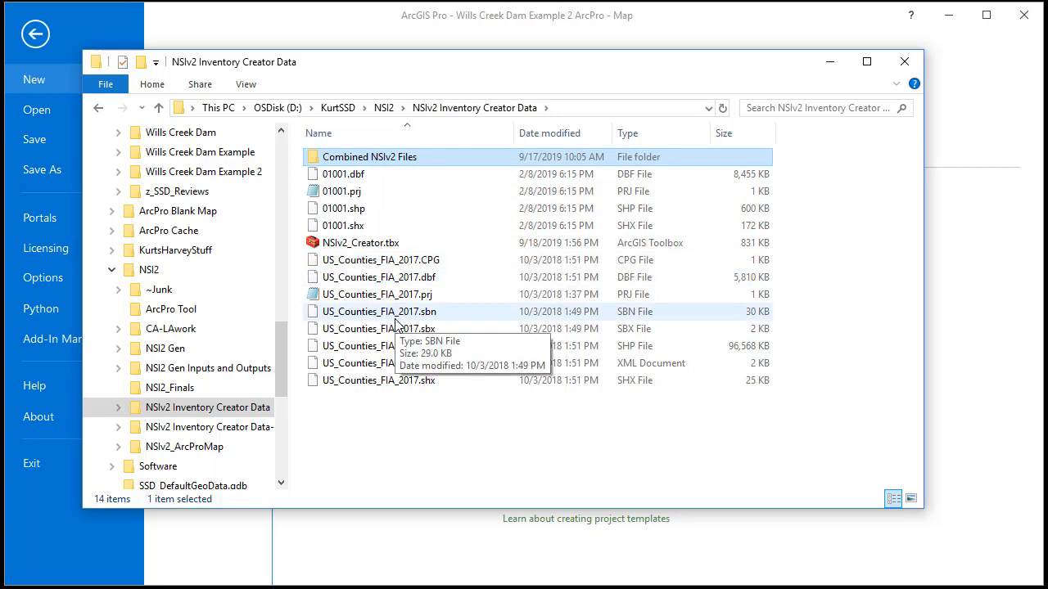
pyautogui.moveTo(460, 190)
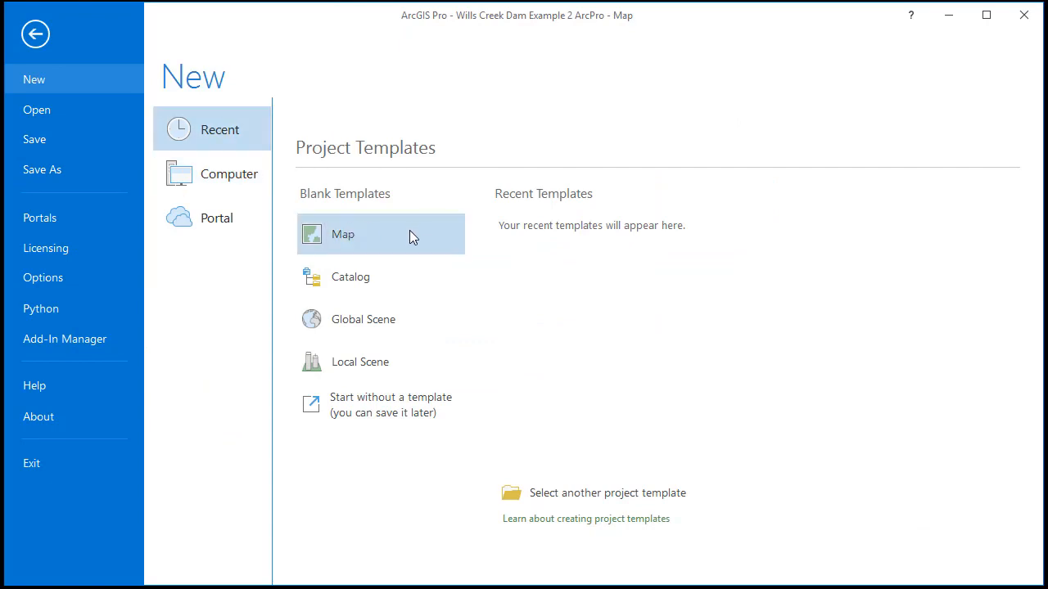
# Start a new Map project with its location set to the Wills Creek Dam Example 2 folder.
pyautogui.click(342, 234)
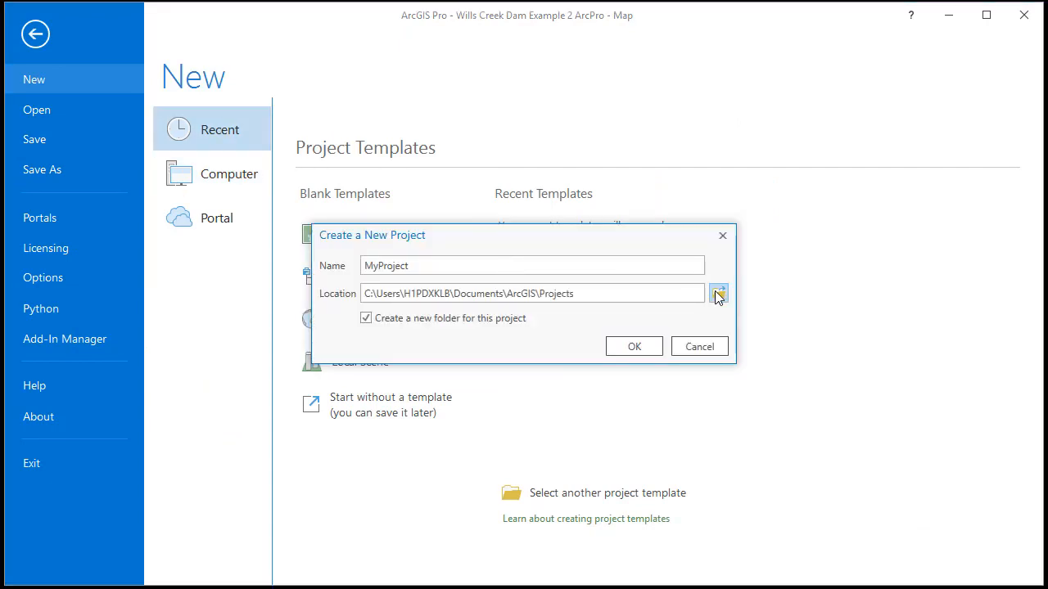
pyautogui.moveTo(1028, 285)
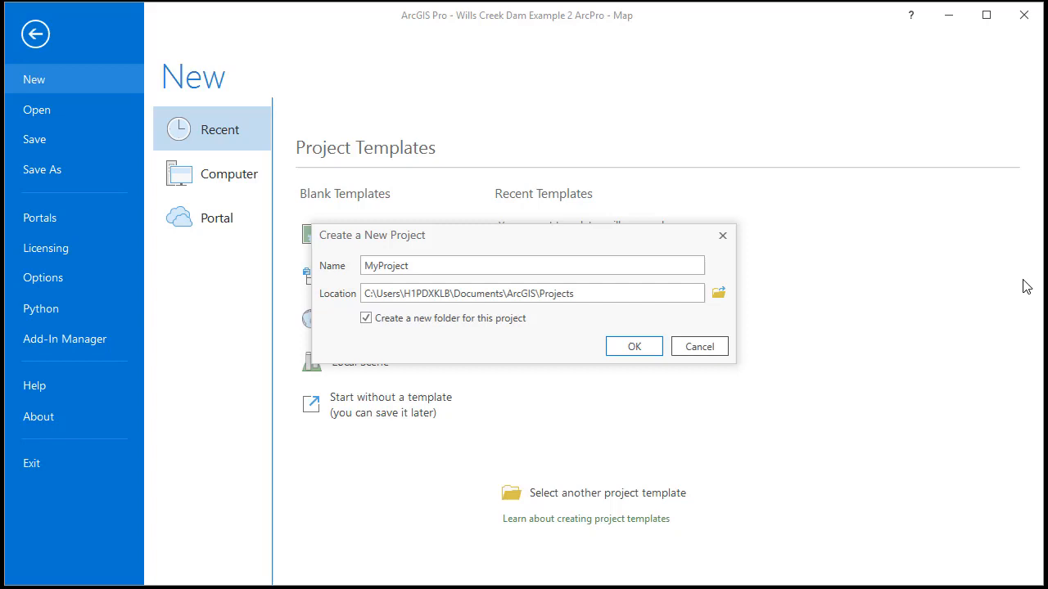
pyautogui.click(717, 293)
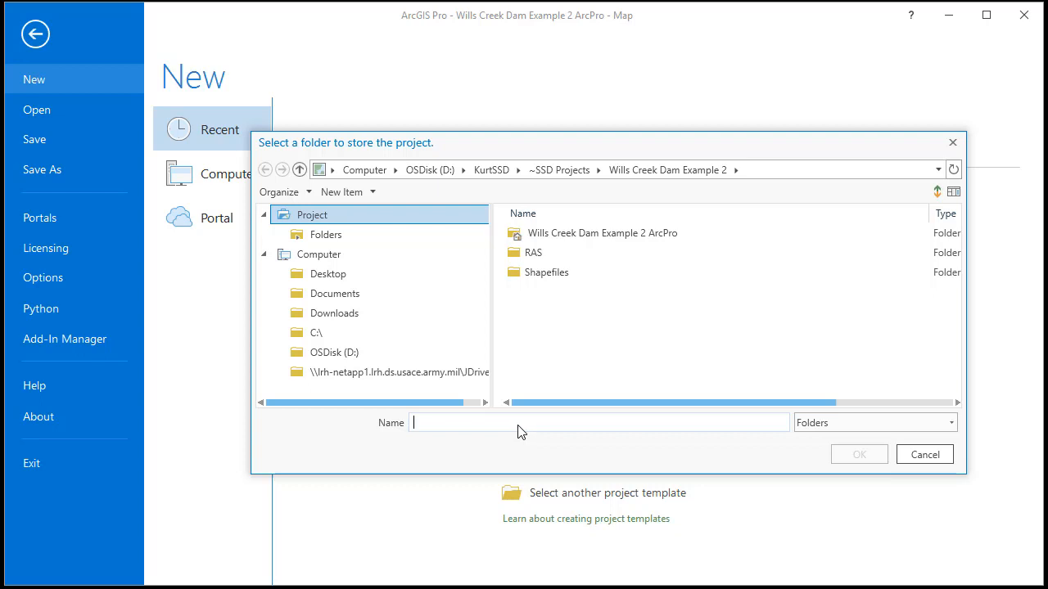
pyautogui.write('WillA')
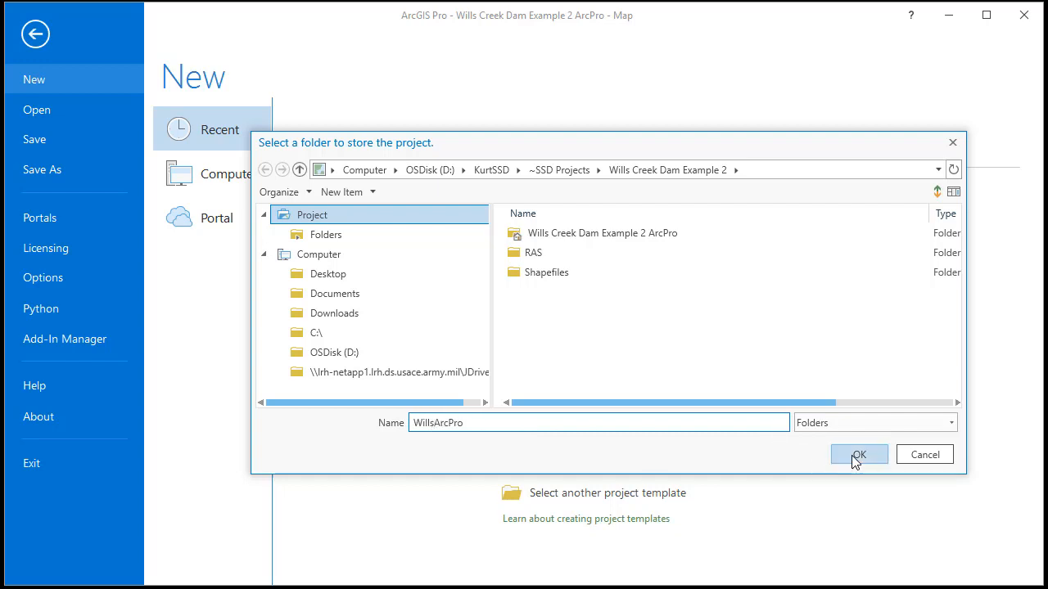
pyautogui.click(858, 455)
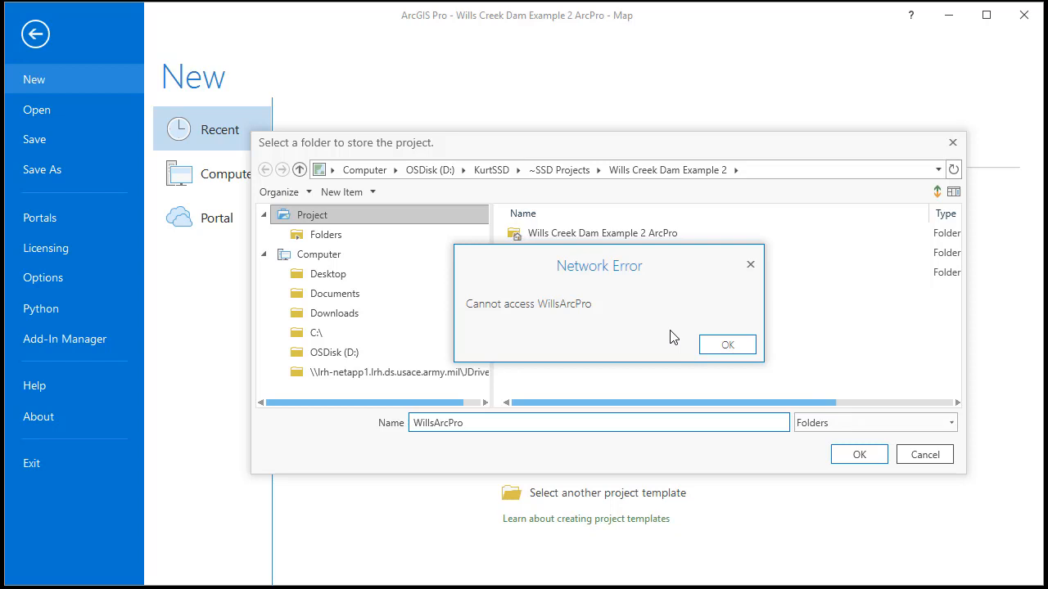
pyautogui.click(727, 343)
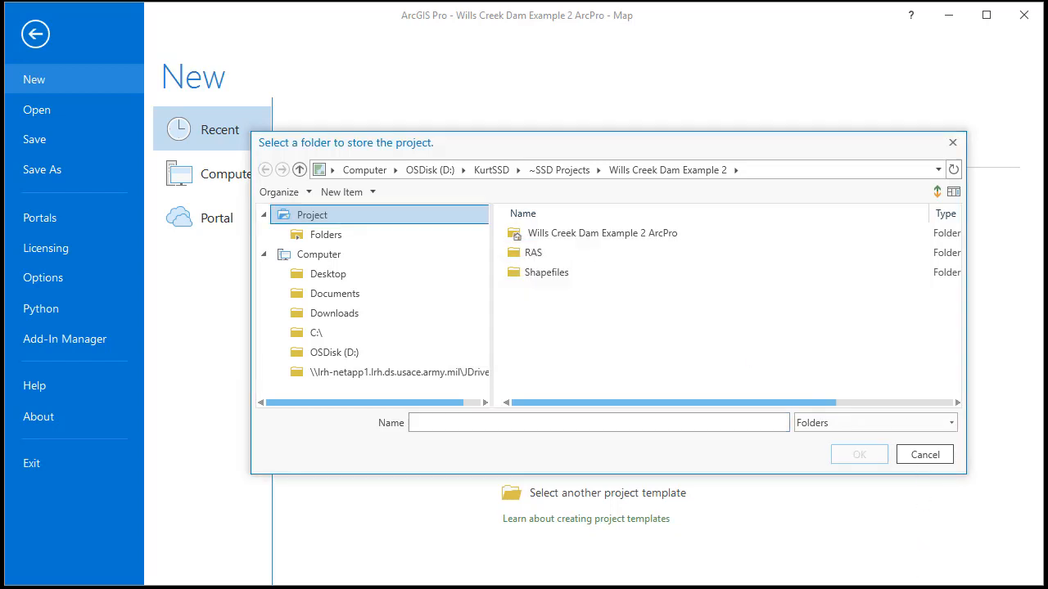
pyautogui.click(560, 169)
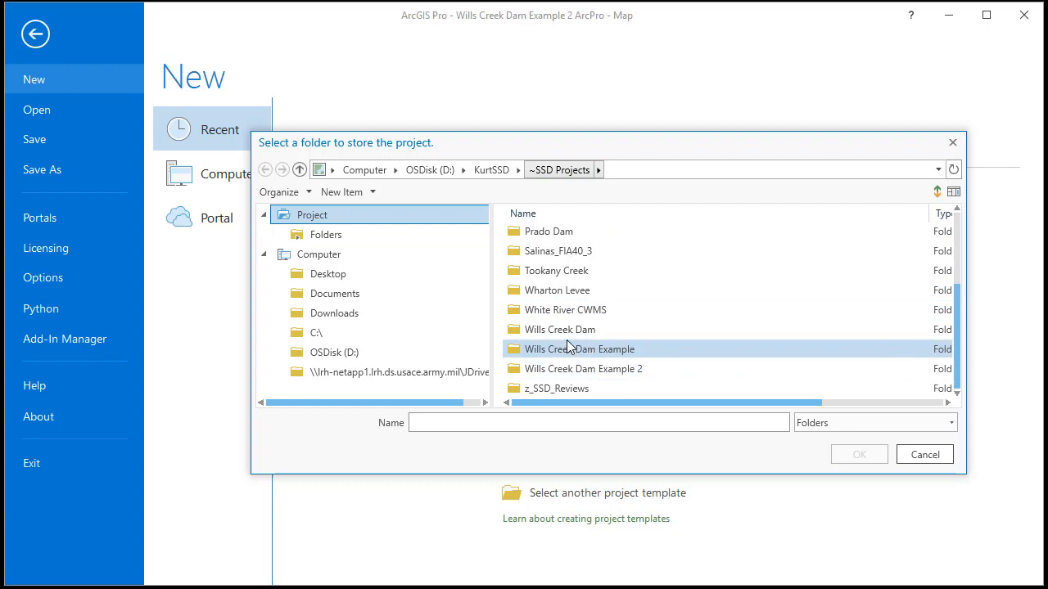
pyautogui.click(858, 455)
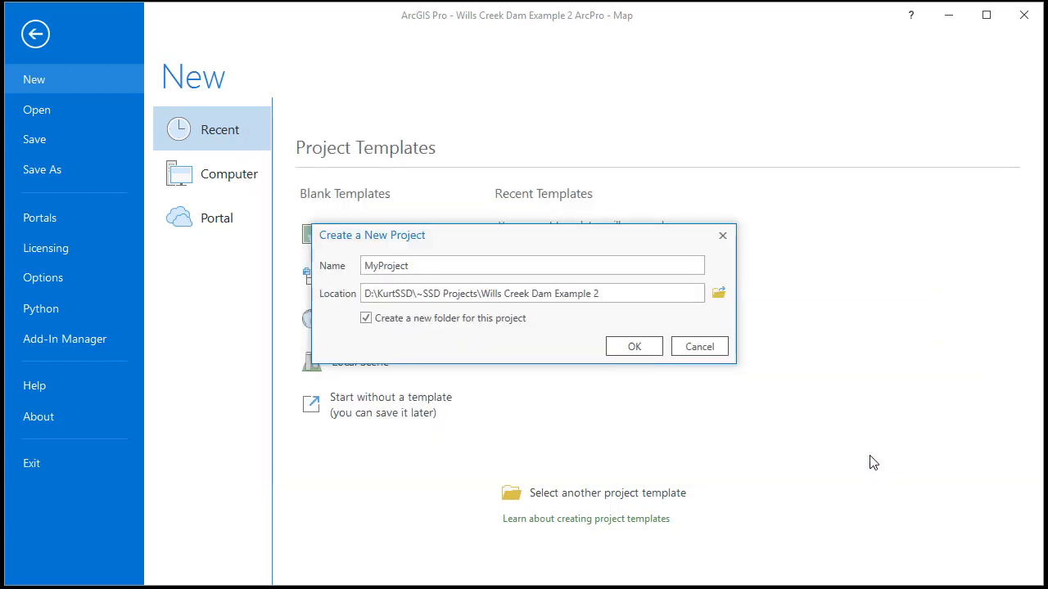
# Name the project MyProject_WillsCreek, create it, and save the old project's changes.
pyautogui.click(440, 265)
pyautogui.write('_WillsCreek')
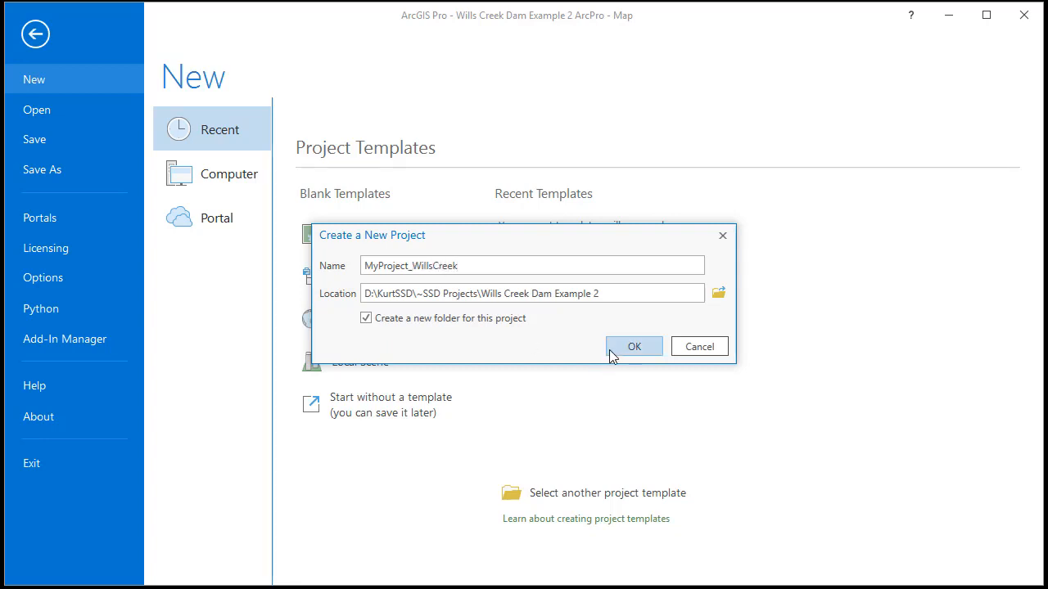
pyautogui.click(633, 347)
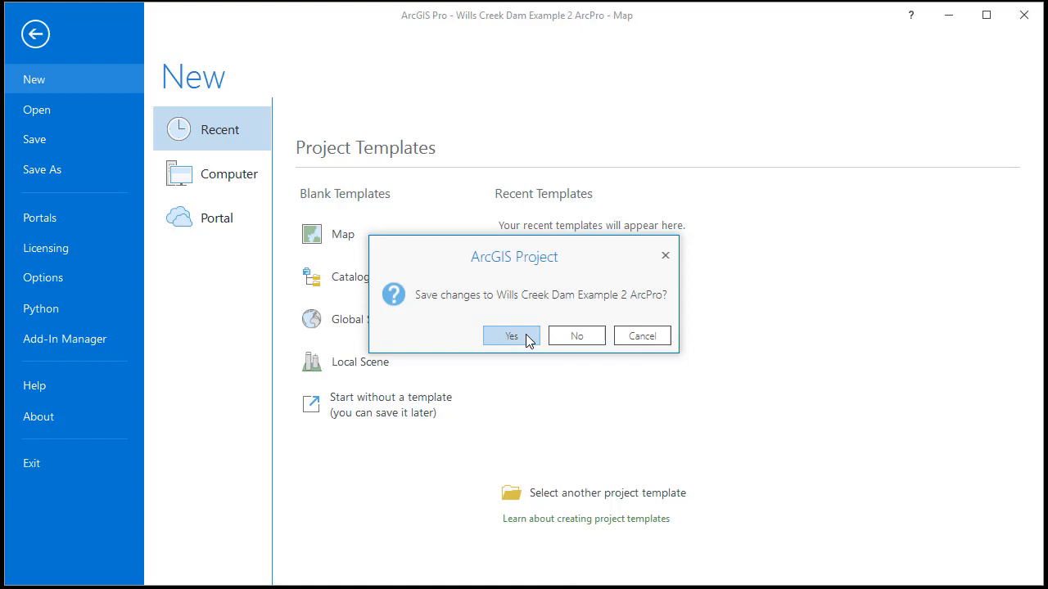
pyautogui.click(510, 336)
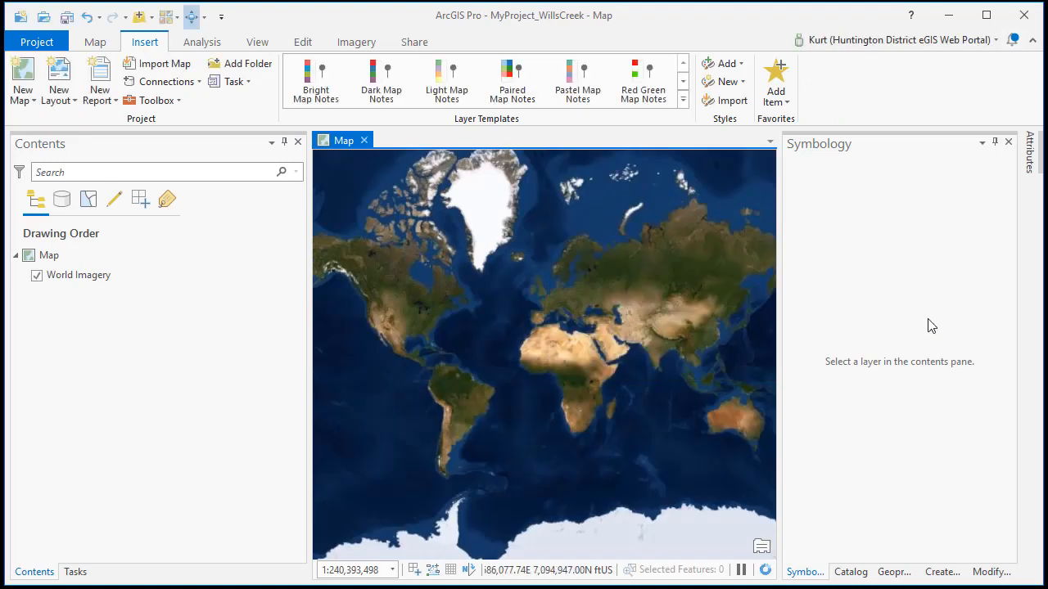
pyautogui.moveTo(878, 194)
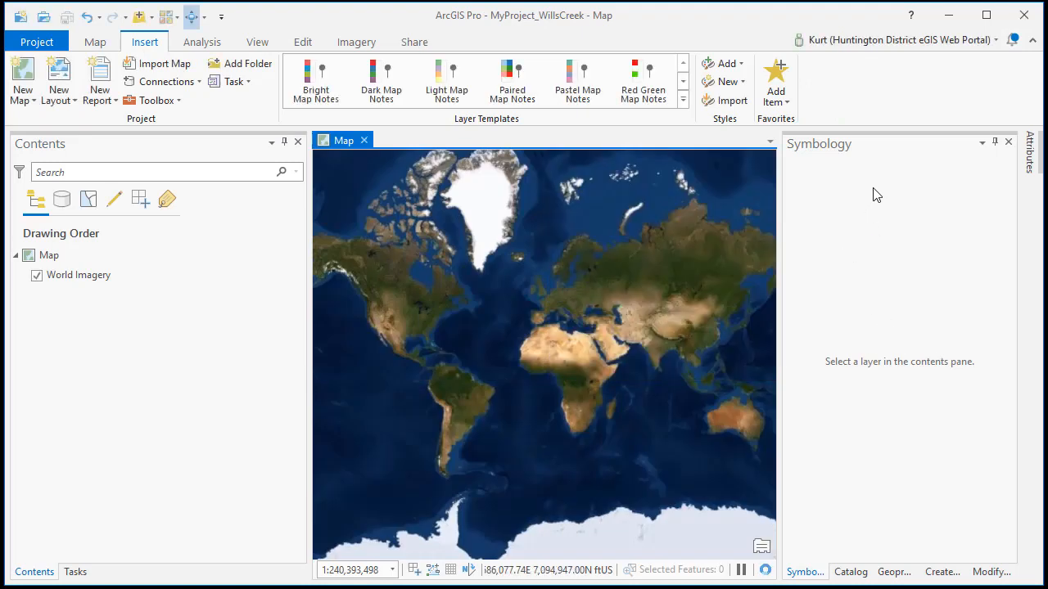
pyautogui.moveTo(167, 403)
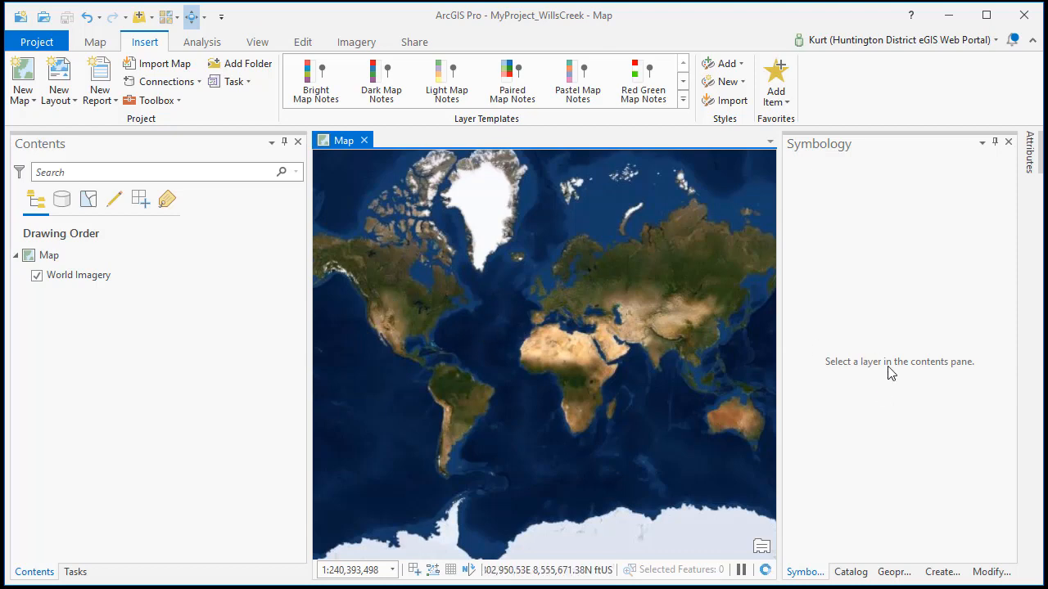
pyautogui.moveTo(852, 563)
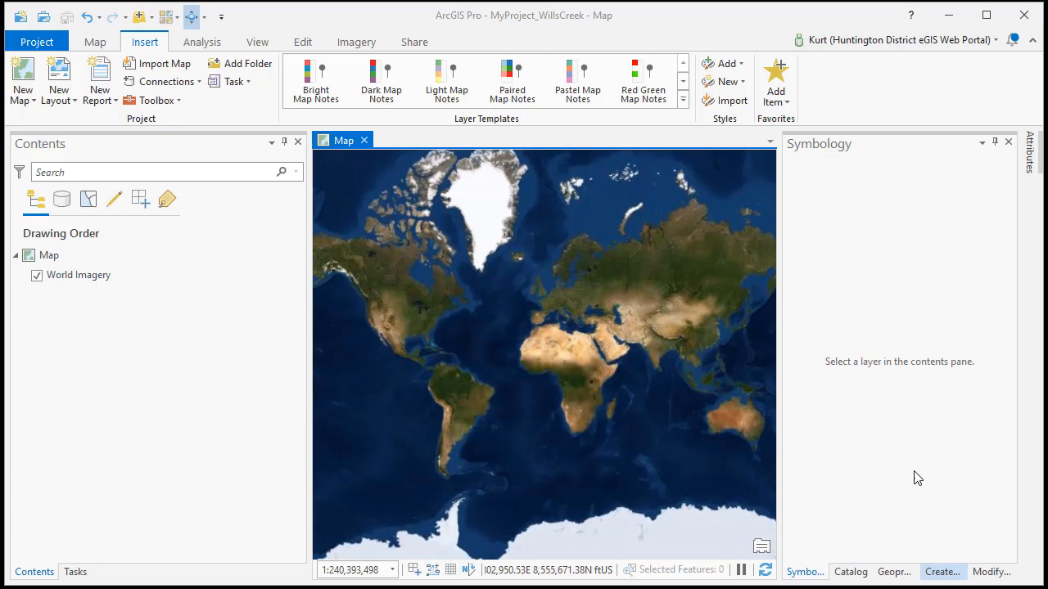
# Add NSIv2_Creator.tbx to the project via the Catalog pane and expand it to the NSIv2 Creation Model.
pyautogui.click(850, 572)
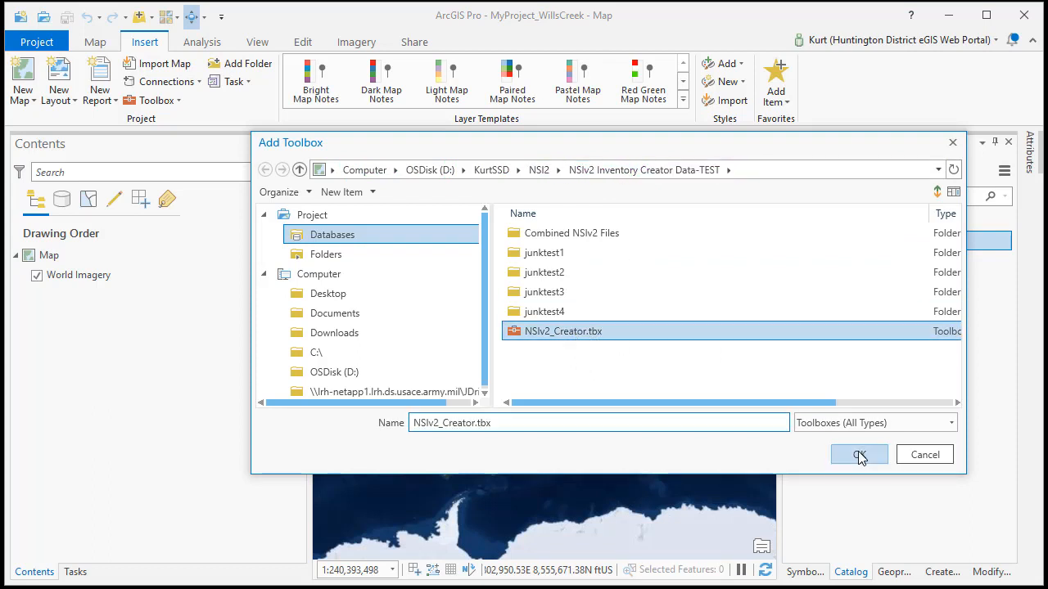
pyautogui.click(858, 455)
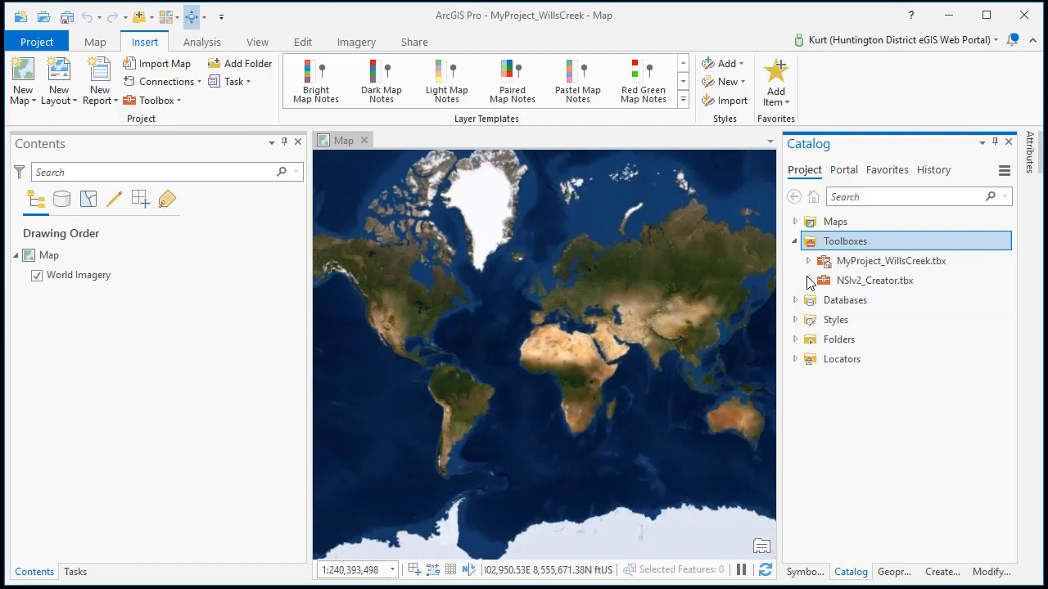
pyautogui.click(808, 280)
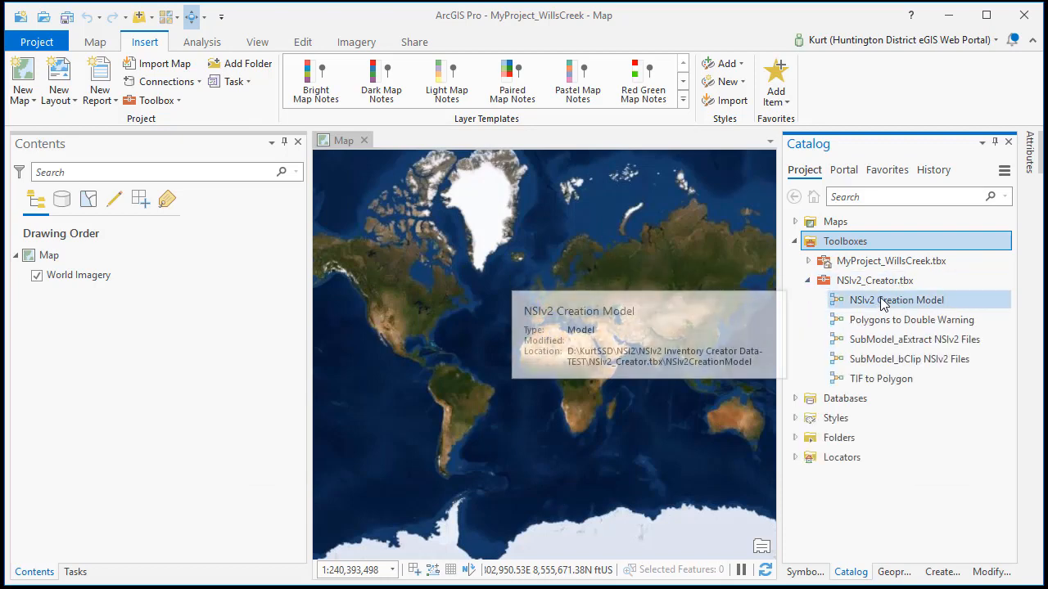
pyautogui.click(896, 300)
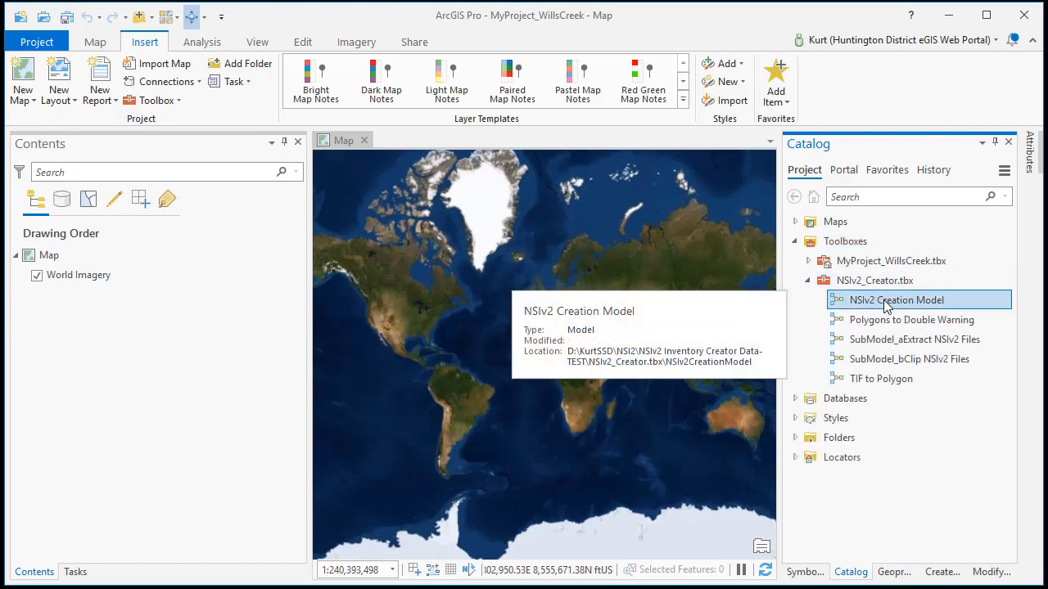
# Open the NSIv2 Creation Model tool in the Geoprocessing pane.
pyautogui.doubleClick(896, 300)
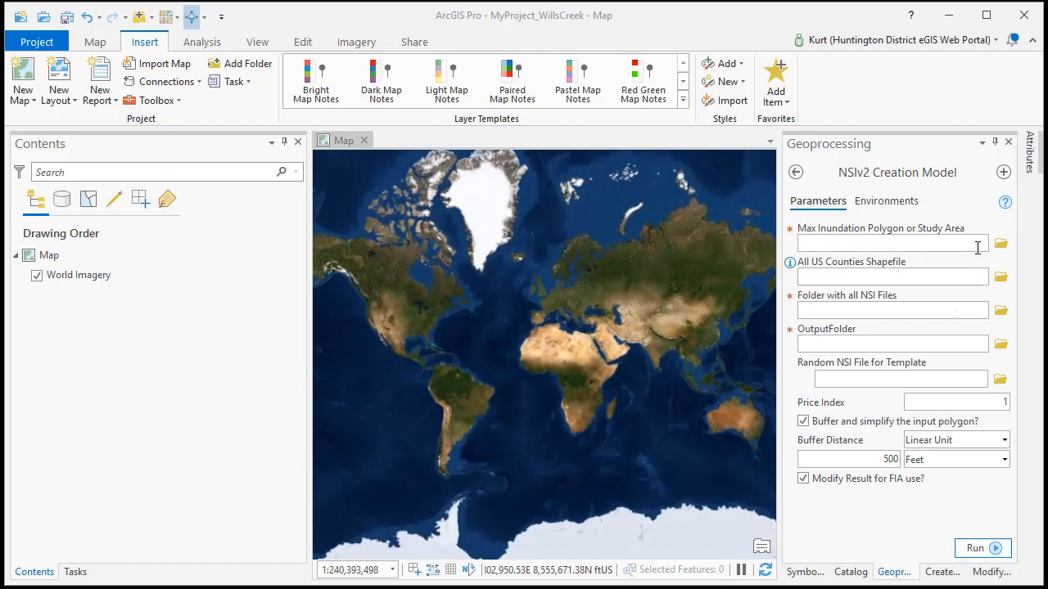
pyautogui.moveTo(969, 264)
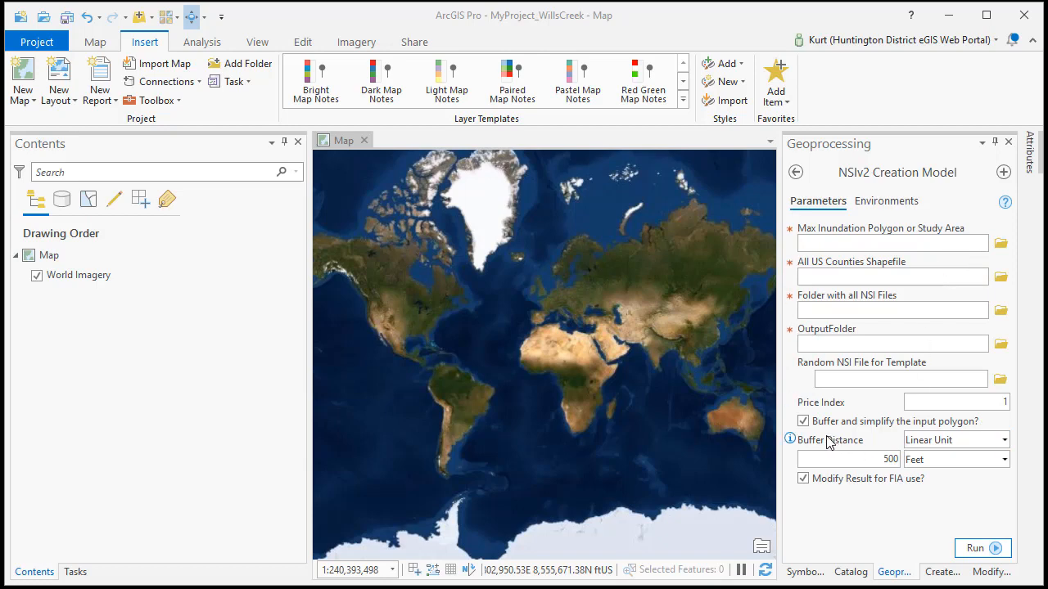
# Enter 1.029 as the model's Price Index.
pyautogui.click(802, 421)
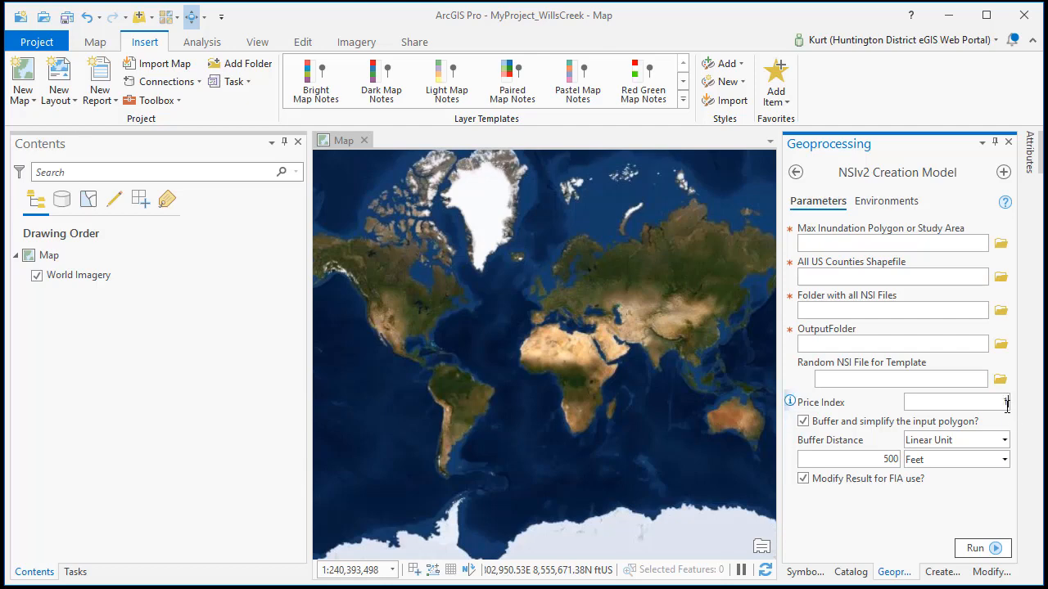
pyautogui.write('1.029')
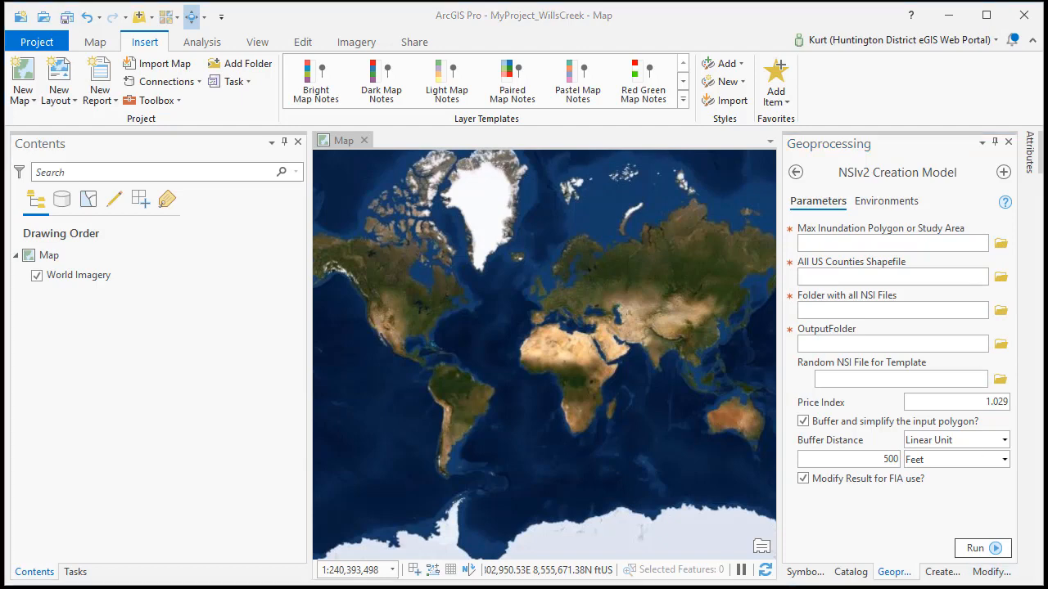
# Set the Inundation Boundary (Max Value_0) shapefile from the RAS folder as the study area.
pyautogui.click(999, 242)
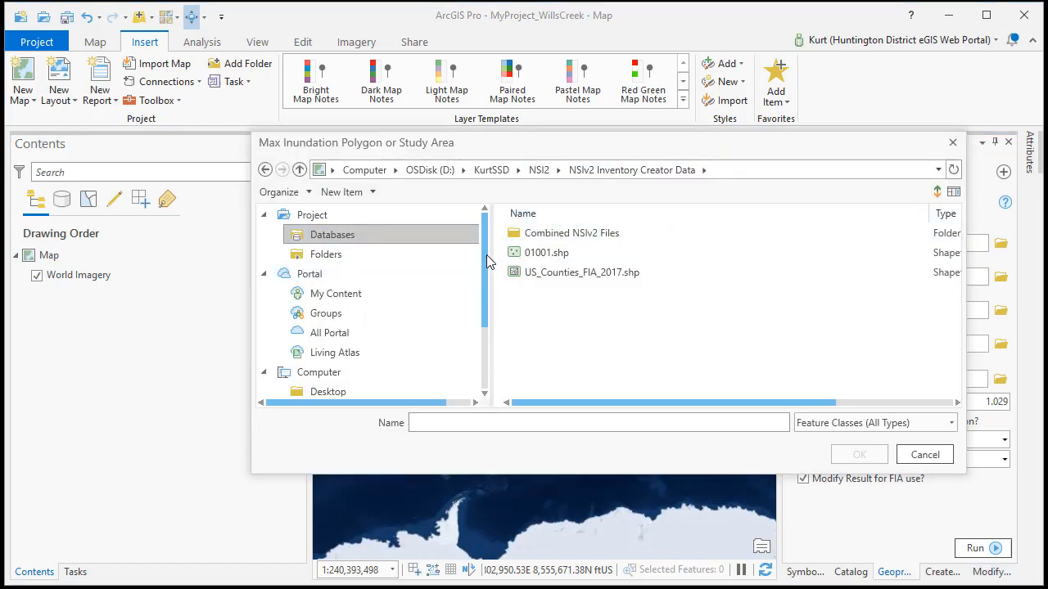
pyautogui.click(491, 168)
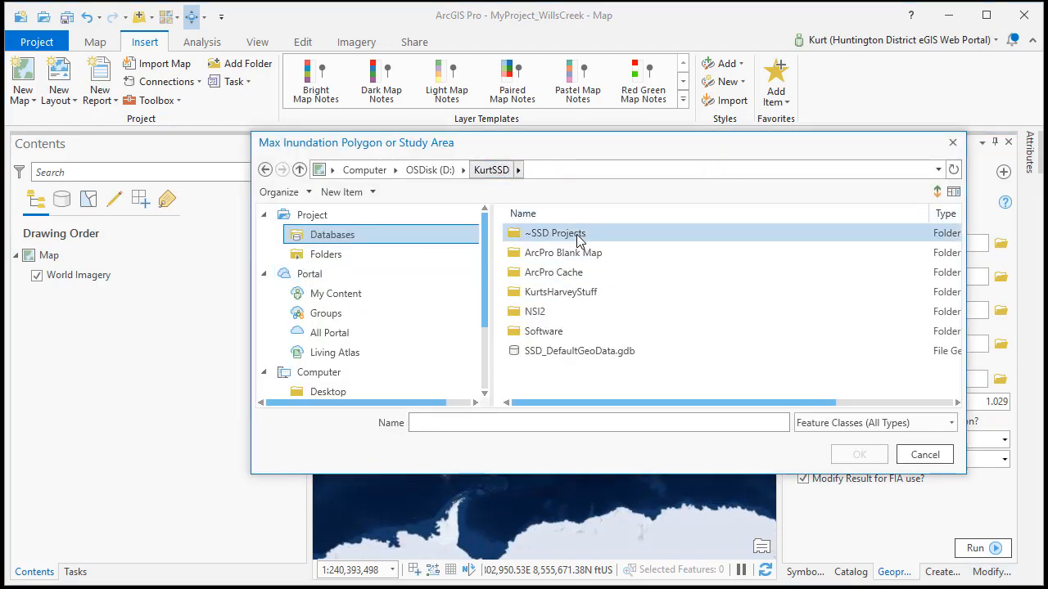
pyautogui.doubleClick(555, 233)
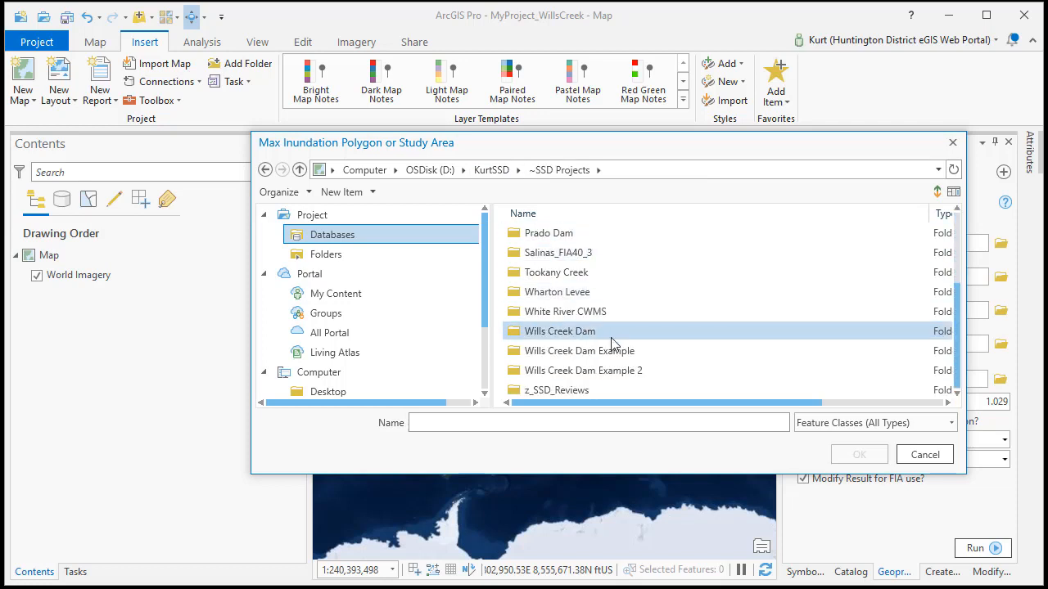
pyautogui.doubleClick(582, 370)
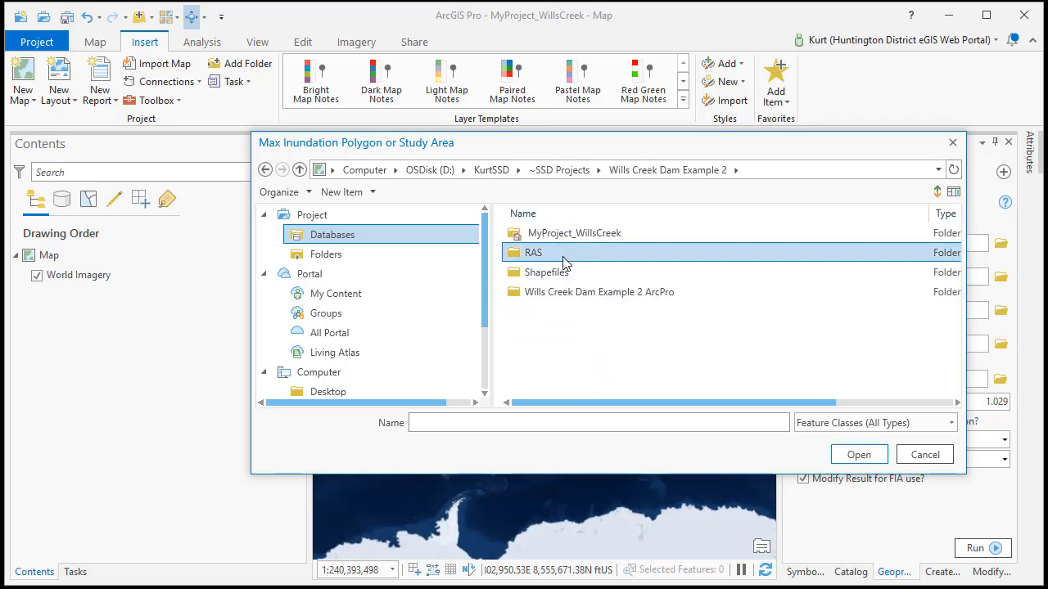
pyautogui.doubleClick(534, 252)
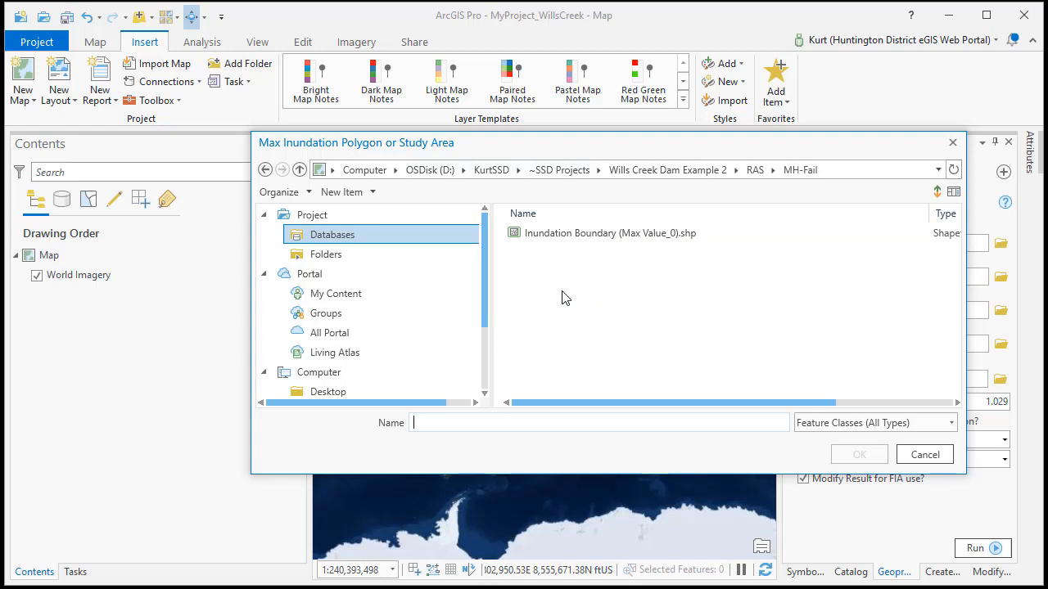
pyautogui.click(609, 232)
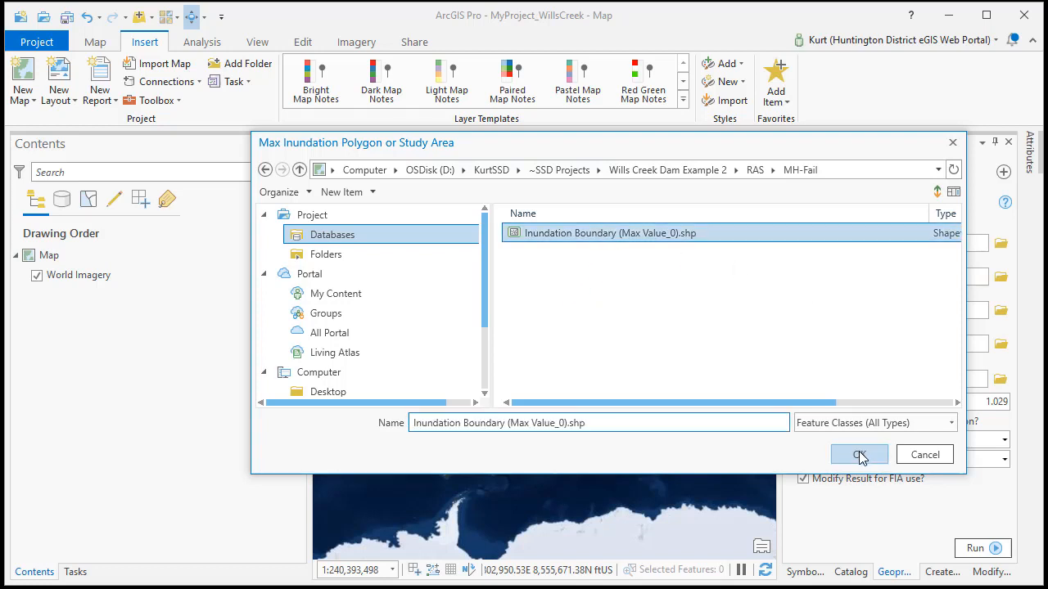
pyautogui.click(858, 455)
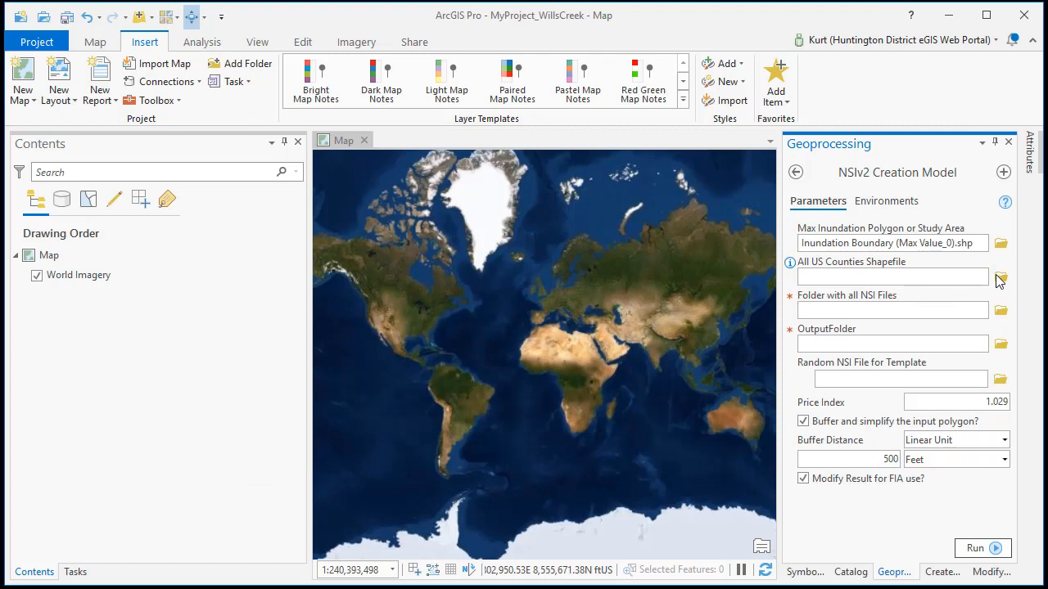
# Set the US counties shapefile and the Combined NSIv2 Files folder as model inputs.
pyautogui.click(1000, 276)
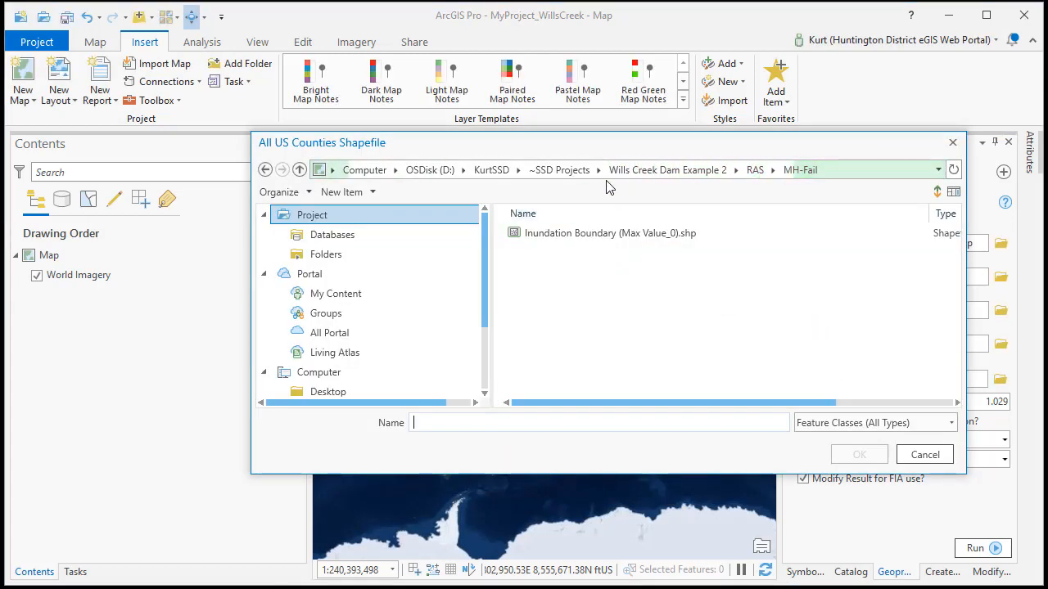
pyautogui.click(560, 169)
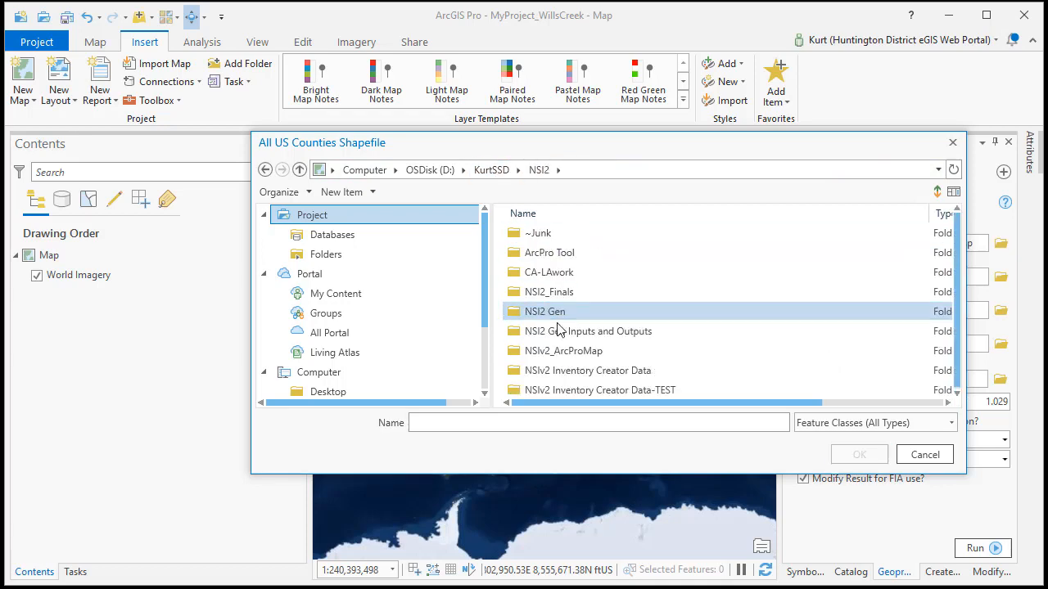
pyautogui.doubleClick(588, 370)
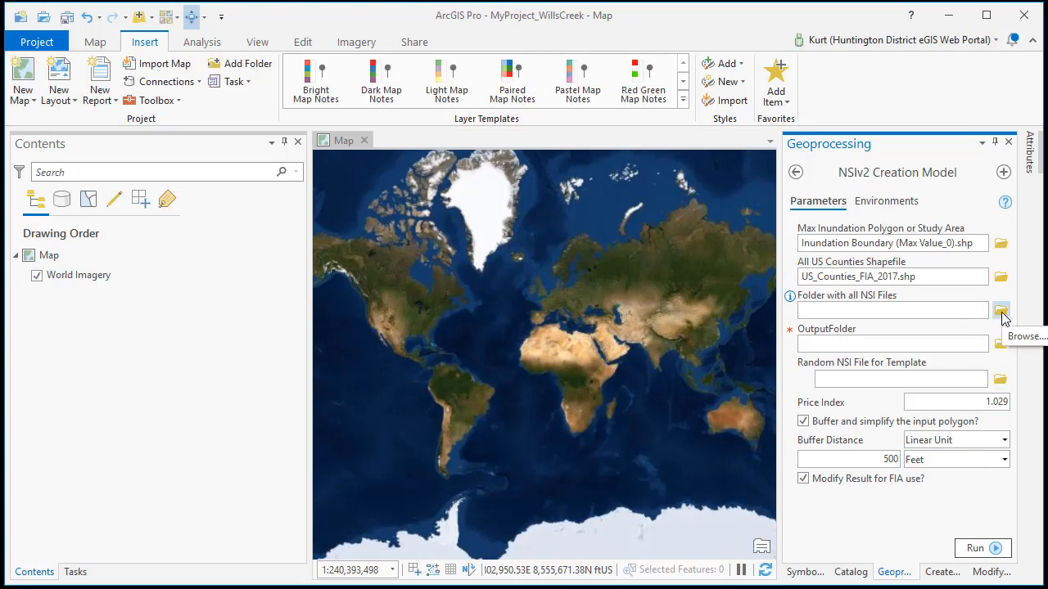
pyautogui.click(1001, 310)
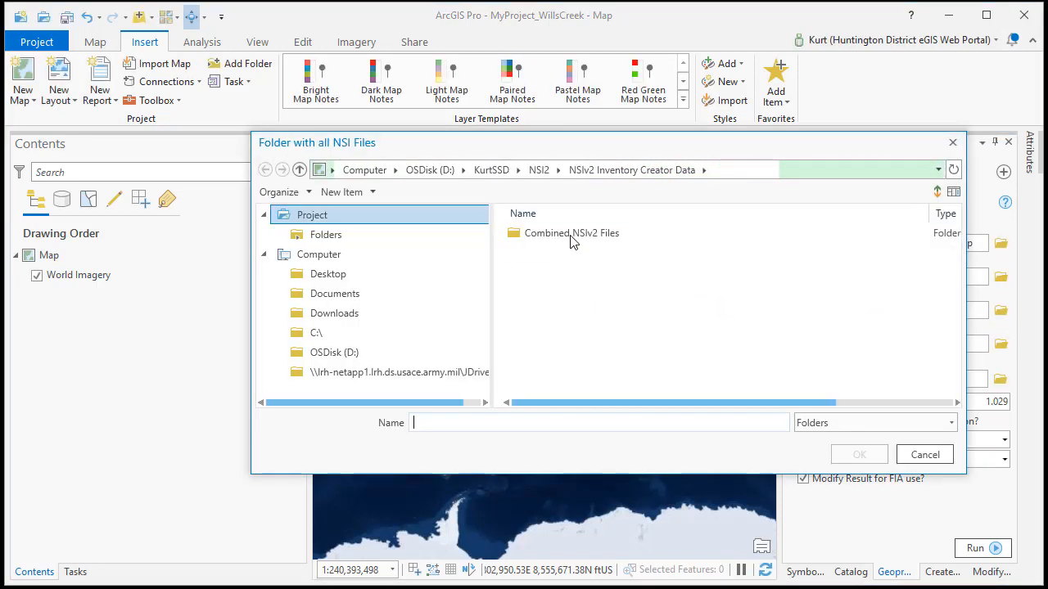
pyautogui.click(569, 233)
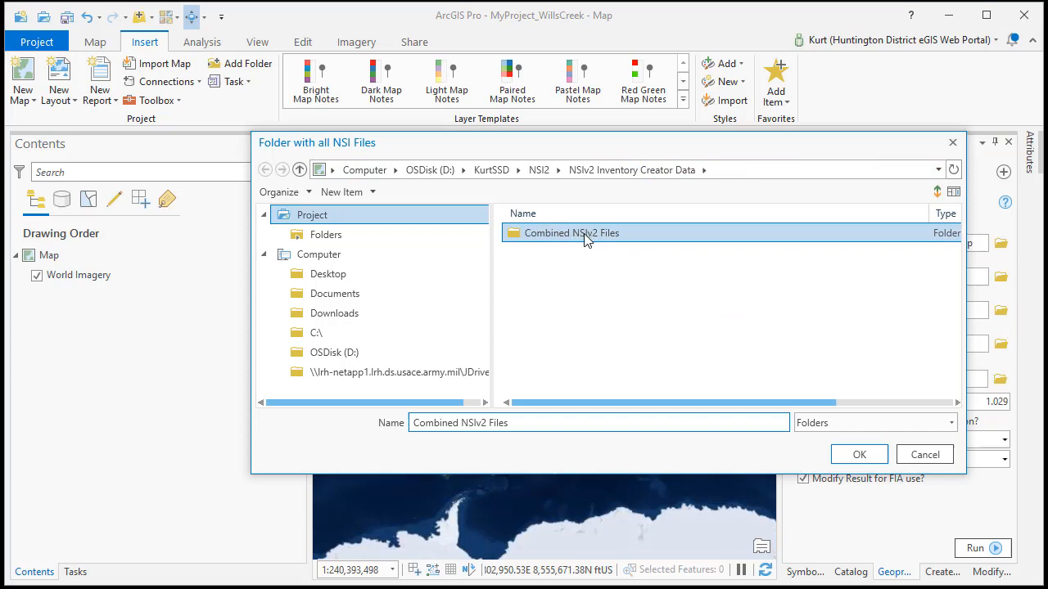
pyautogui.click(857, 455)
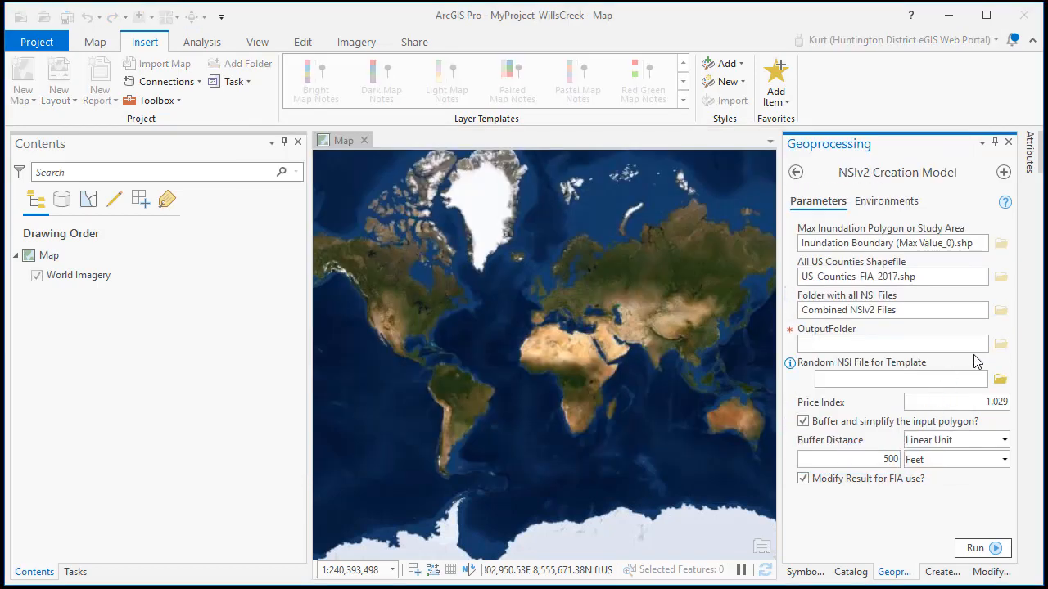
# Create a new NSI folder in Wills Creek Dam Example 2 as the output location.
pyautogui.click(1000, 344)
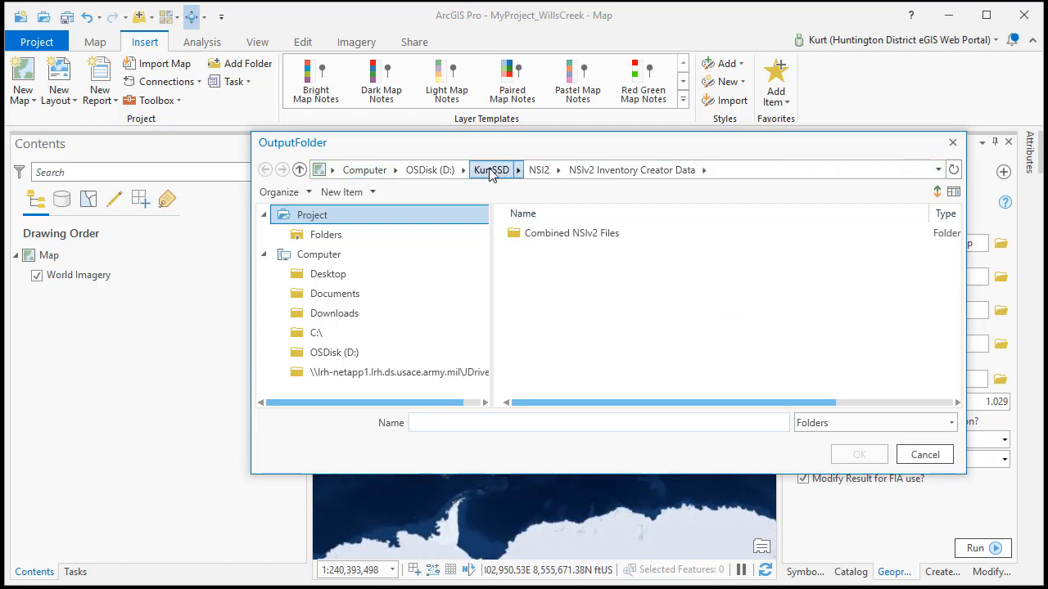
pyautogui.click(492, 169)
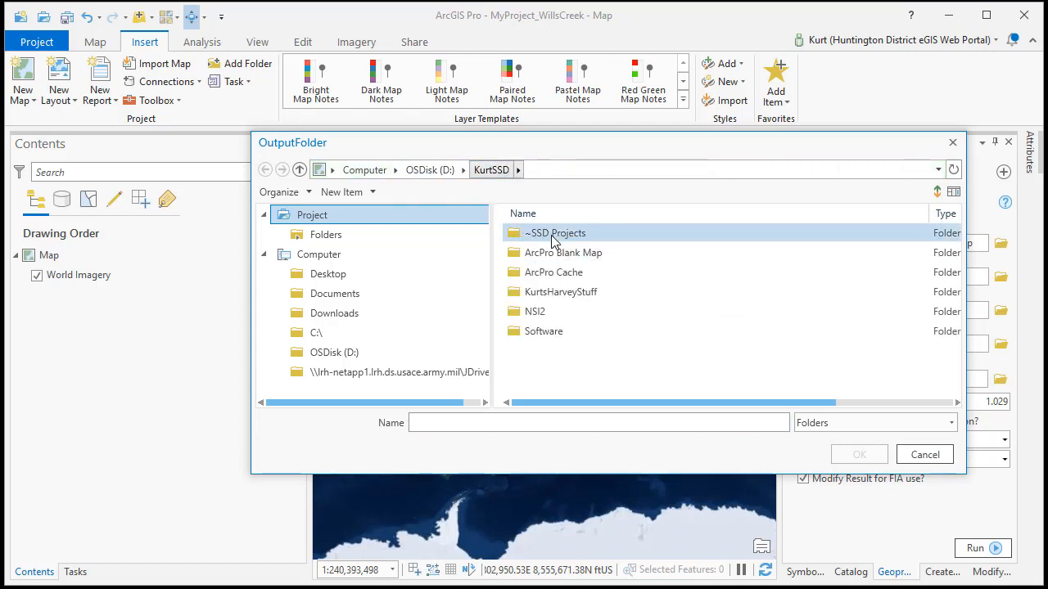
pyautogui.doubleClick(555, 233)
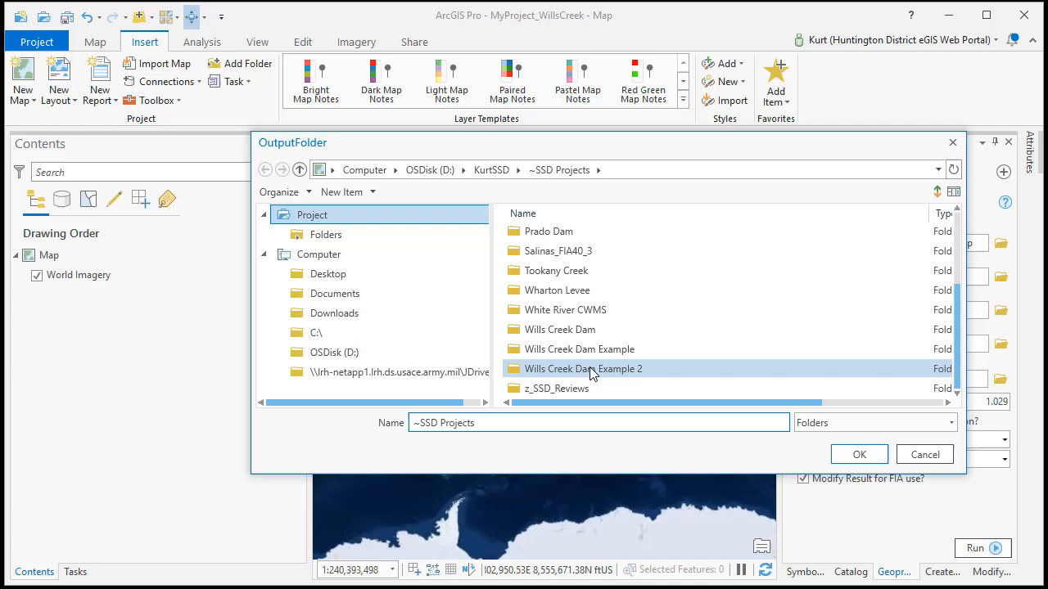
pyautogui.doubleClick(583, 369)
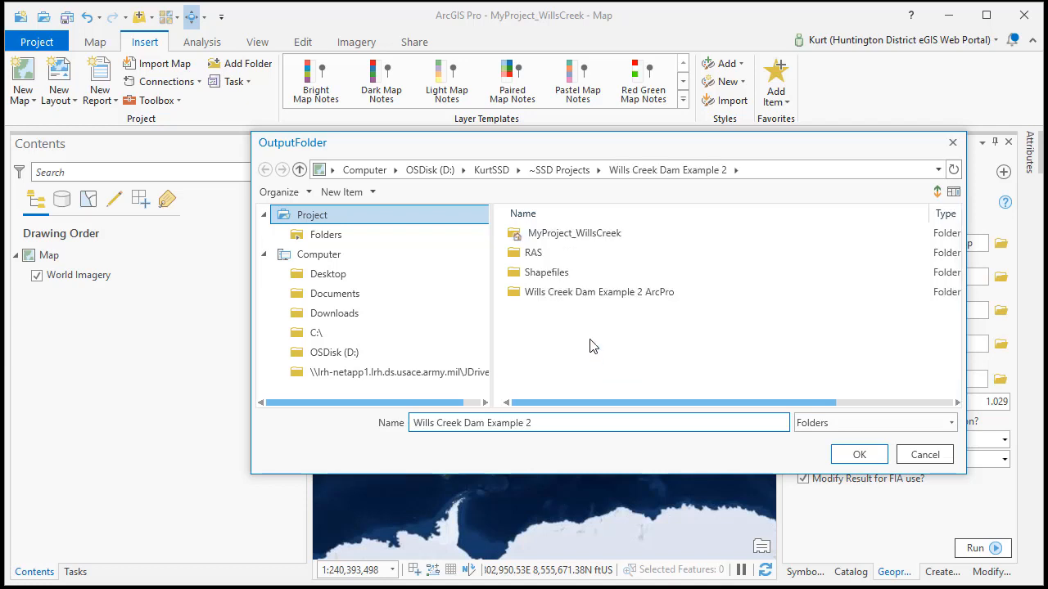
pyautogui.click(342, 192)
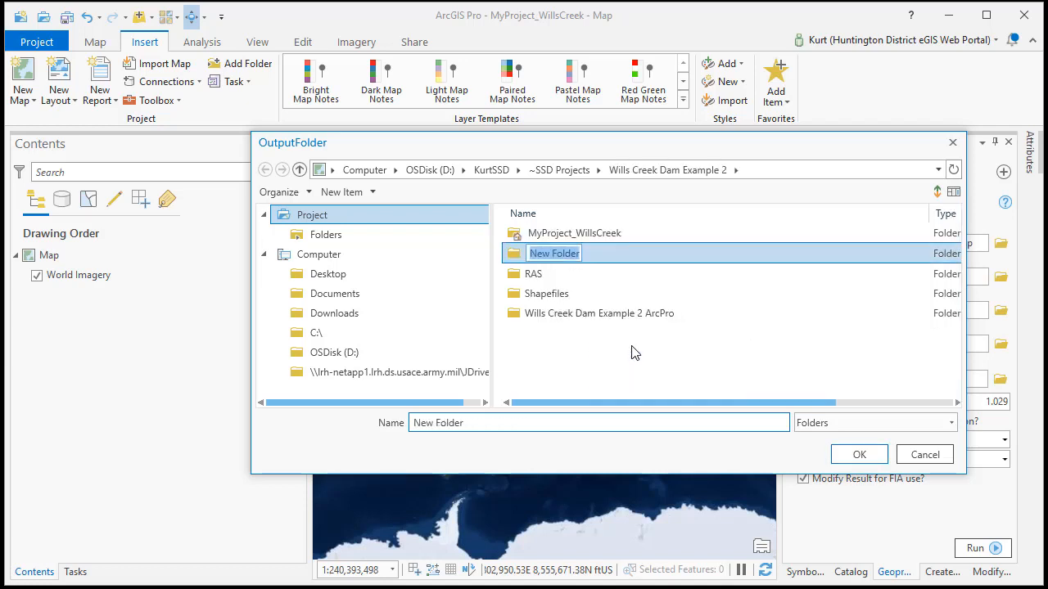
pyautogui.write('NSI')
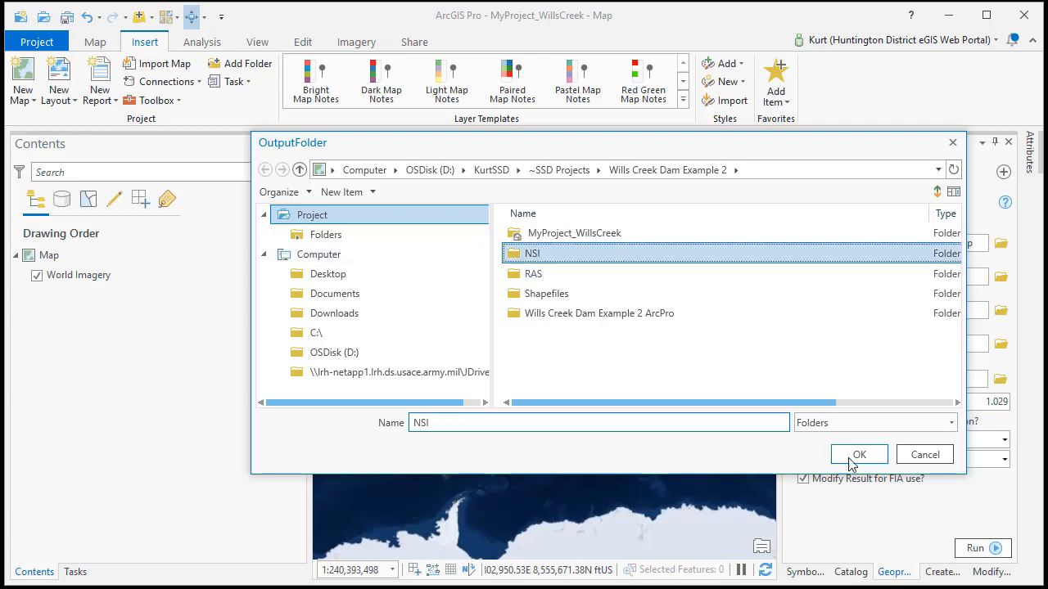
pyautogui.click(858, 455)
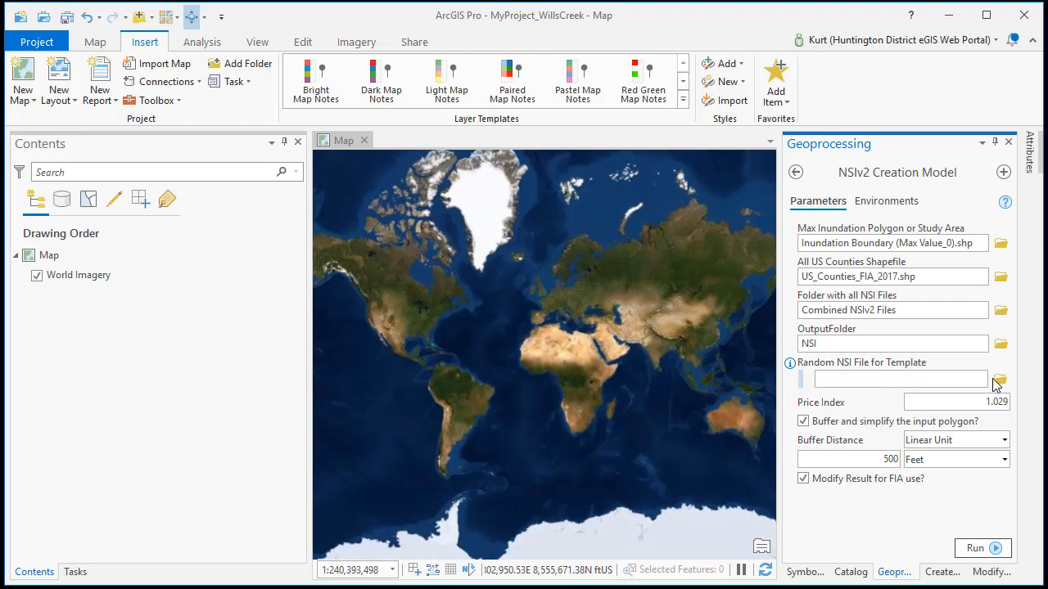
# Choose 01001.shp as the NSI template and turn off Modify Result for FIA use.
pyautogui.click(998, 380)
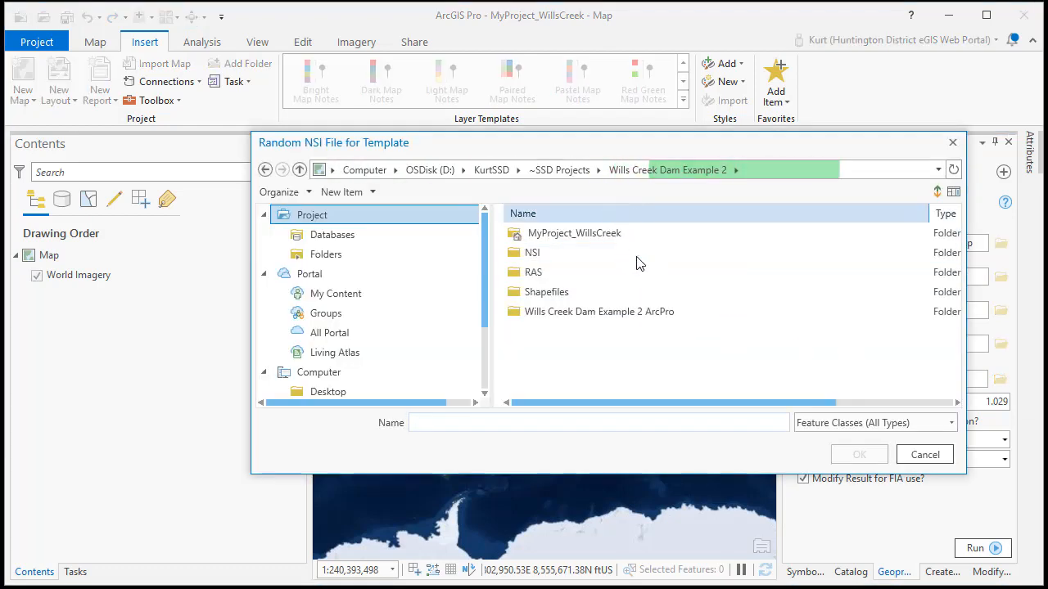
pyautogui.click(491, 169)
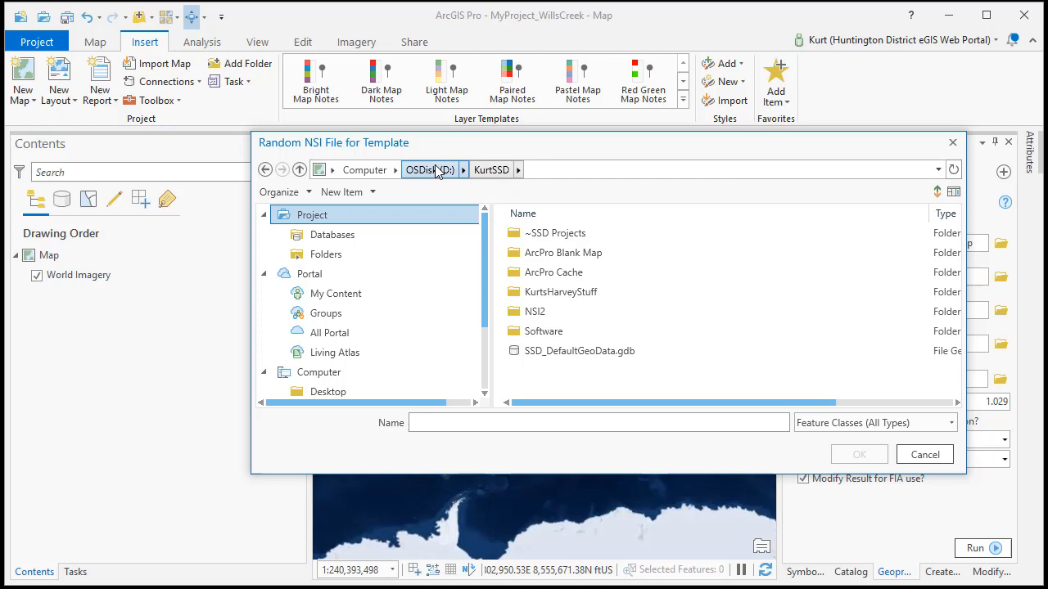
pyautogui.click(560, 291)
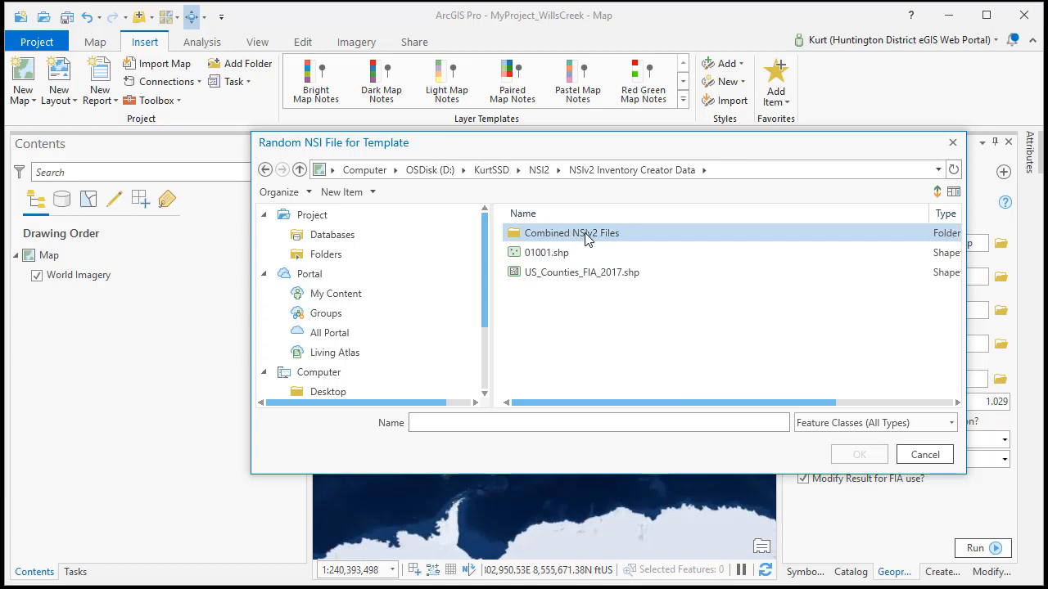
pyautogui.click(547, 252)
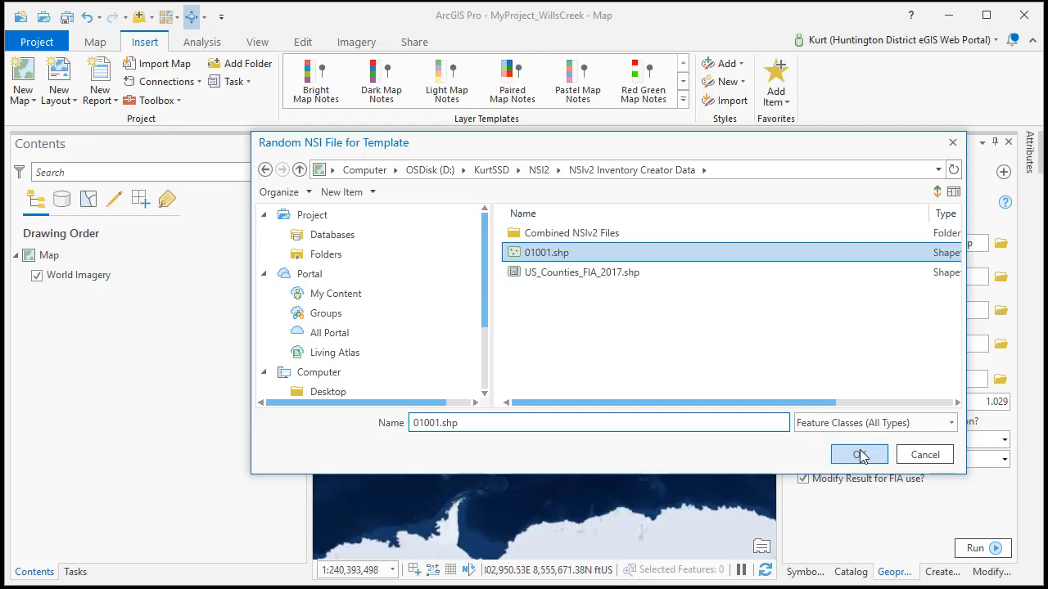
pyautogui.click(858, 455)
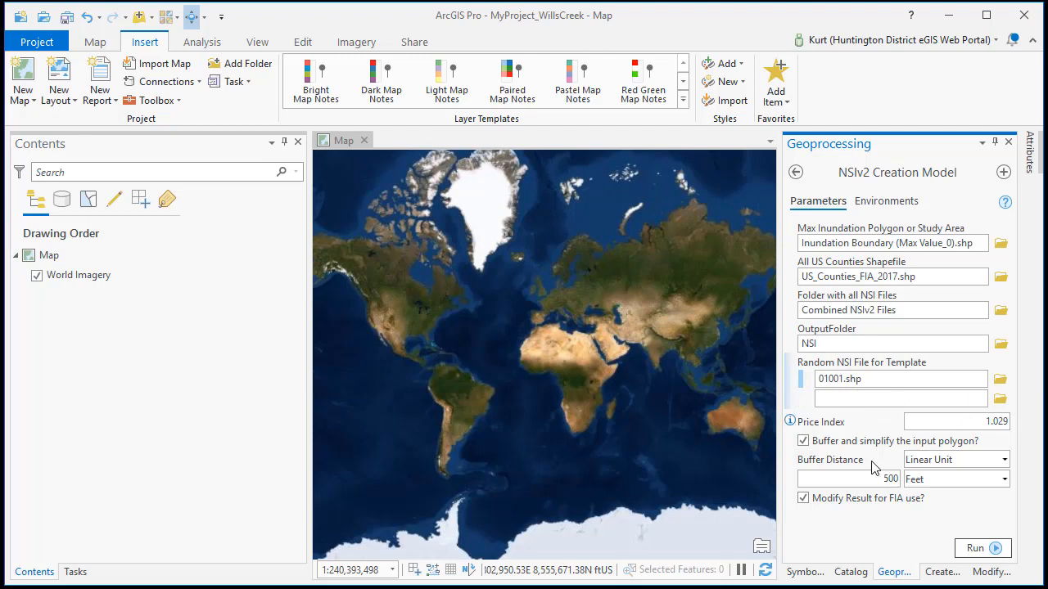
pyautogui.click(802, 497)
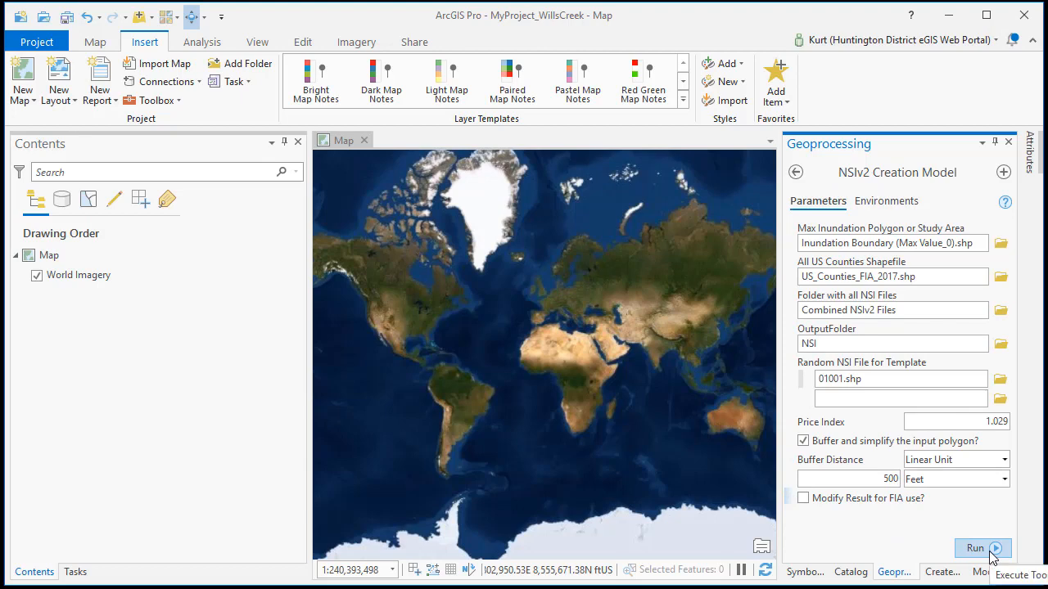
# Run the NSIv2 Creation Model and review its run messages and warnings.
pyautogui.click(976, 547)
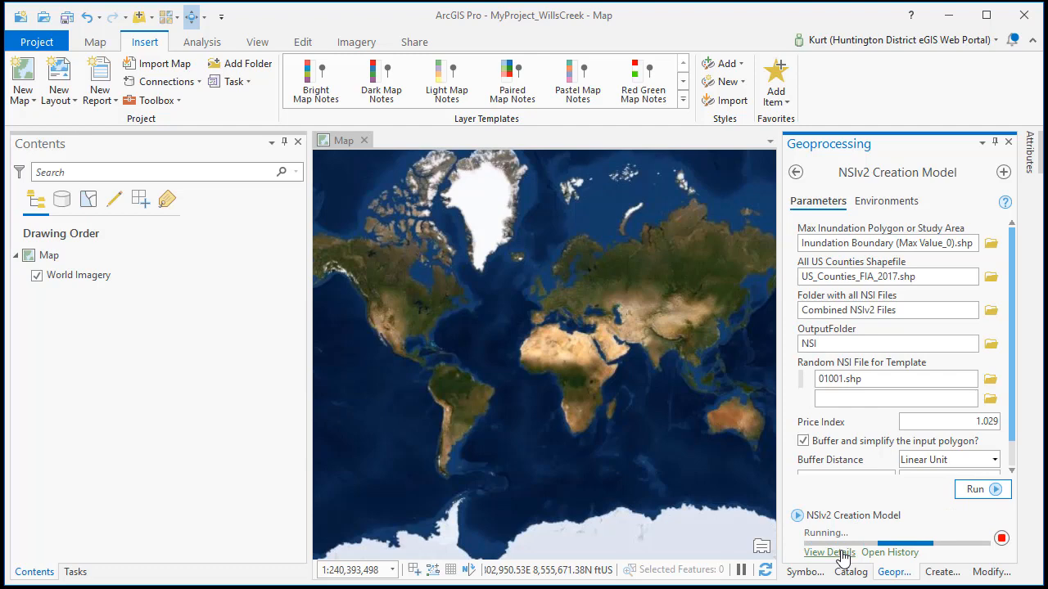
pyautogui.click(828, 552)
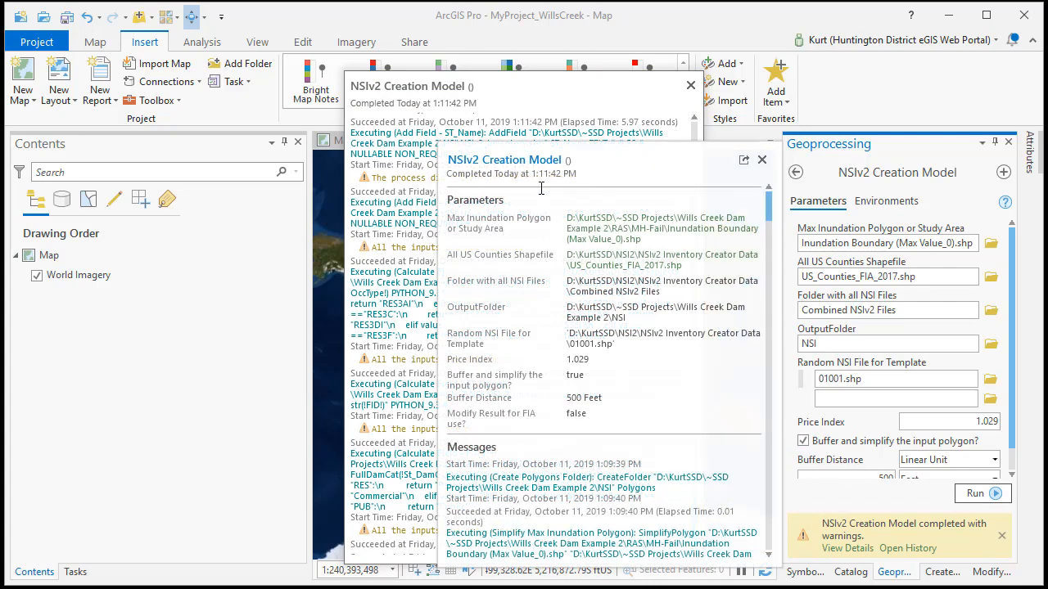
pyautogui.scroll(-3)
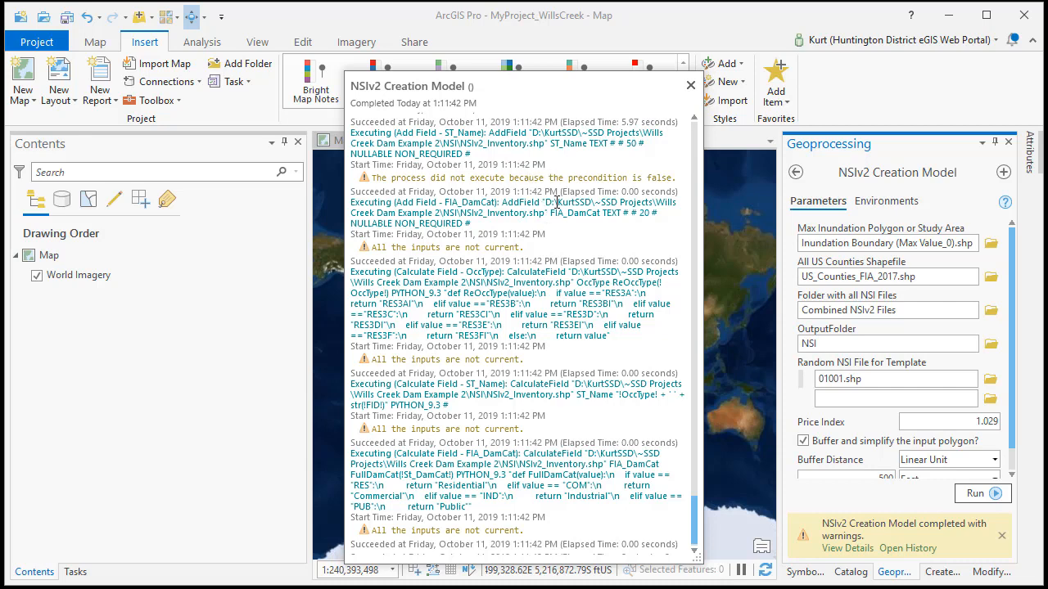
pyautogui.moveTo(685, 98)
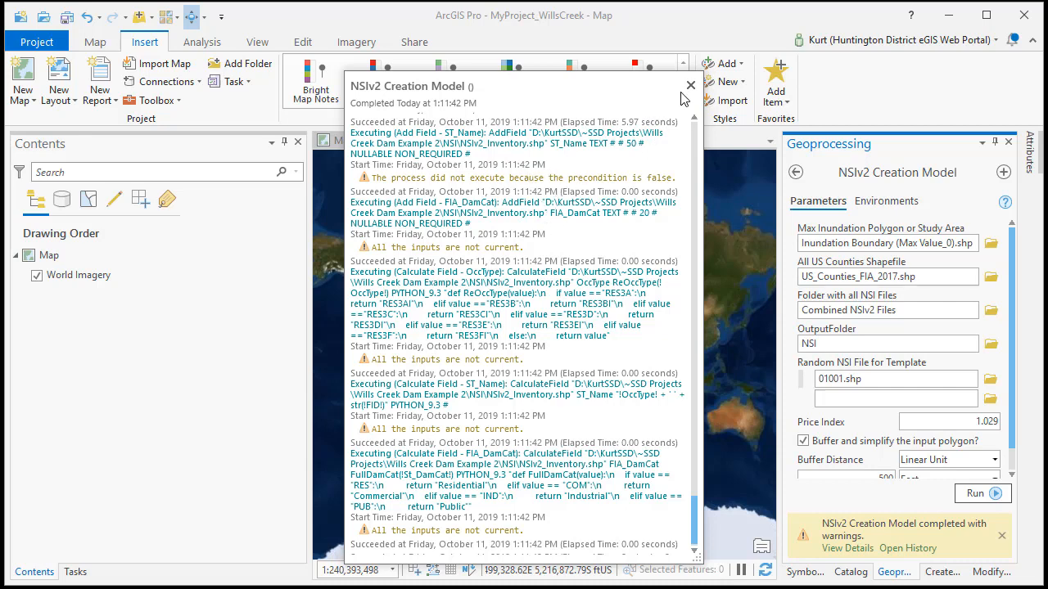
# Add NSI\NSIv2_Inventory.shp from the Wills Creek Dam Example 2 folder to the map.
pyautogui.click(691, 85)
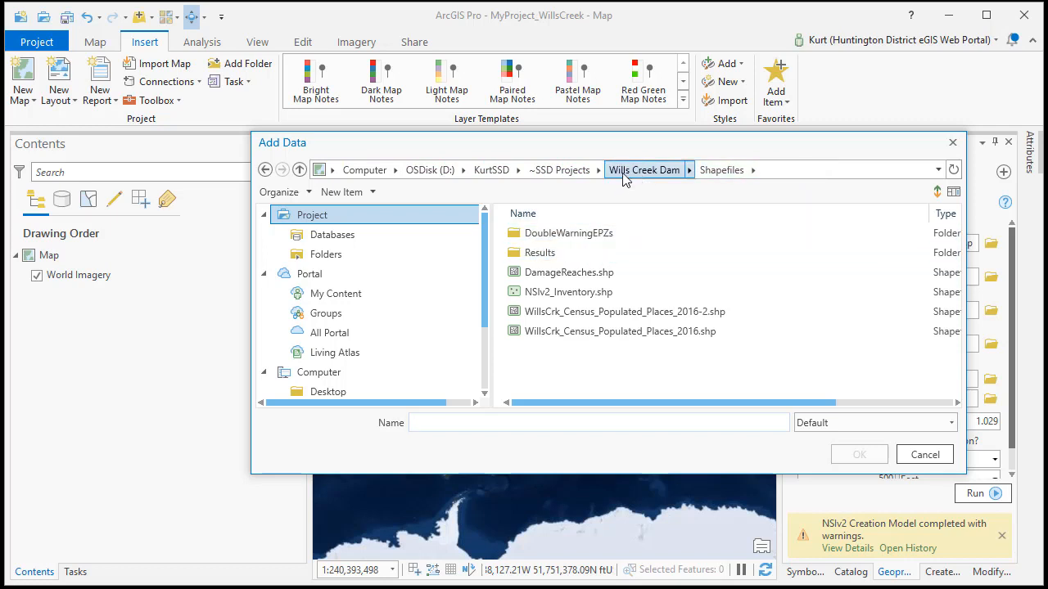
pyautogui.click(560, 169)
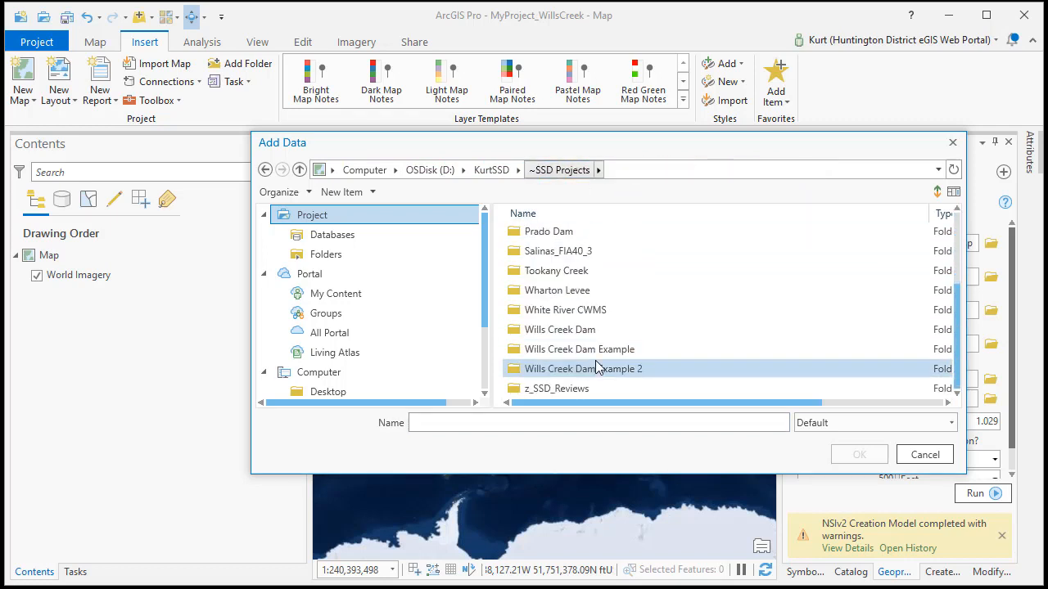
pyautogui.doubleClick(583, 368)
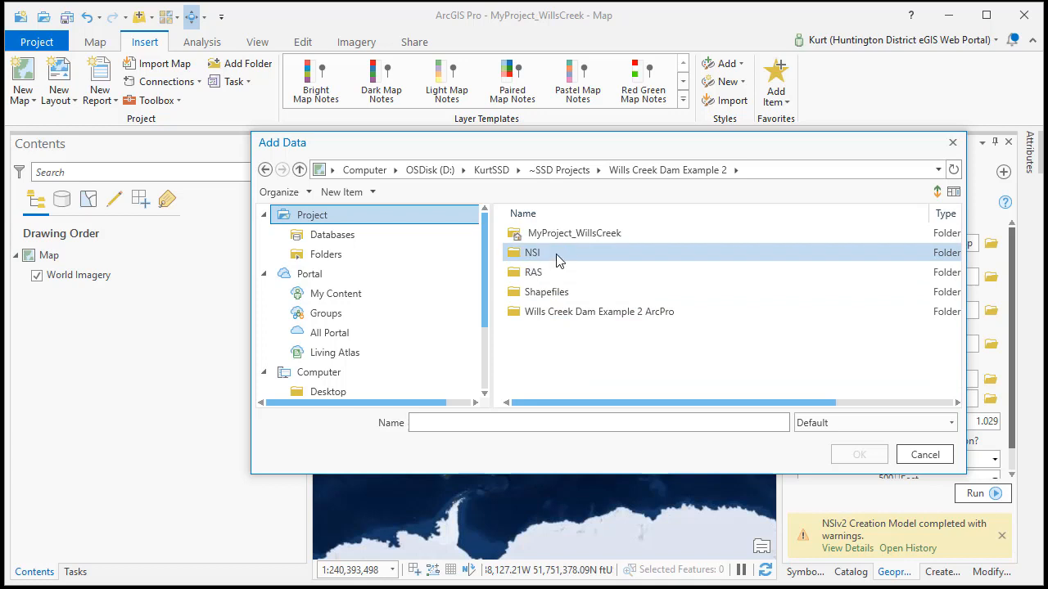
pyautogui.doubleClick(532, 252)
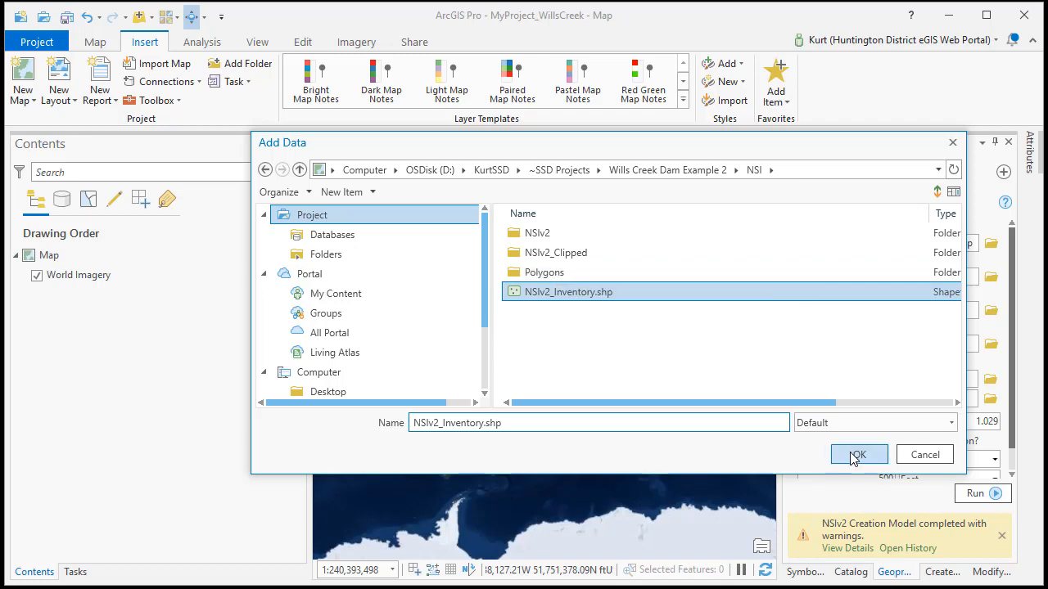
pyautogui.click(858, 455)
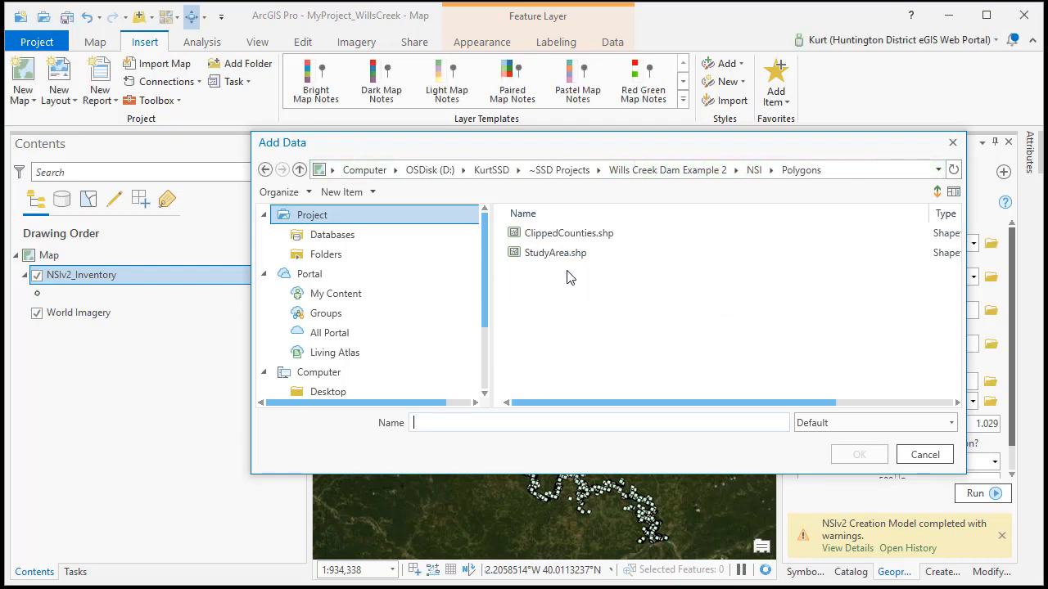
# Add the StudyArea.shp polygon to the map as well.
pyautogui.click(555, 252)
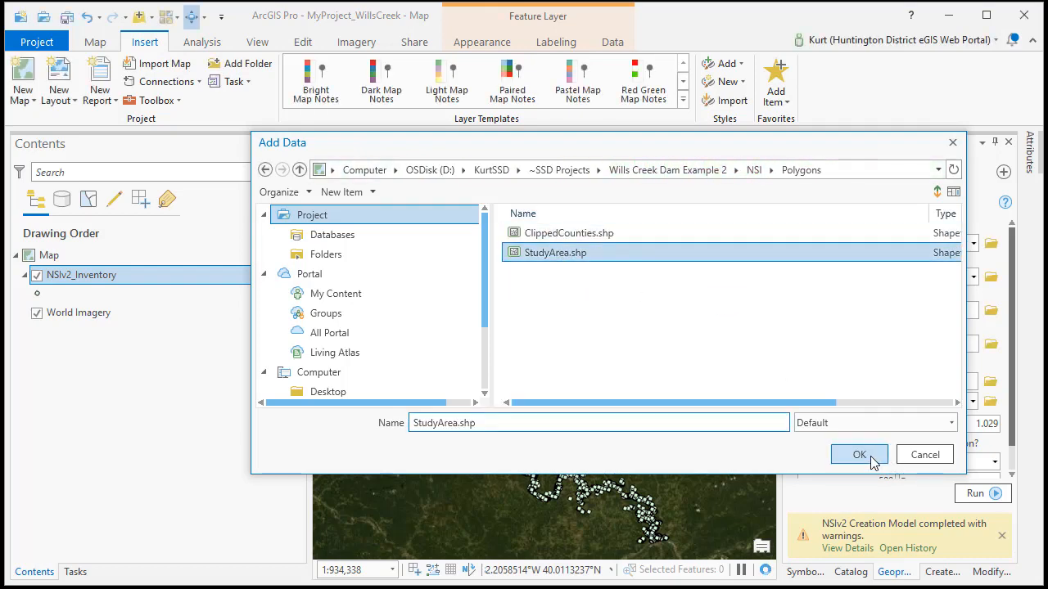
pyautogui.click(858, 455)
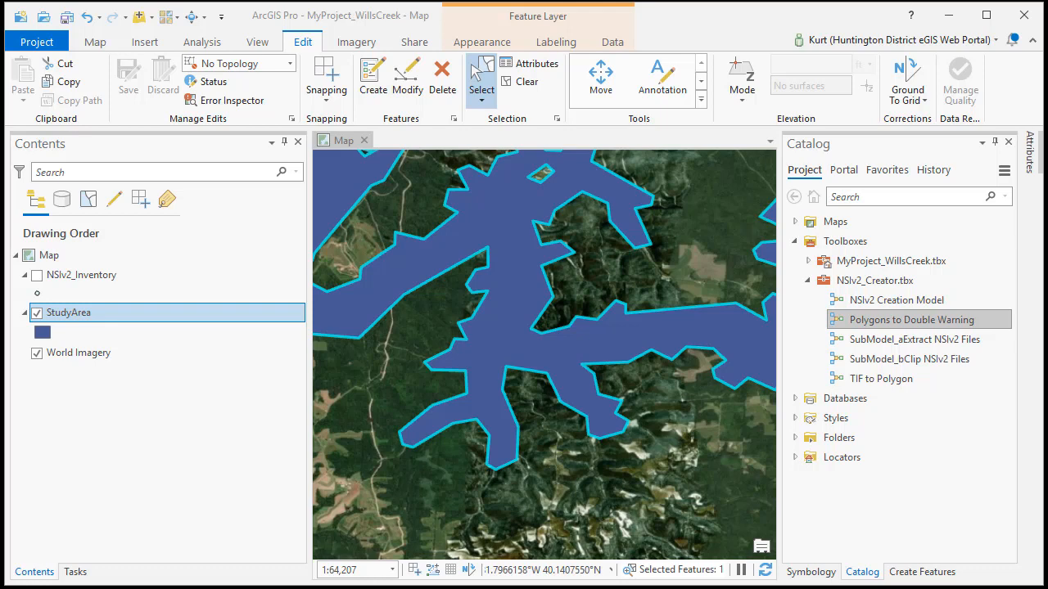
pyautogui.moveTo(82, 315)
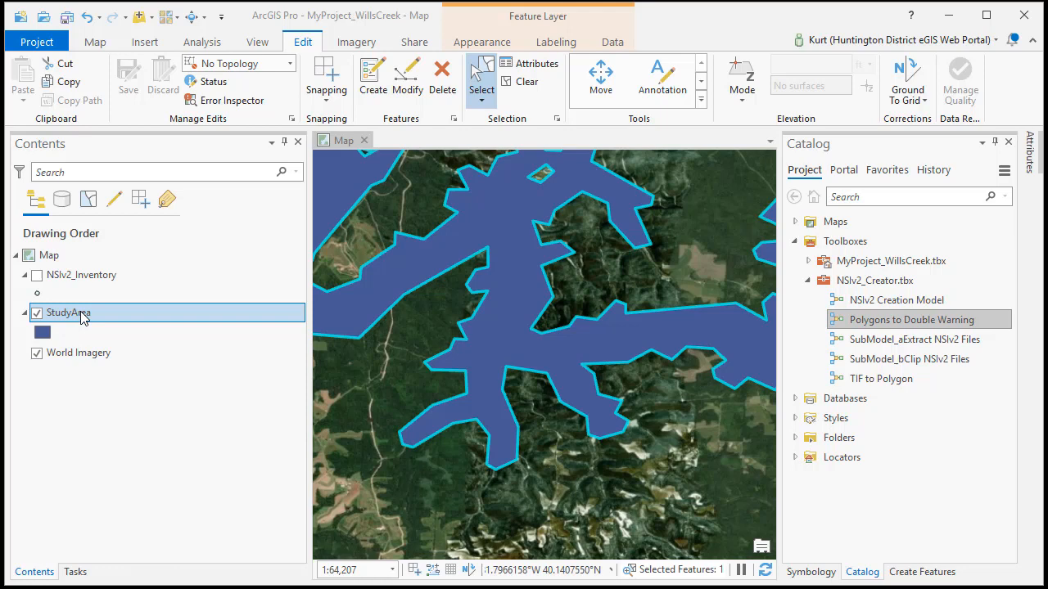
# Copy the StudyArea features to a new DamageReaches shapefile in the Shapefiles folder.
pyautogui.rightClick(67, 313)
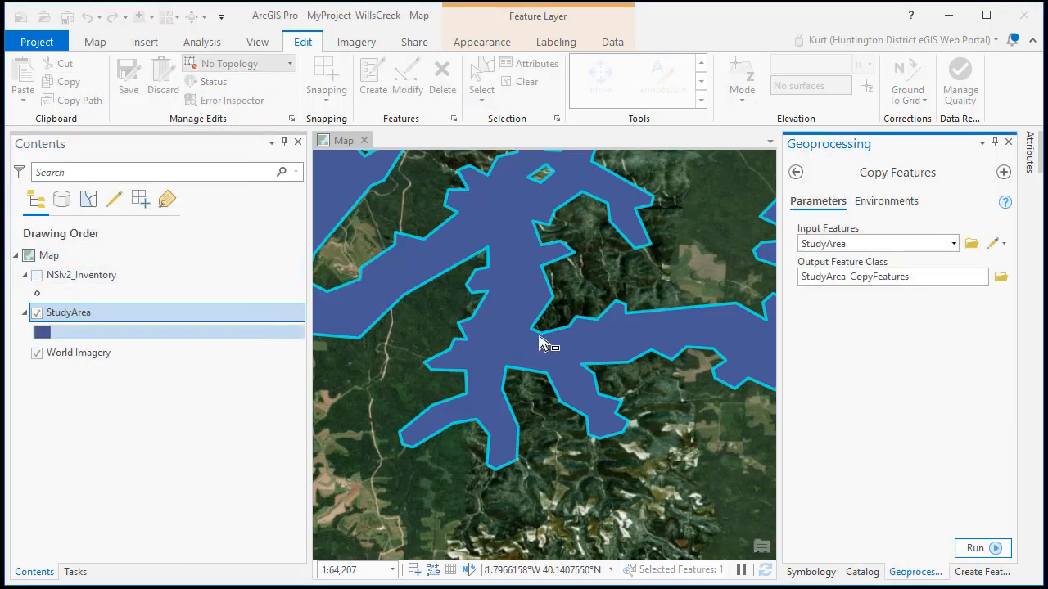
pyautogui.click(1001, 277)
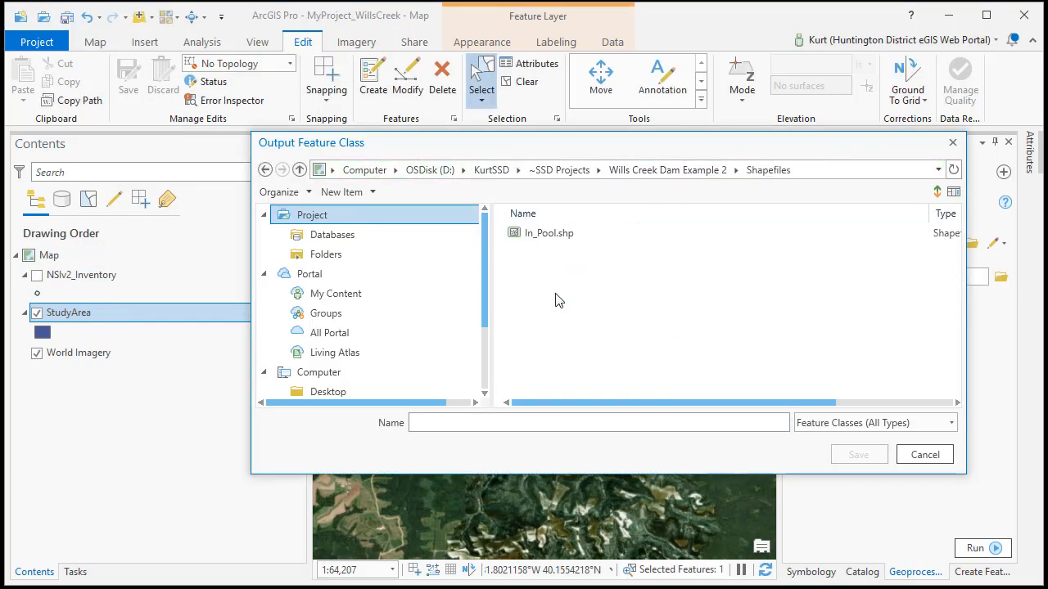
pyautogui.click(599, 422)
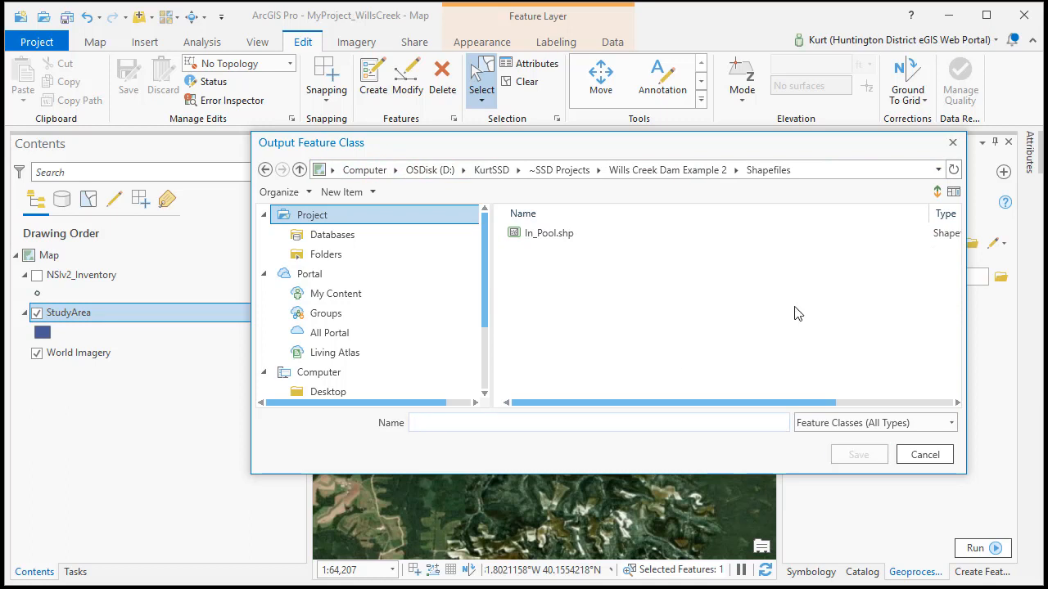
pyautogui.write('DamageReaches')
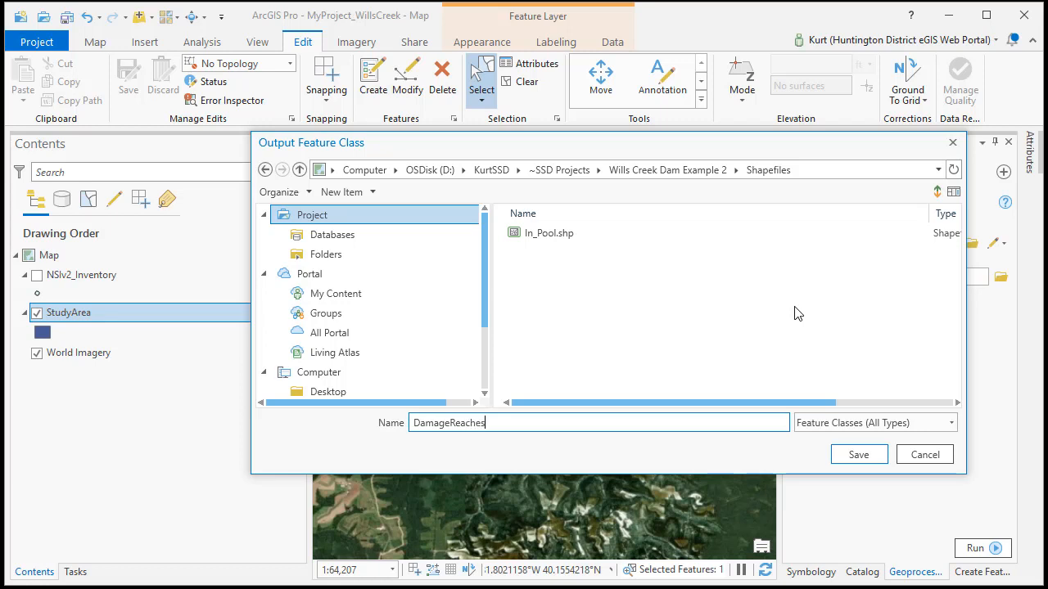
pyautogui.click(858, 455)
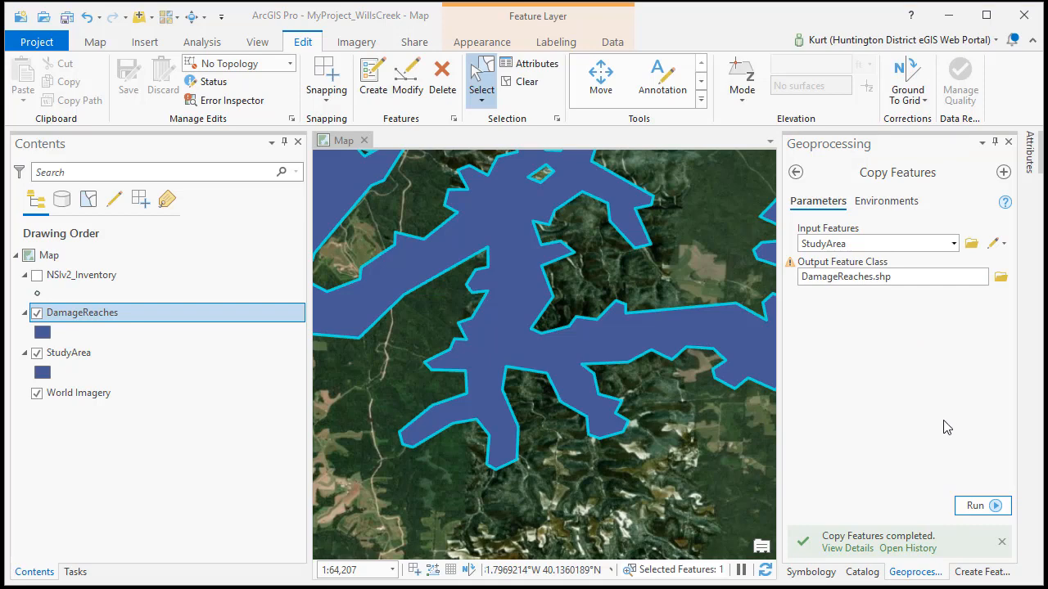
pyautogui.moveTo(926, 342)
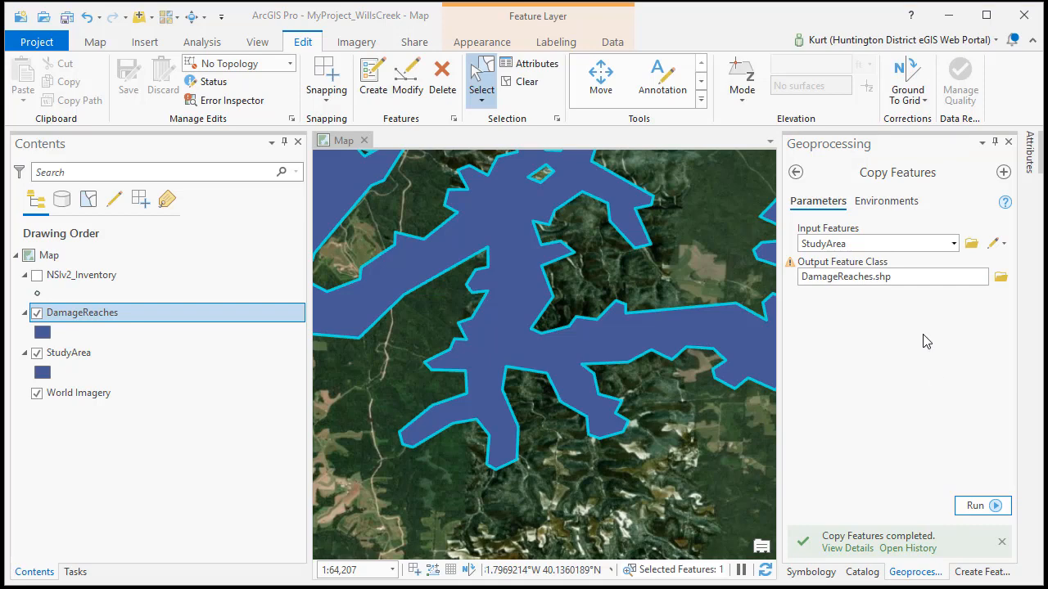
pyautogui.moveTo(879, 357)
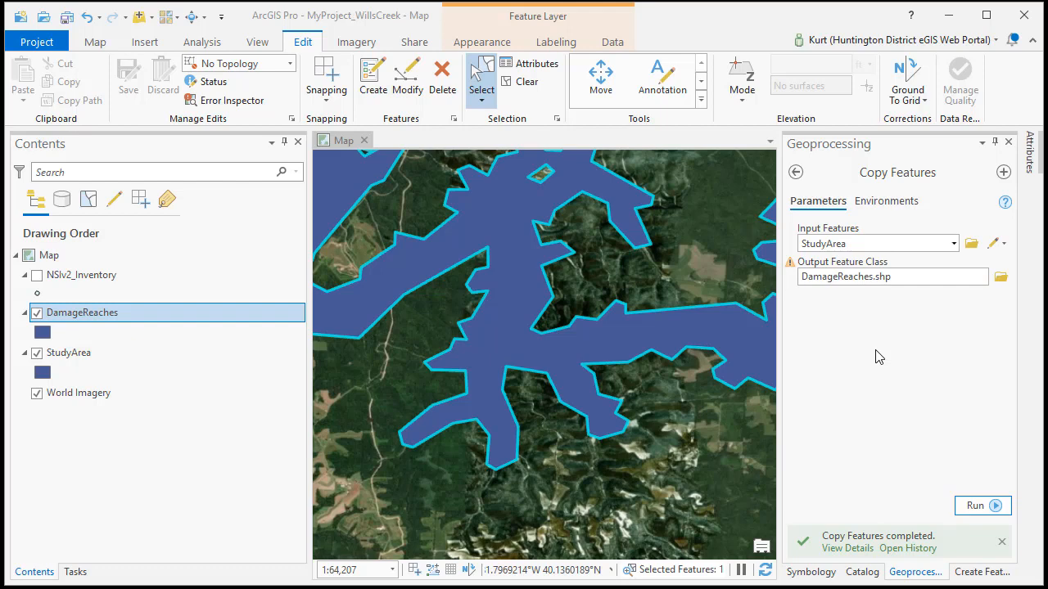
pyautogui.moveTo(579, 365)
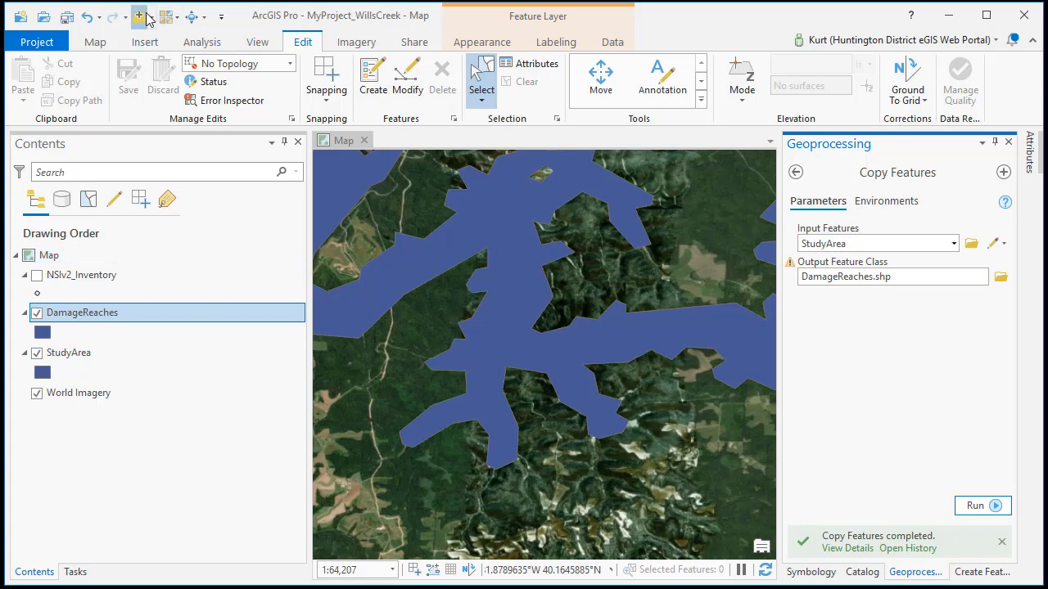
# Label the XS cross-section lines by their River Stat field.
pyautogui.click(140, 17)
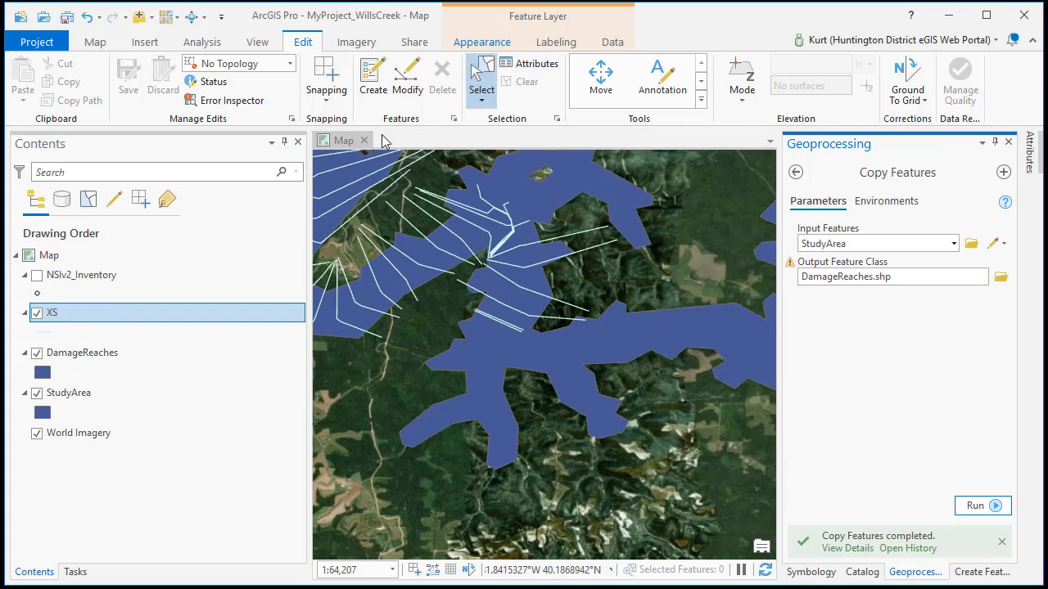
pyautogui.click(556, 42)
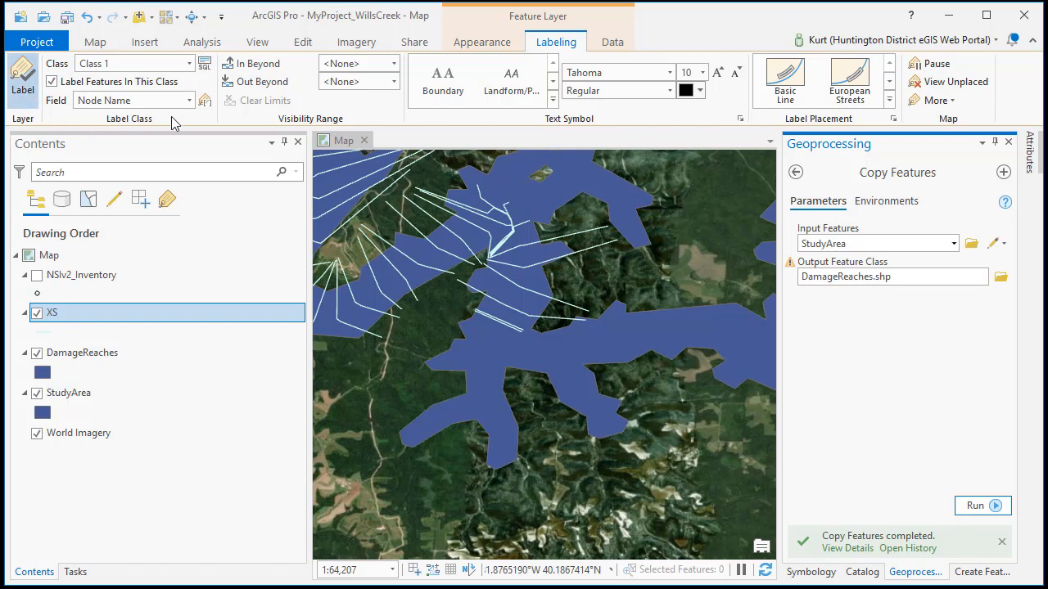
pyautogui.click(190, 100)
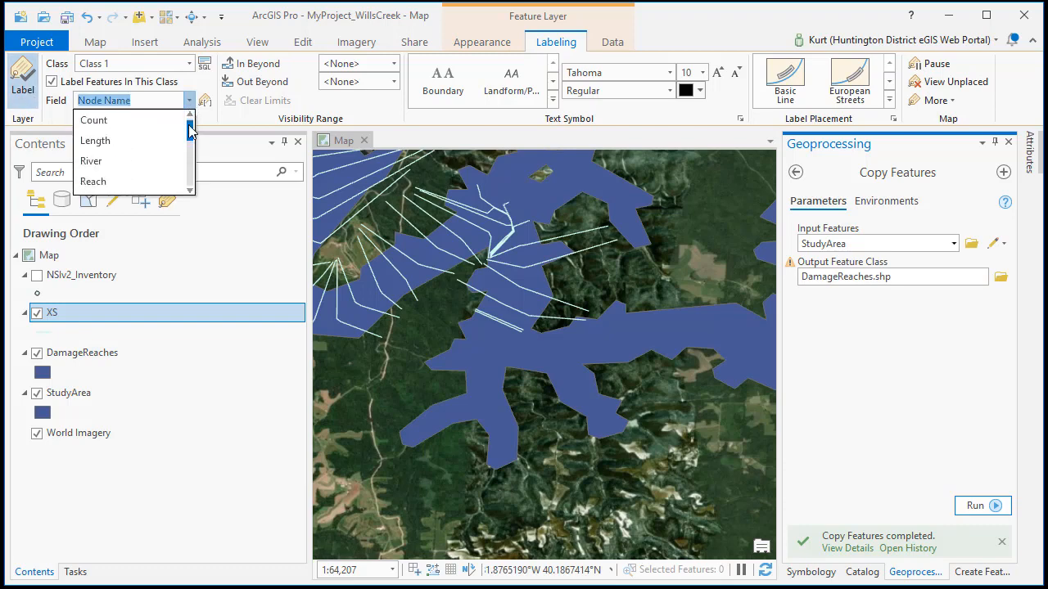
pyautogui.click(92, 161)
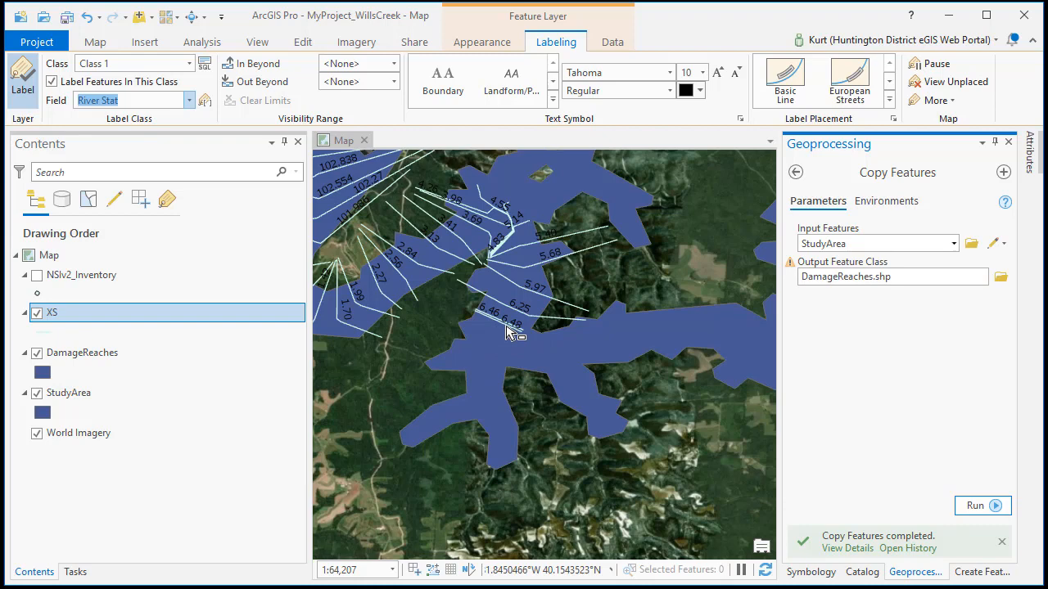
pyautogui.moveTo(506, 337)
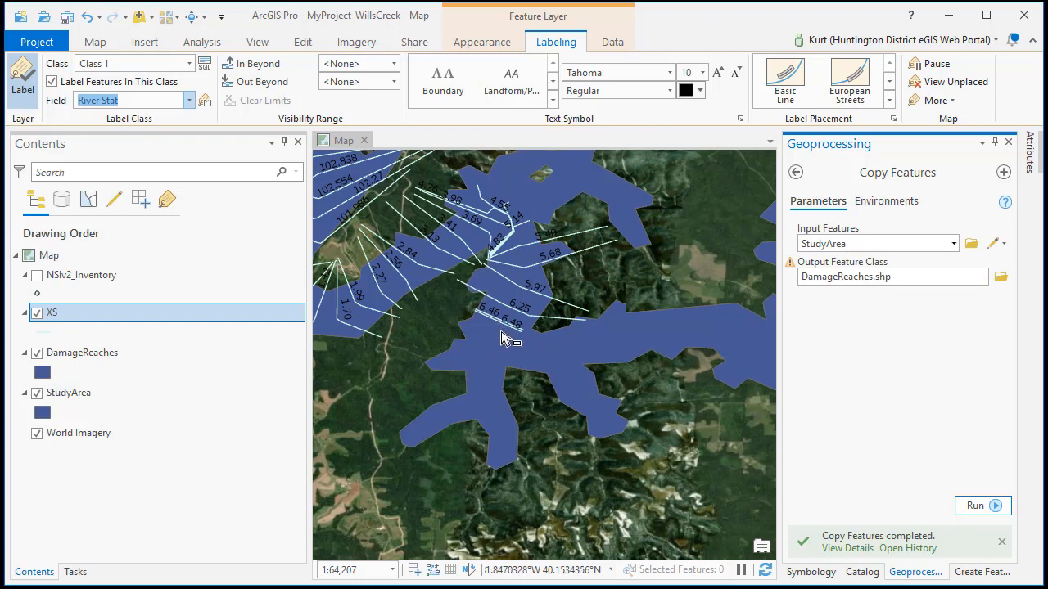
pyautogui.moveTo(507, 319)
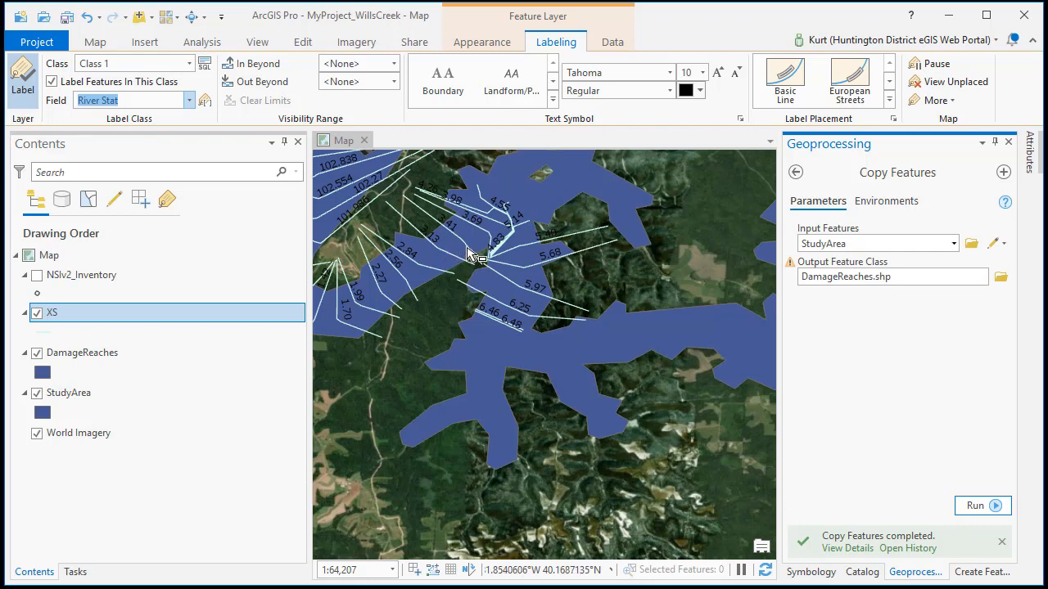
pyautogui.moveTo(458, 229)
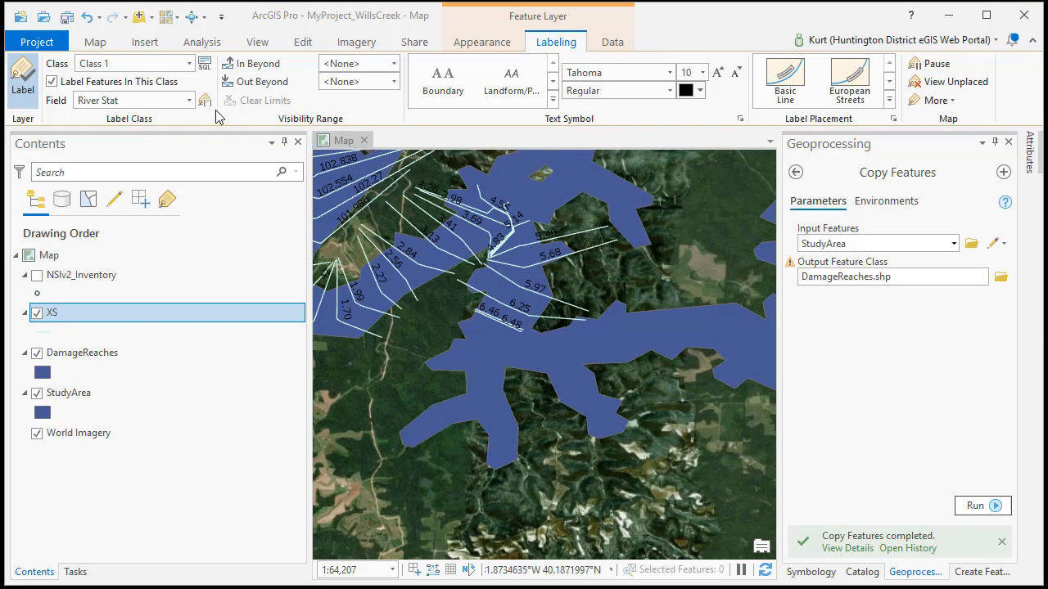
pyautogui.click(301, 42)
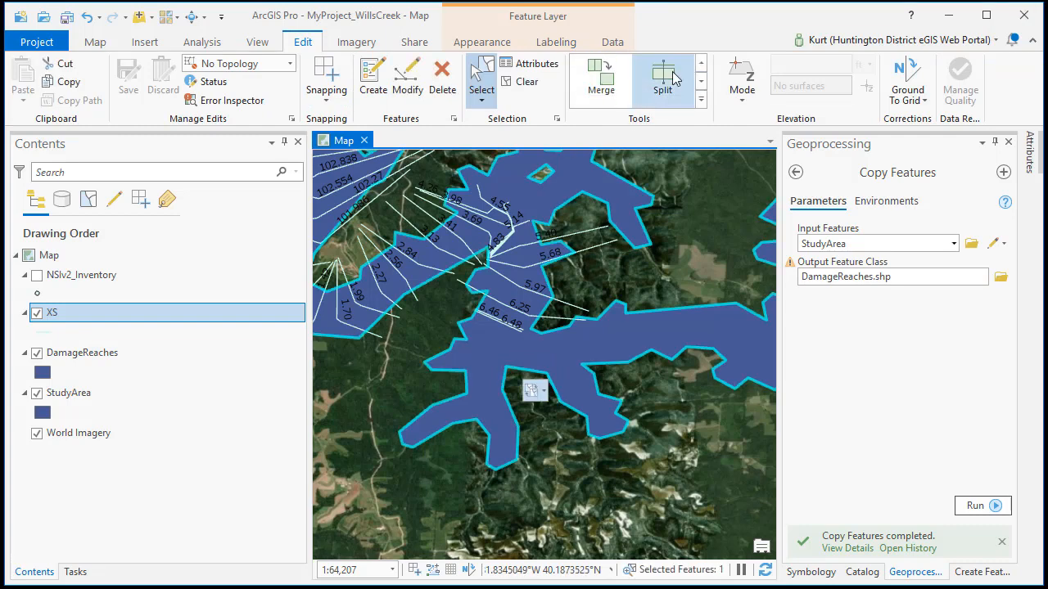
# Split the DamageReaches polygon with a sketched line and bring up the layer's options.
pyautogui.click(663, 79)
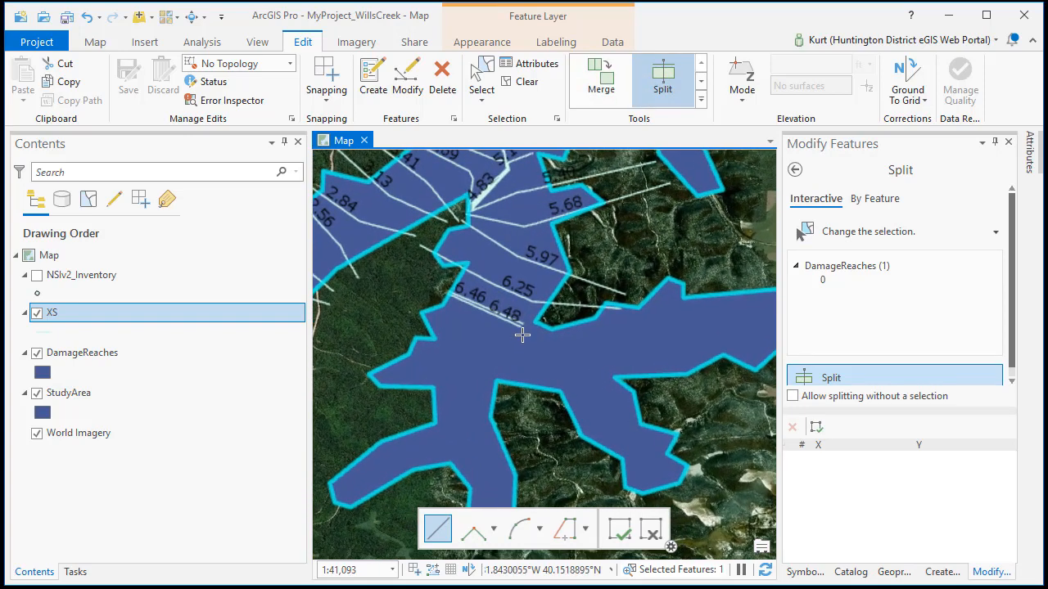
pyautogui.click(527, 319)
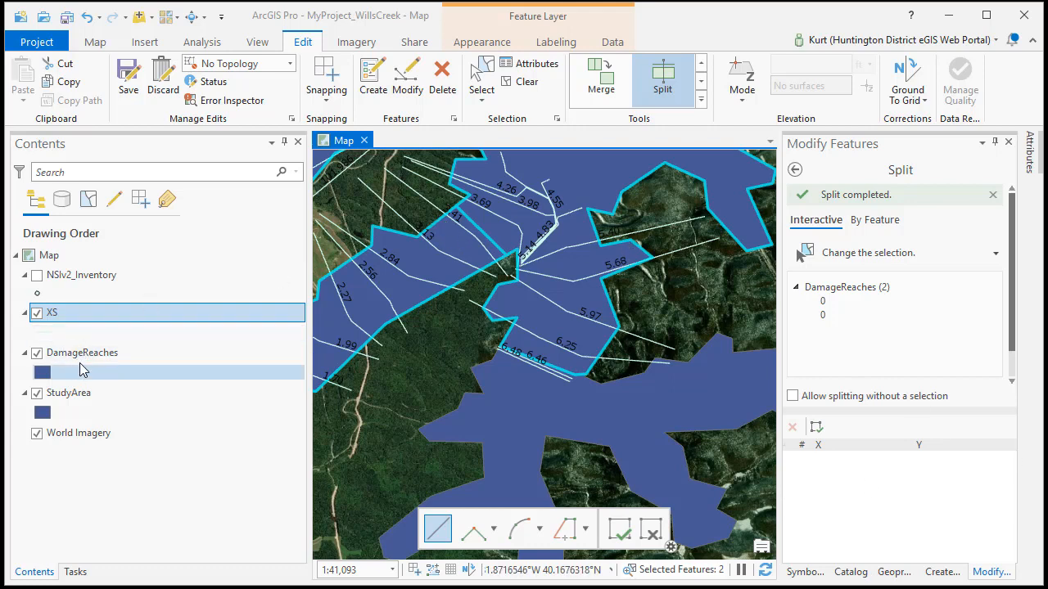
pyautogui.click(82, 352)
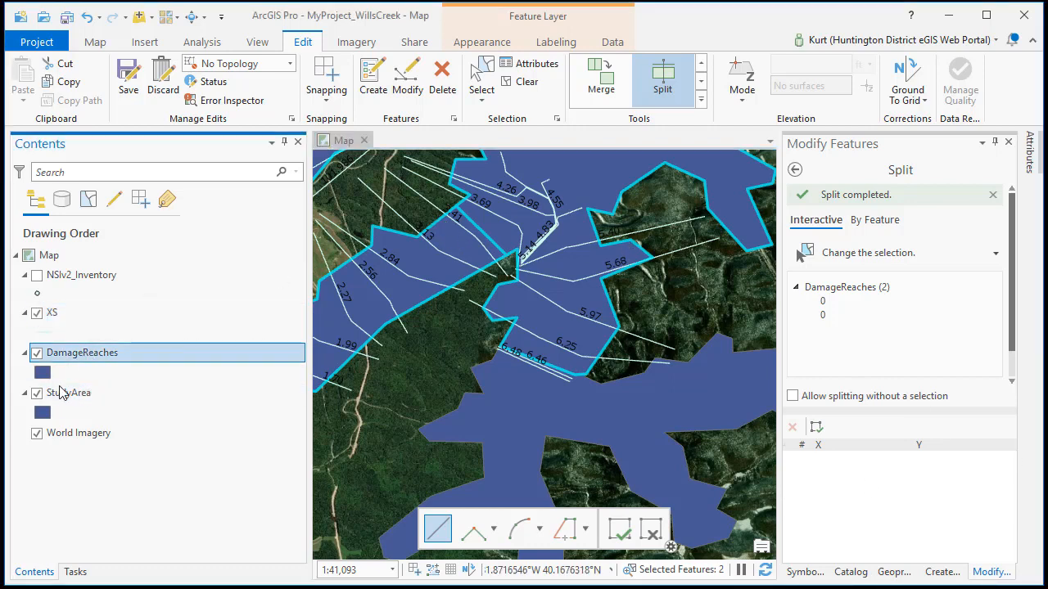
pyautogui.rightClick(82, 352)
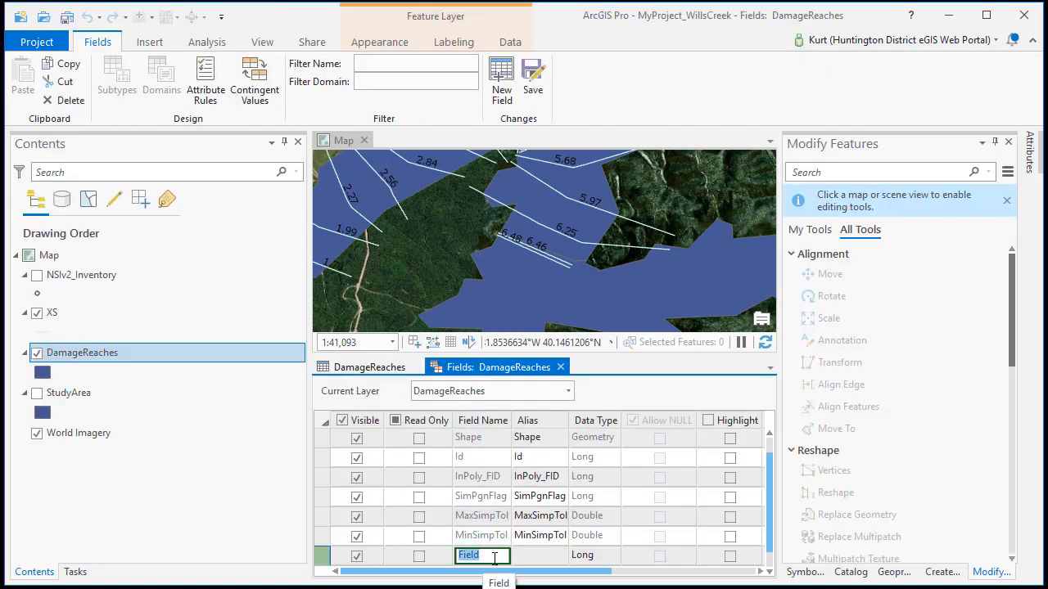
# Add a Name field of type Text with length 100 to DamageReaches and save it.
pyautogui.write('Name')
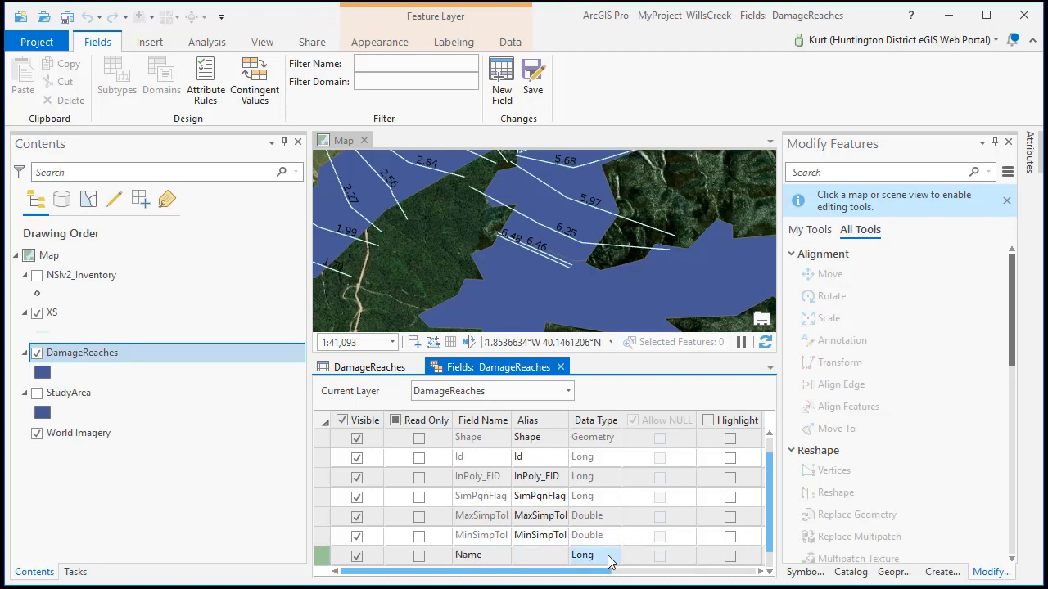
pyautogui.click(609, 556)
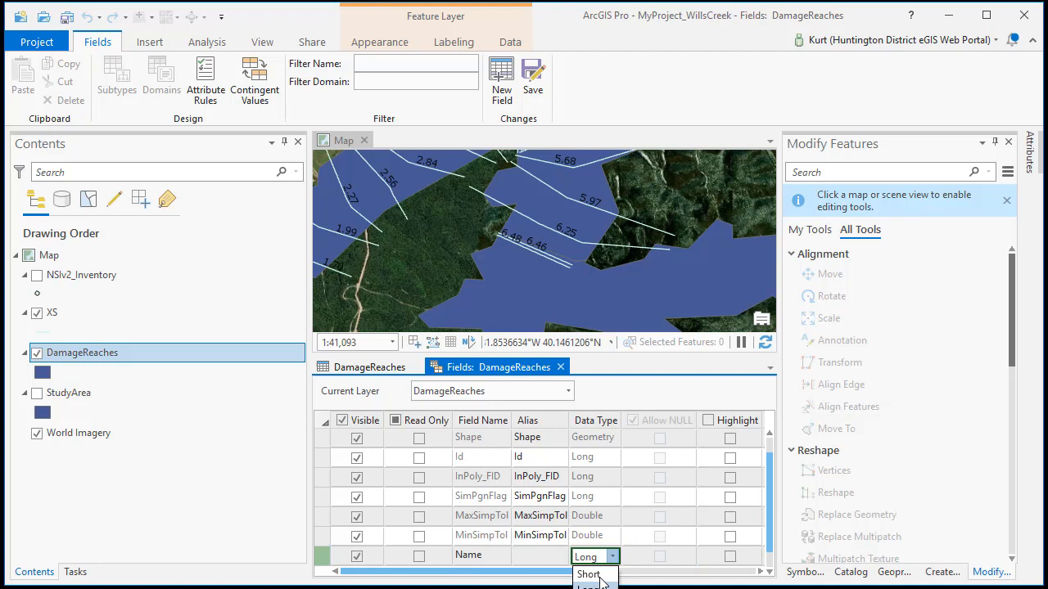
pyautogui.click(586, 573)
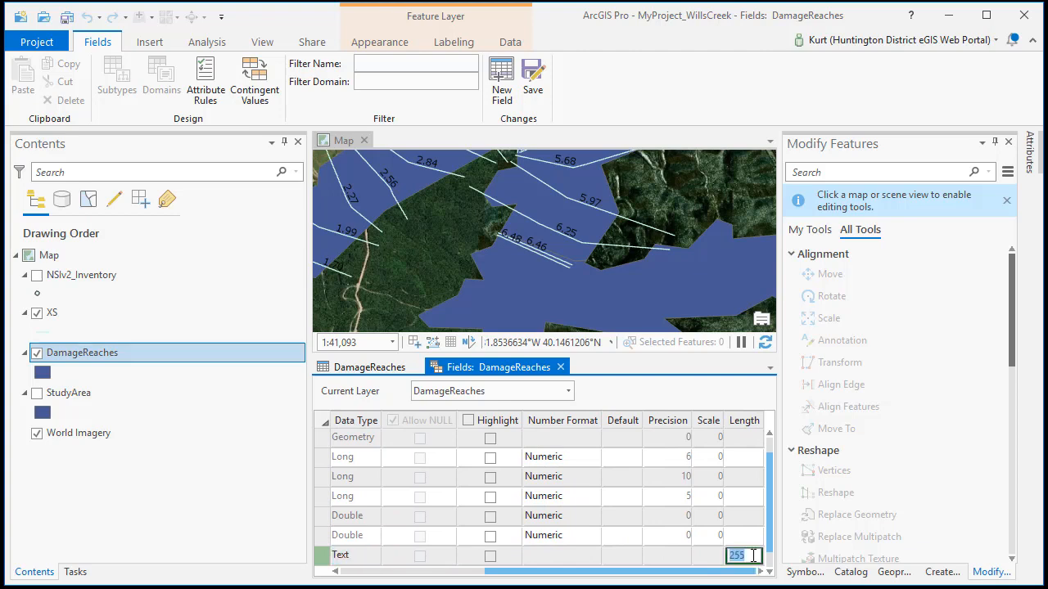
pyautogui.write('100')
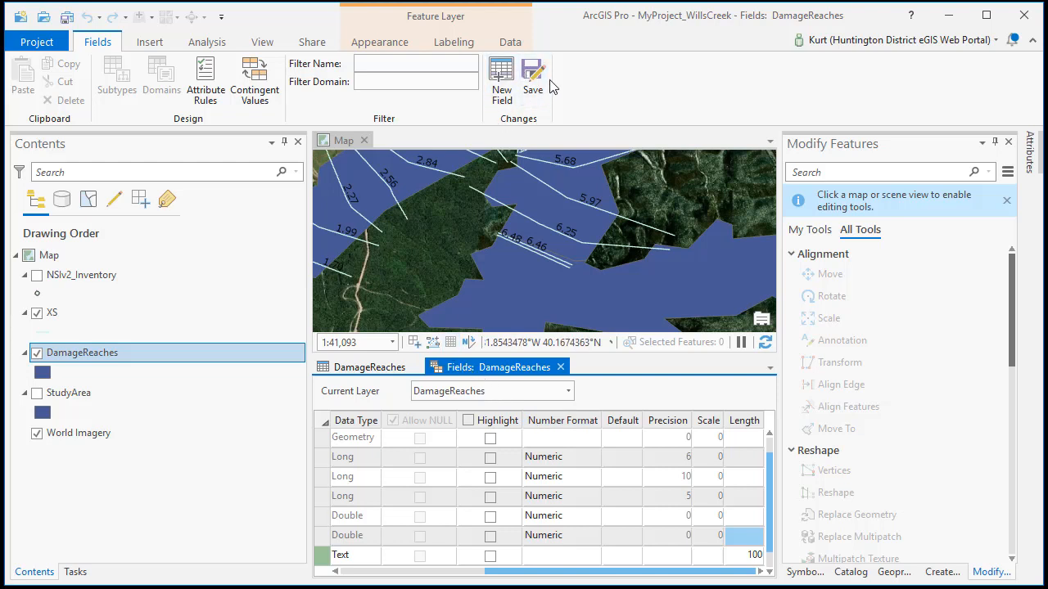
pyautogui.click(532, 78)
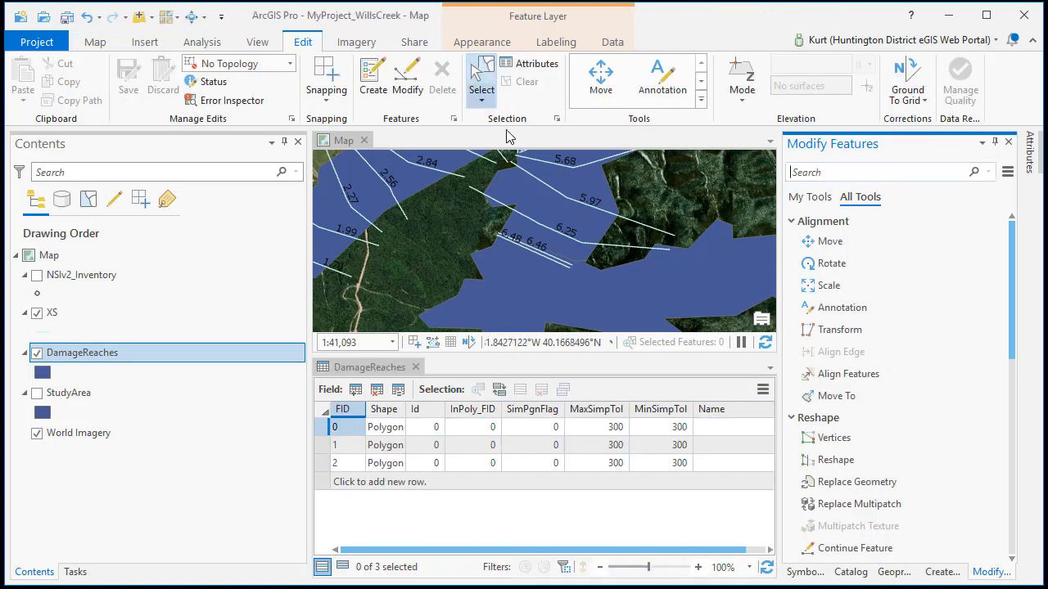
# Name two reach polygons In_Pool and a_0to3, save the edits, and select the In_Pool polygon.
pyautogui.click(385, 445)
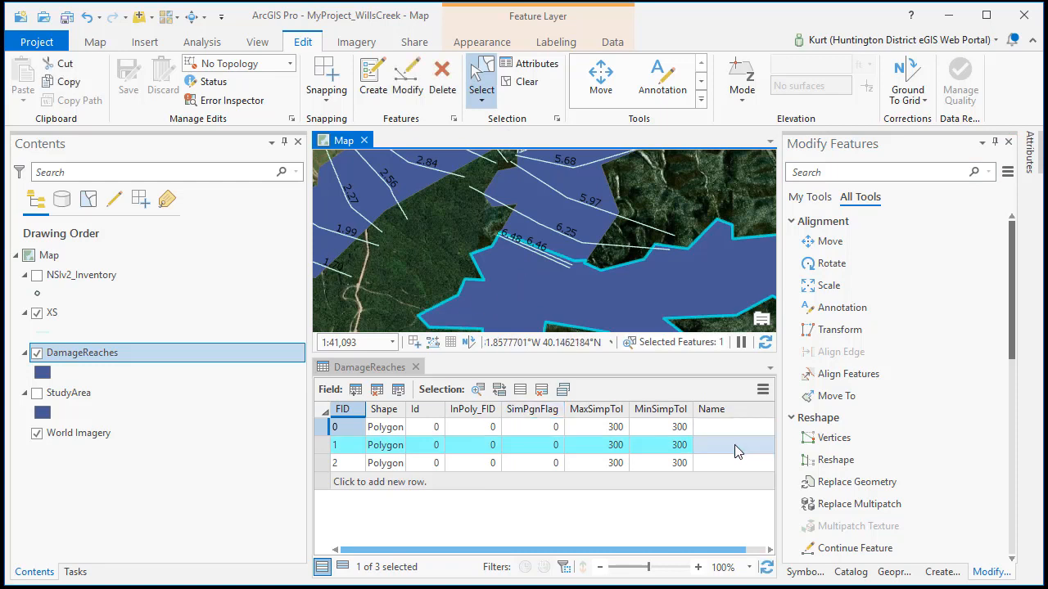
pyautogui.click(720, 445)
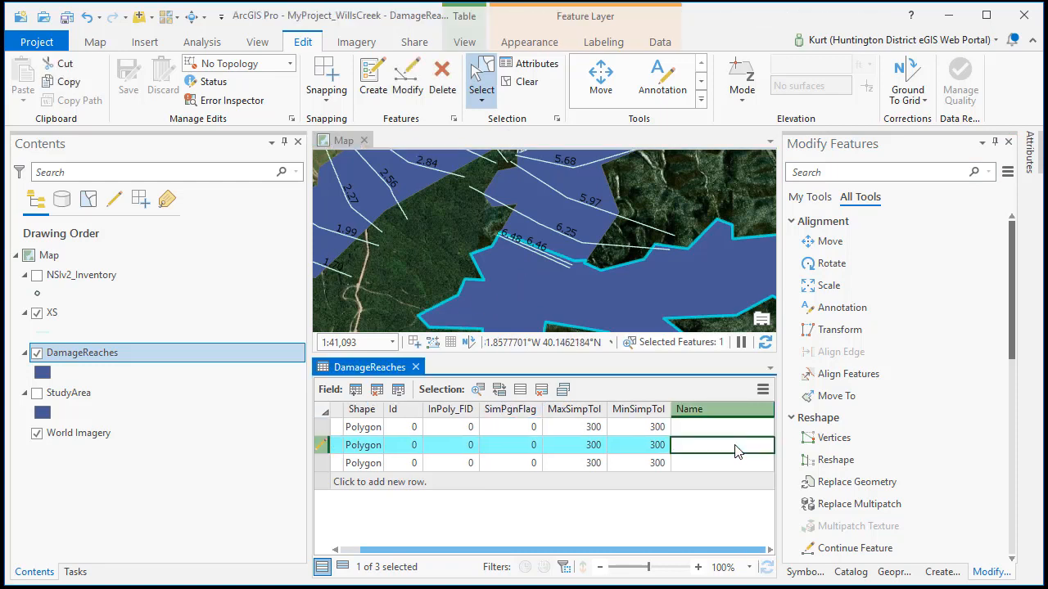
pyautogui.write('In')
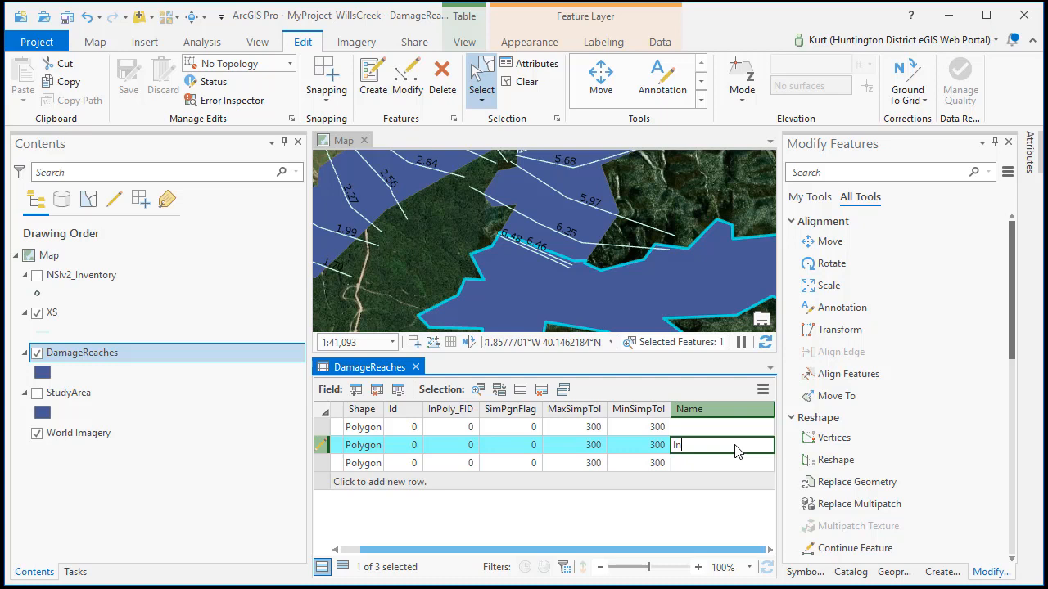
pyautogui.write('_Pool')
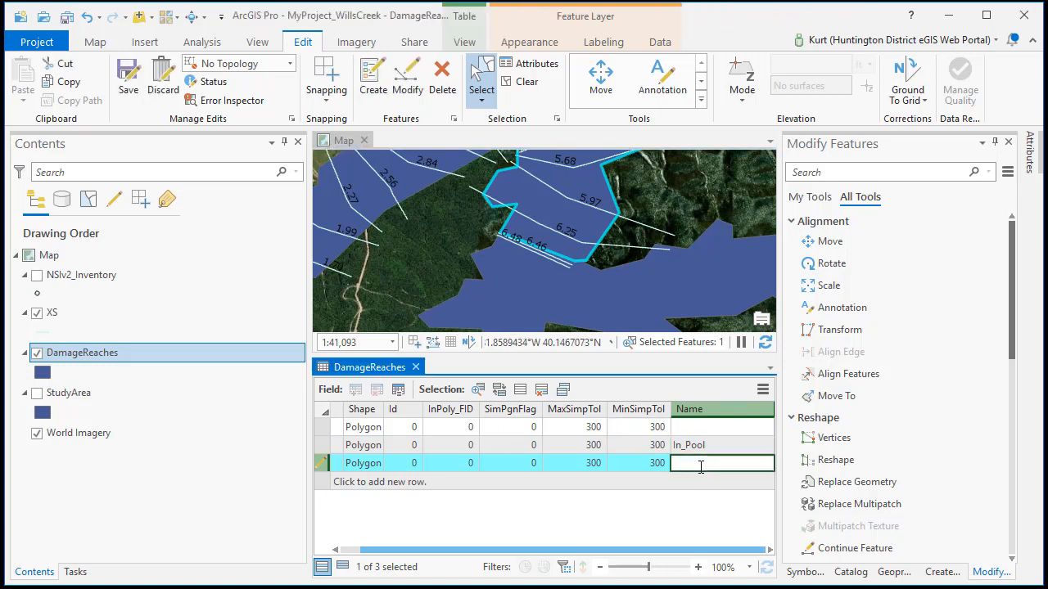
pyautogui.write('a_0to3')
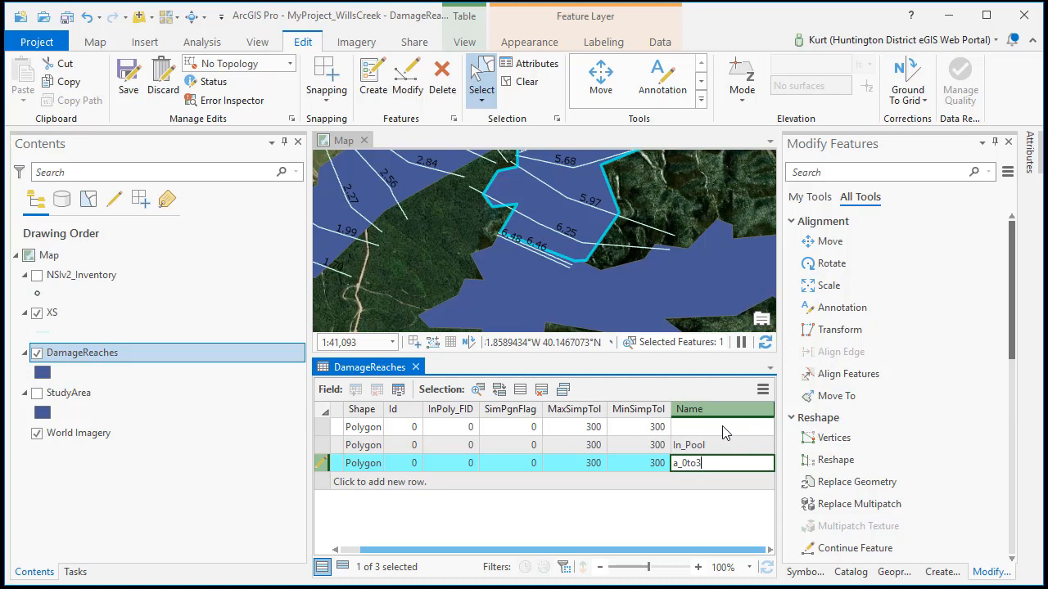
pyautogui.moveTo(707, 436)
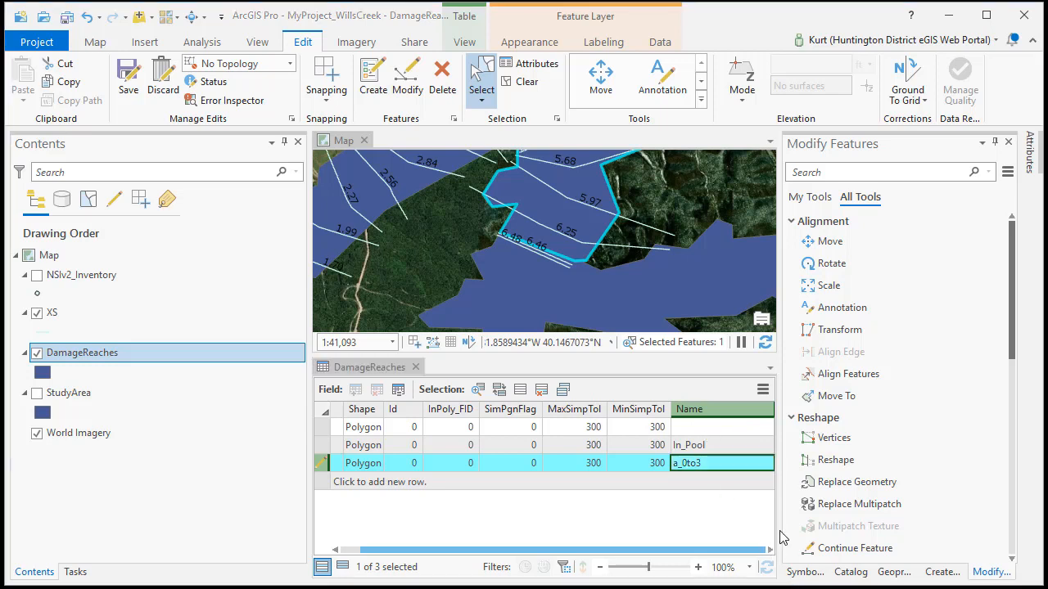
pyautogui.click(162, 79)
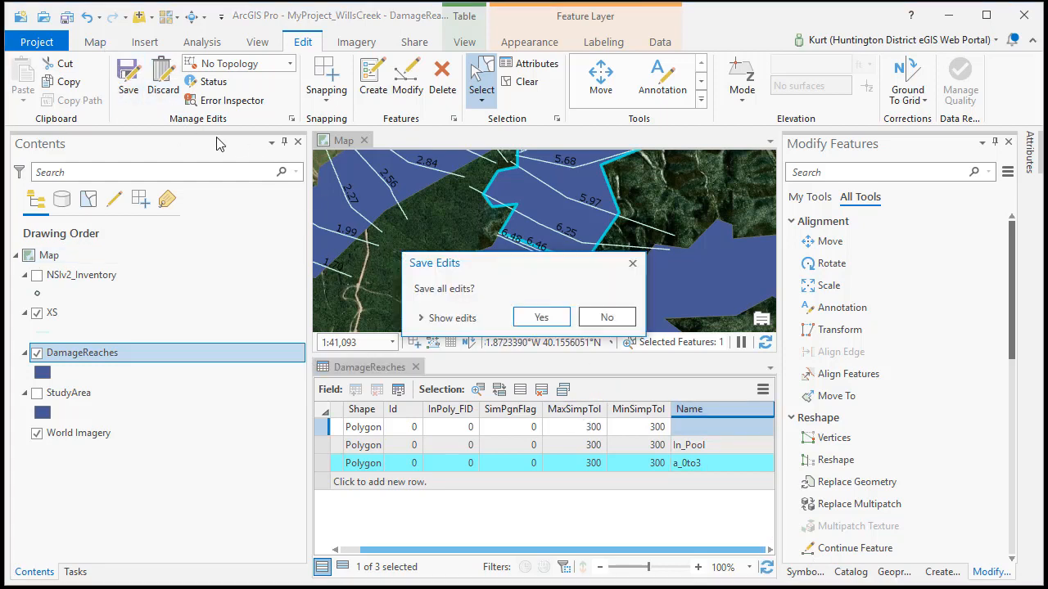
pyautogui.click(540, 317)
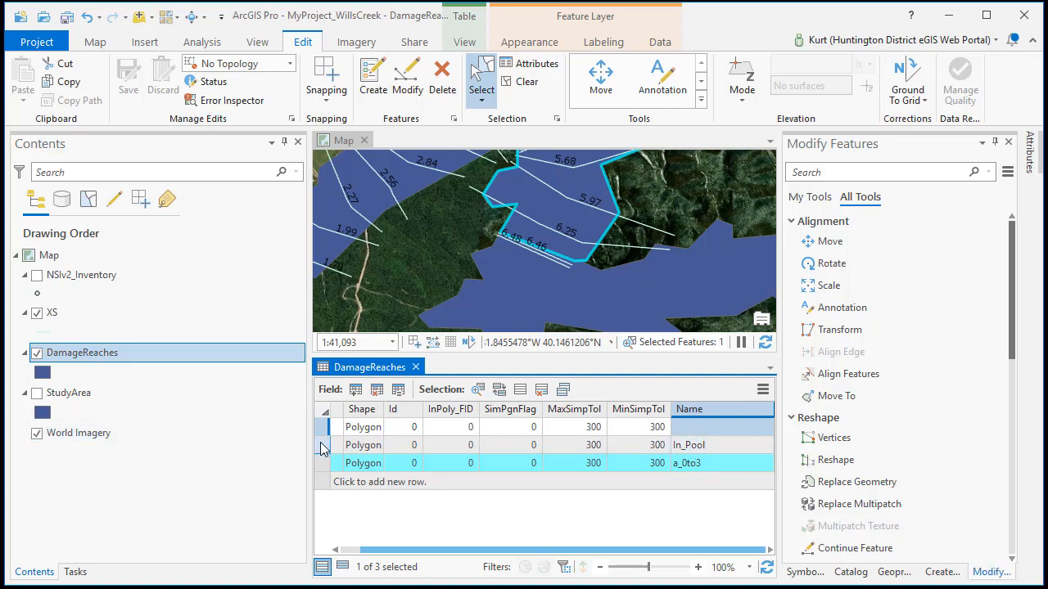
pyautogui.click(341, 445)
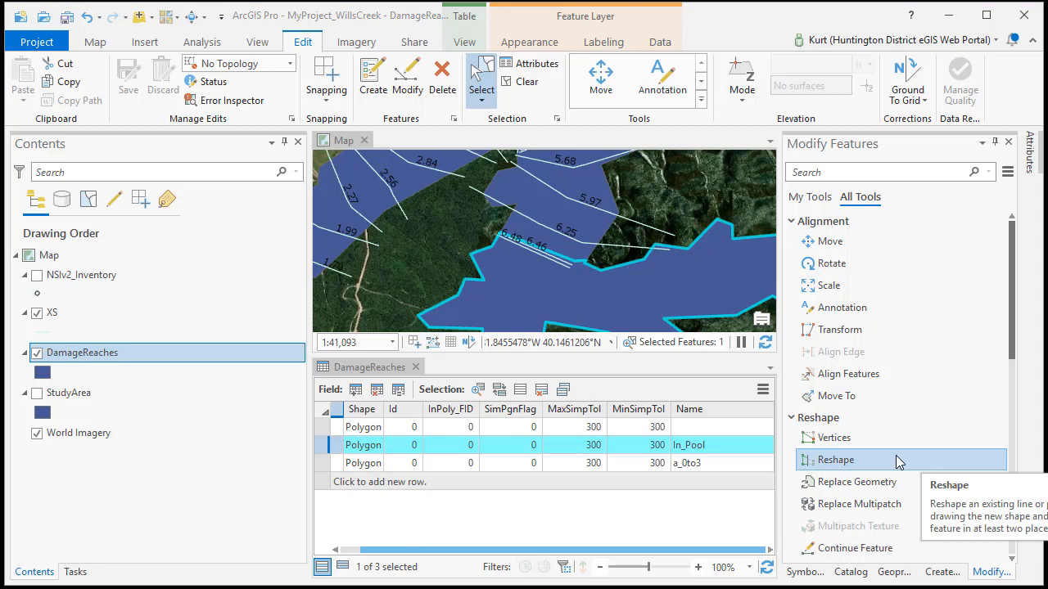
pyautogui.moveTo(418, 504)
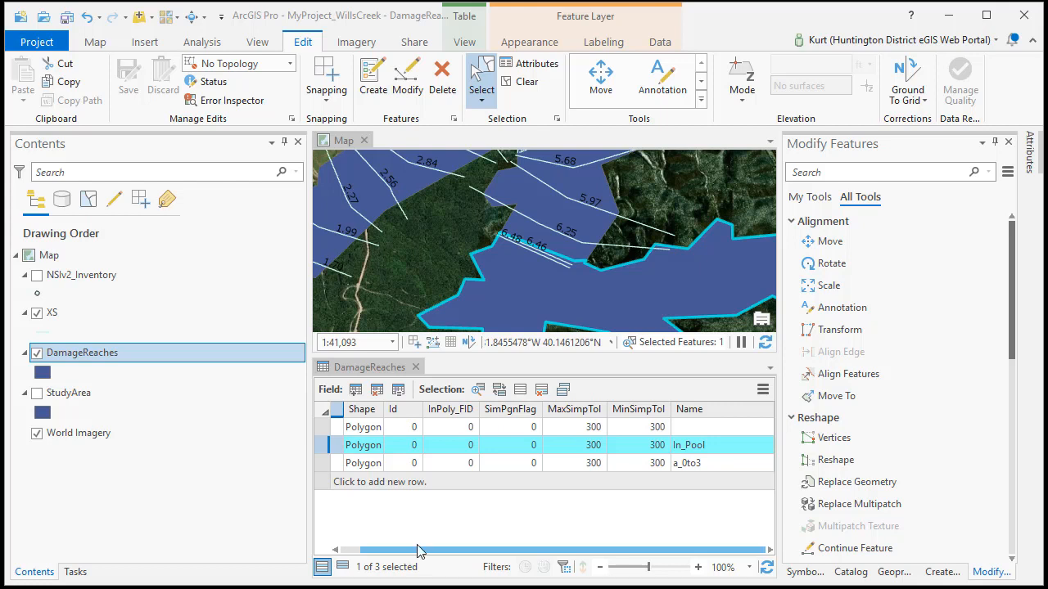
pyautogui.moveTo(138, 439)
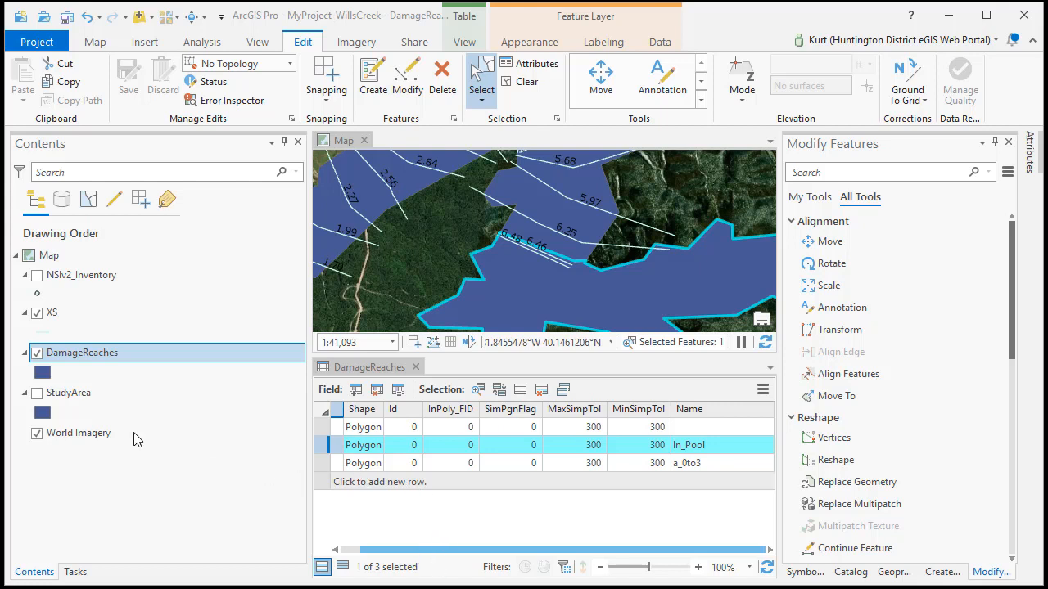
pyautogui.moveTo(570, 293)
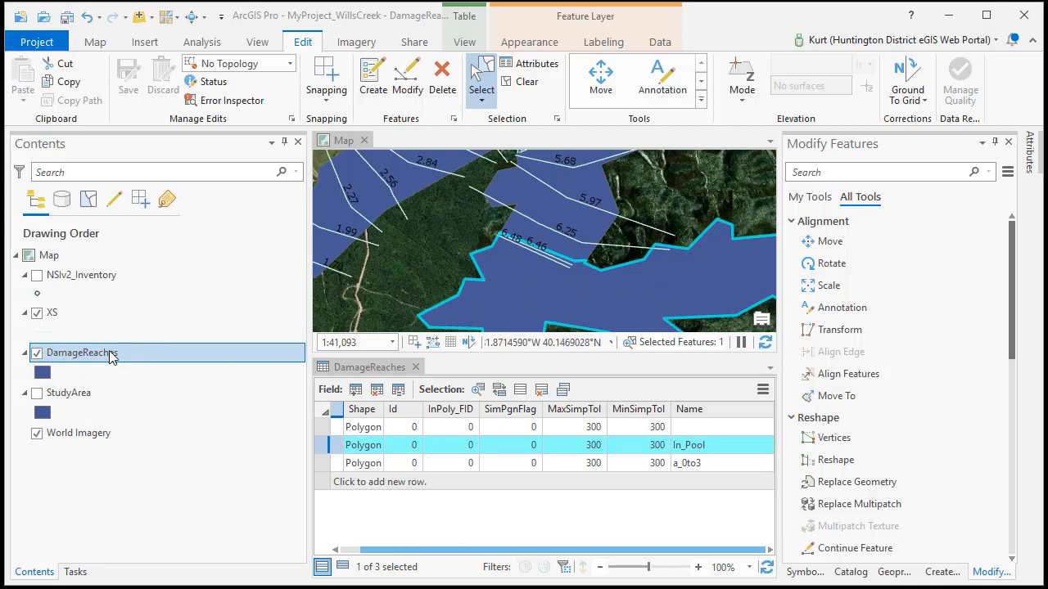
# Export the selected In_Pool polygon from DamageReaches as In_Pool.shp in the Shapefiles folder.
pyautogui.rightClick(82, 352)
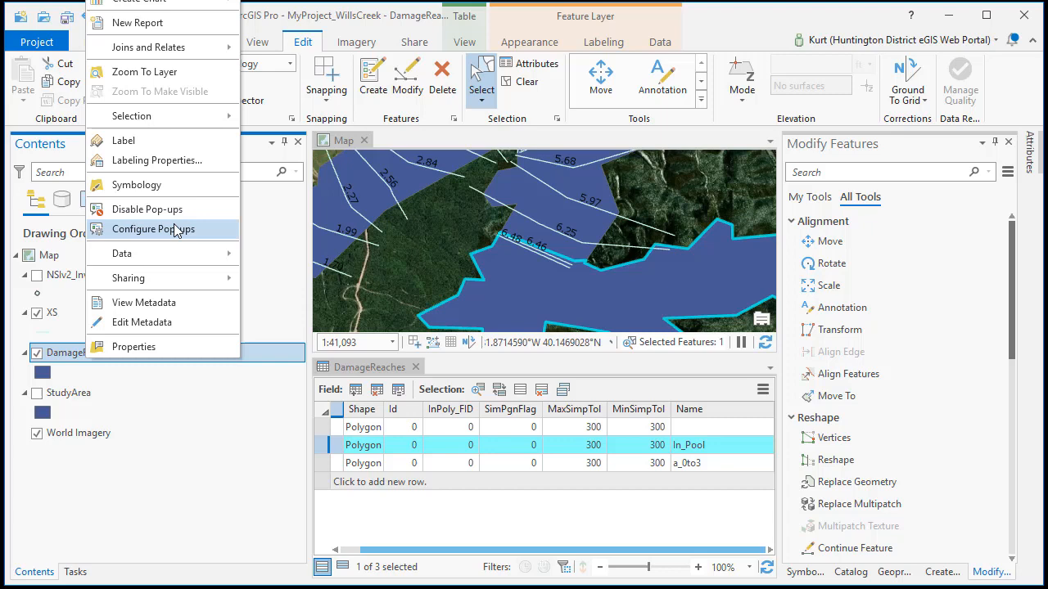
pyautogui.click(298, 255)
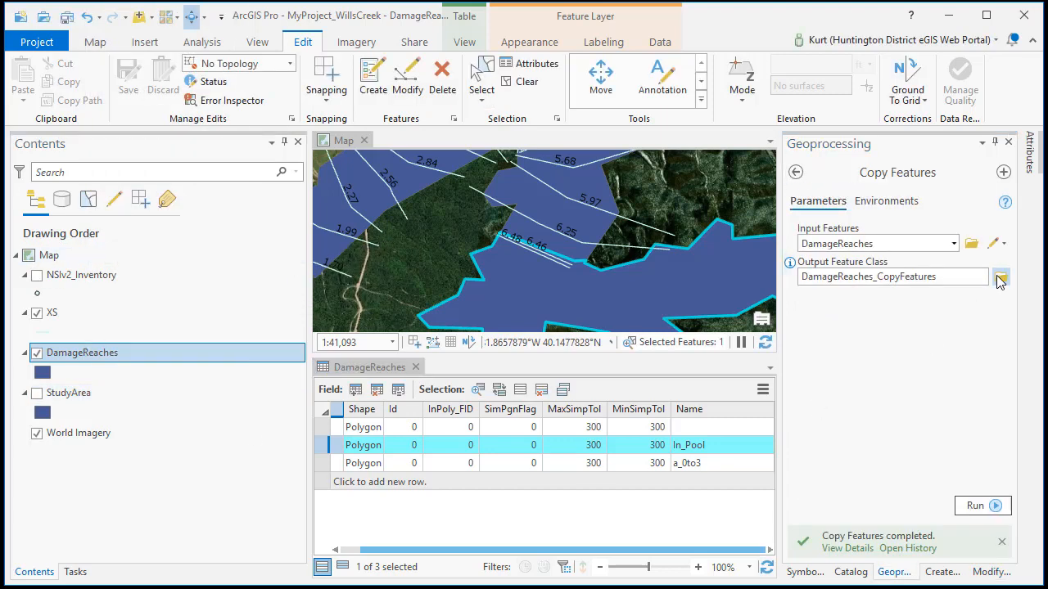
pyautogui.click(999, 277)
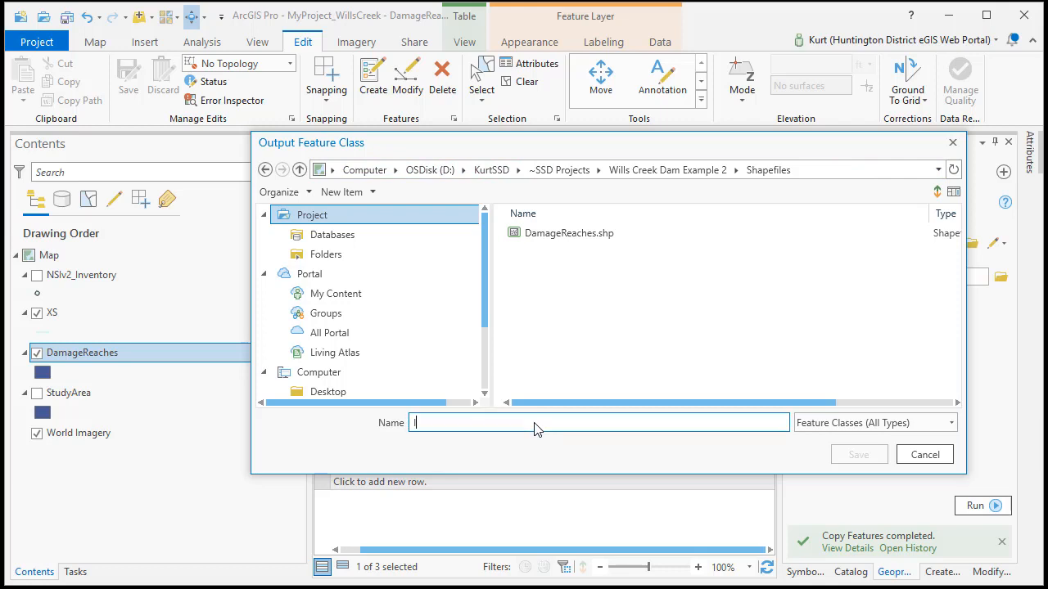
pyautogui.write('In_Pool.shp')
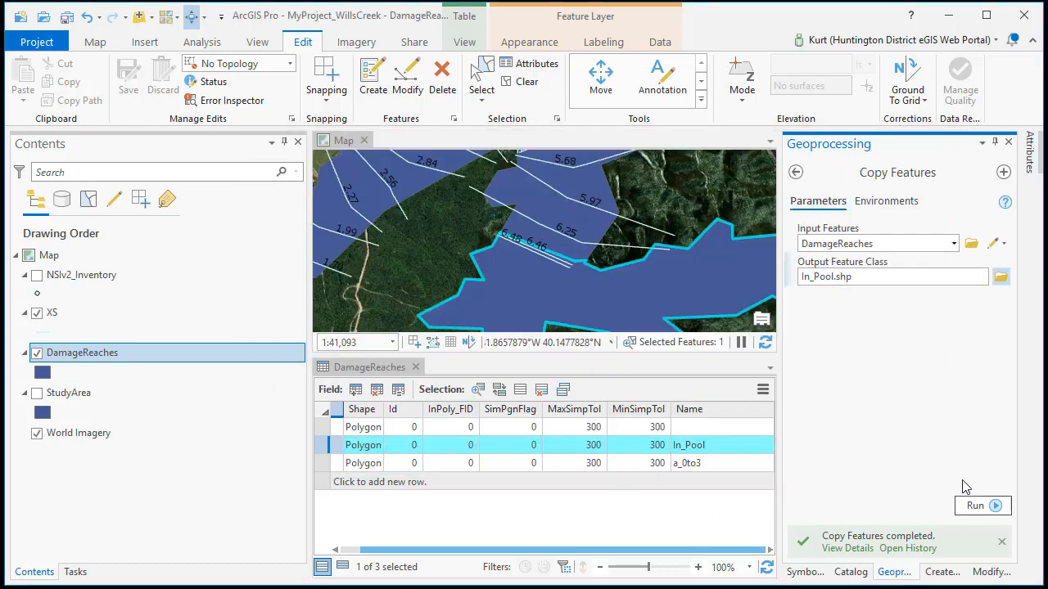
pyautogui.click(976, 504)
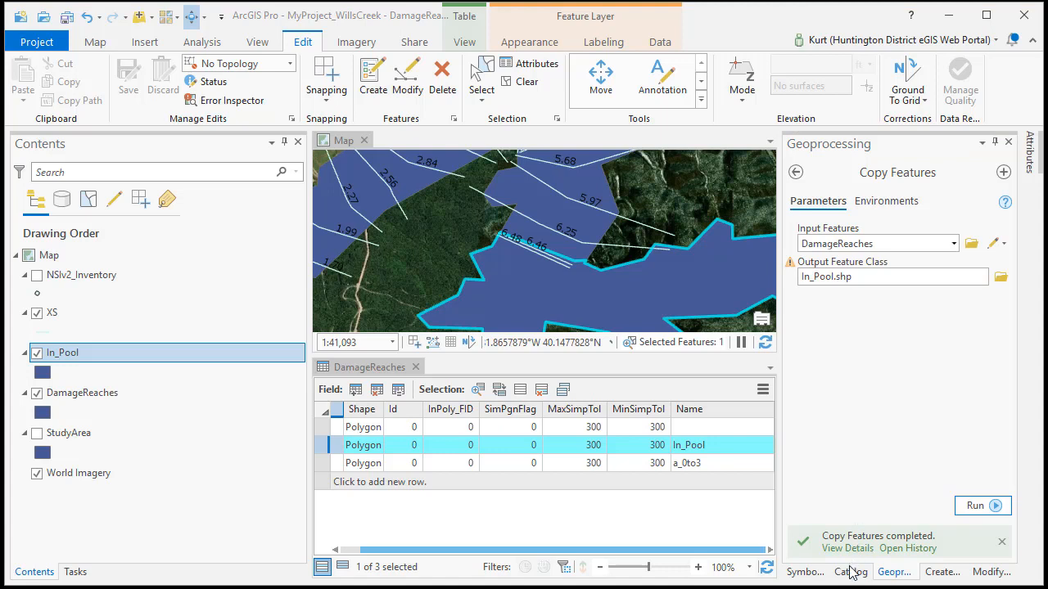
pyautogui.click(849, 571)
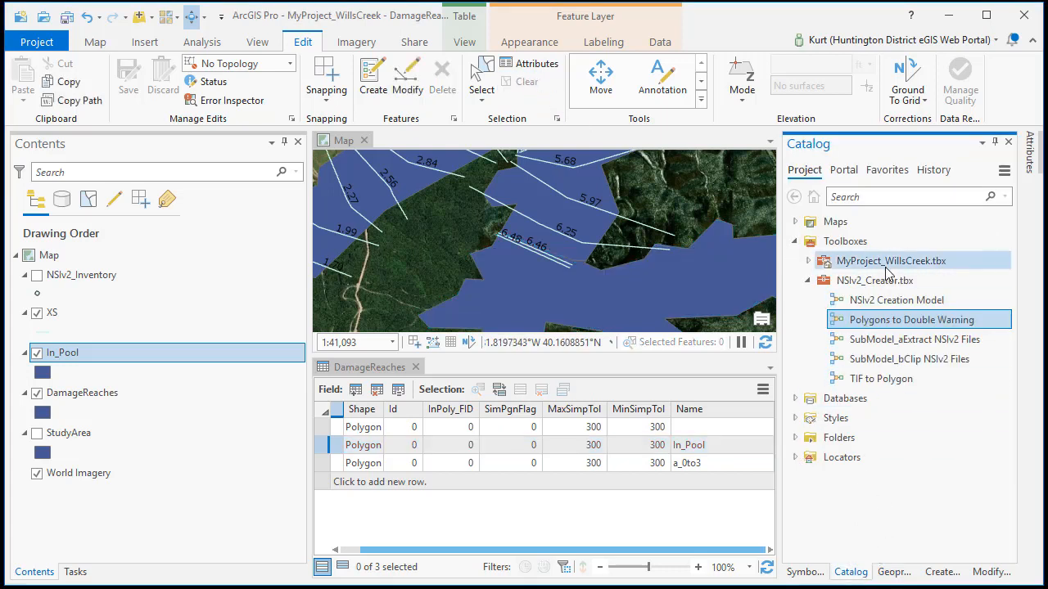
pyautogui.moveTo(919, 319)
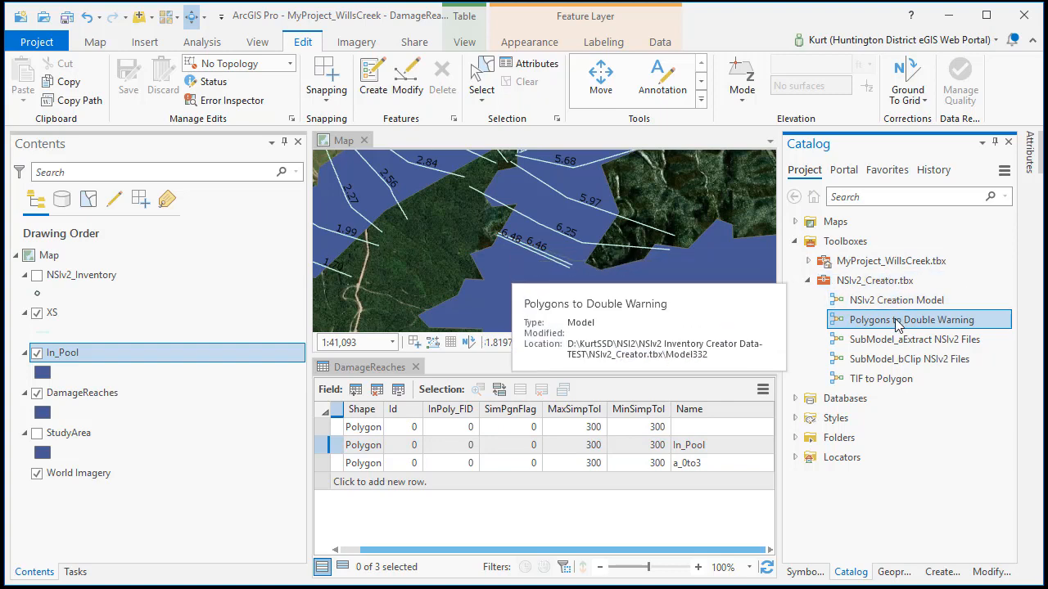
# Launch Polygons to Double Warning and set the study area and In_Pool shapefile inputs.
pyautogui.doubleClick(917, 319)
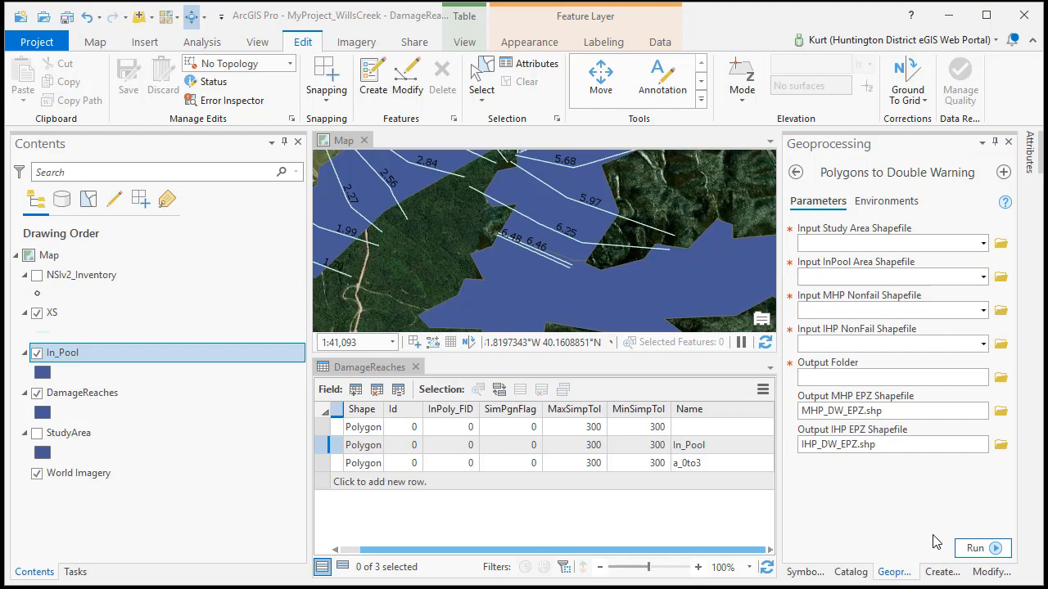
pyautogui.click(1000, 242)
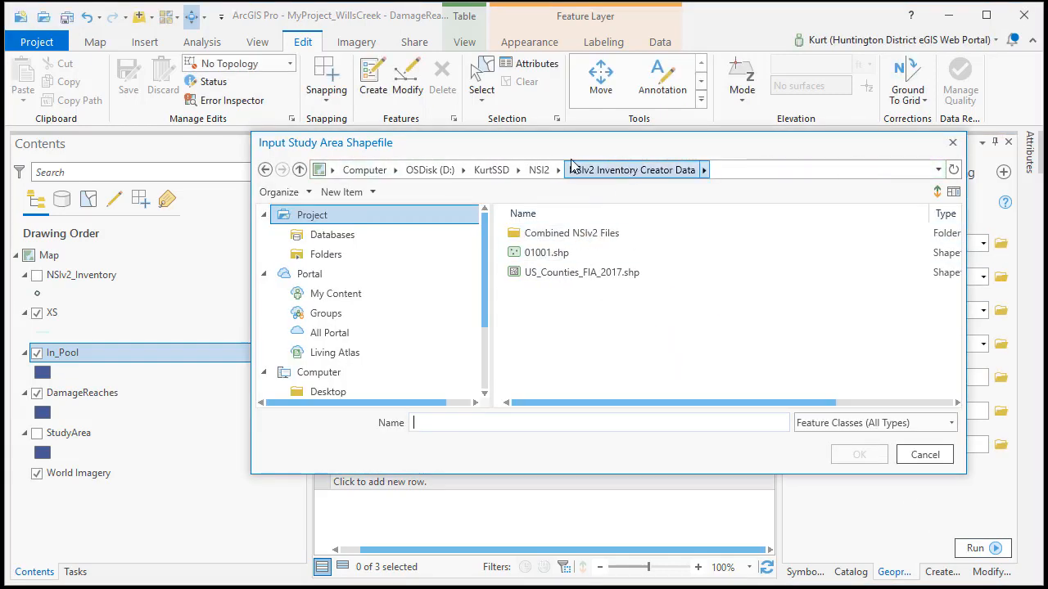
pyautogui.click(491, 168)
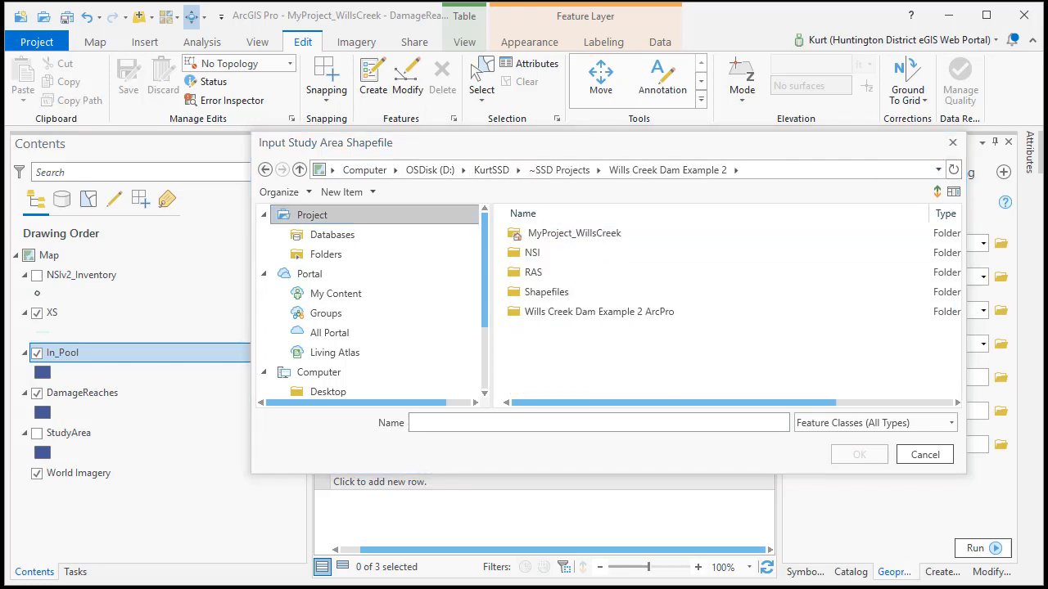
pyautogui.click(534, 252)
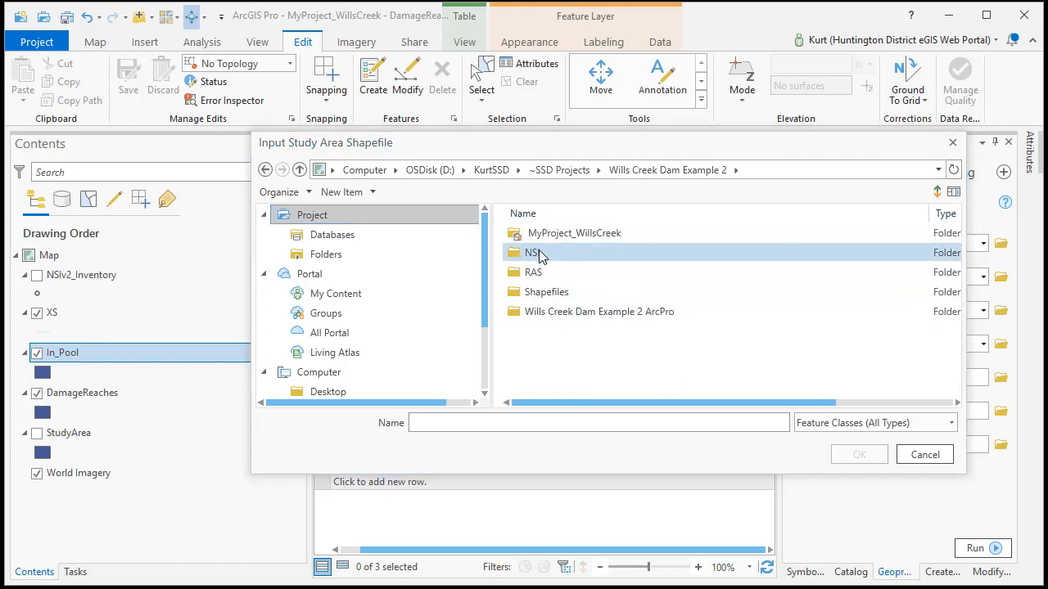
pyautogui.doubleClick(534, 252)
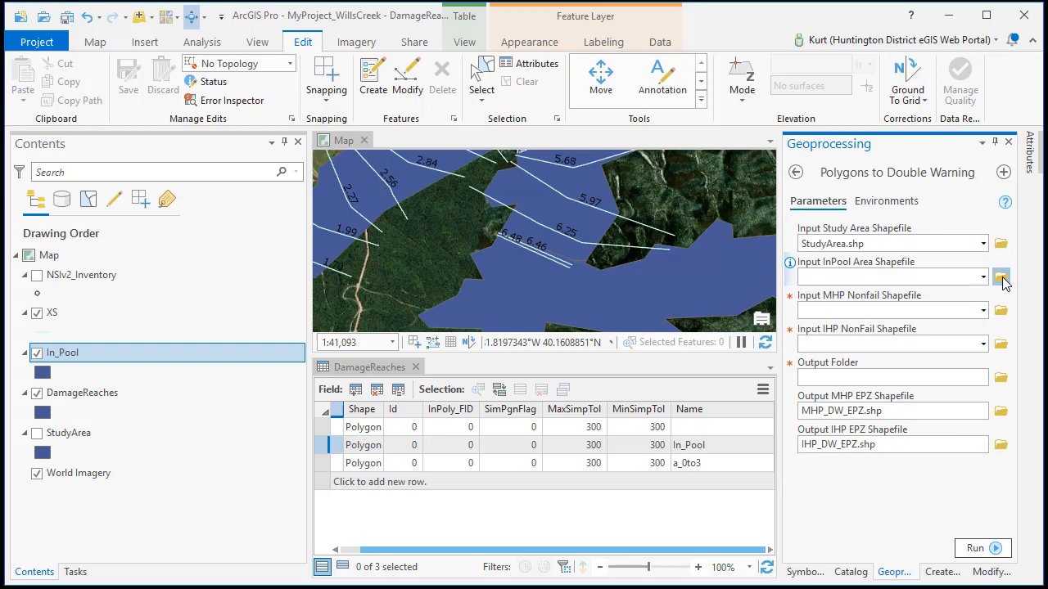
pyautogui.click(1001, 277)
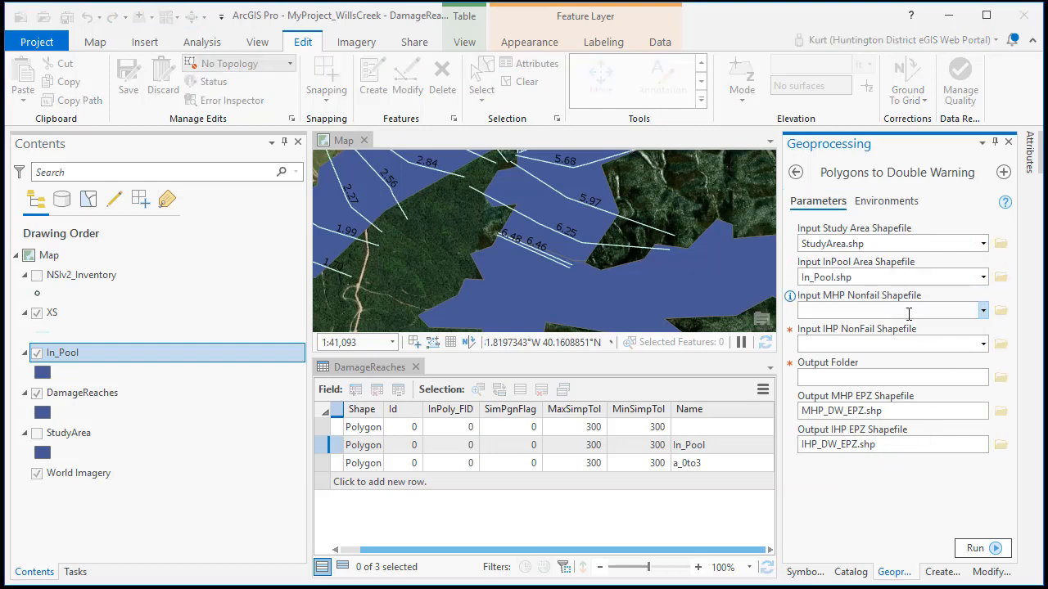
# Set MHP and IHP NonFail inputs to Inundation Boundary (Max Value_0).shp from RAS\MH-NonFail and RAS\IH-NonFail.
pyautogui.click(1001, 310)
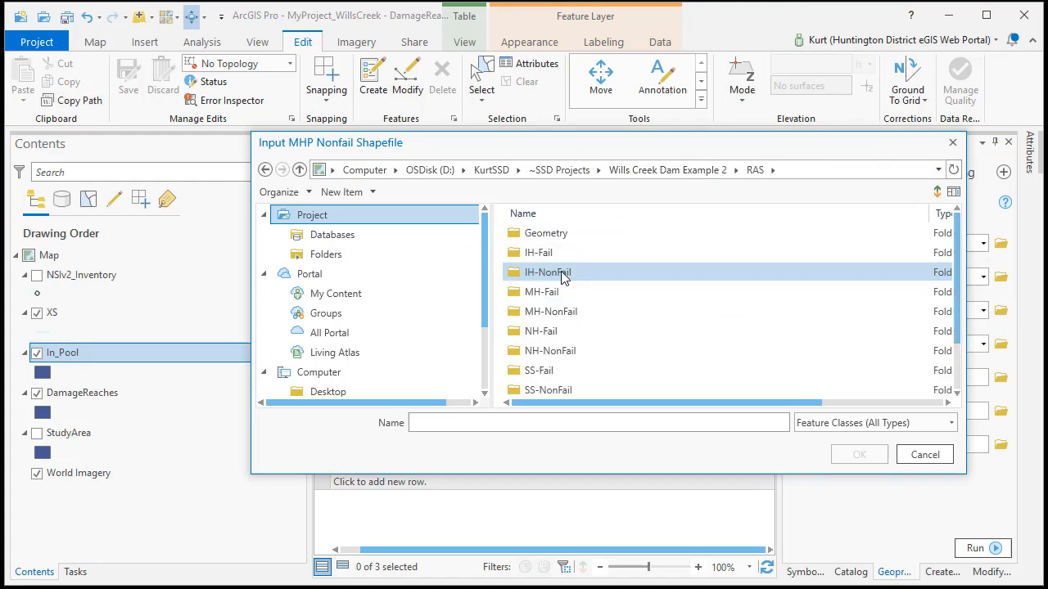
pyautogui.click(542, 291)
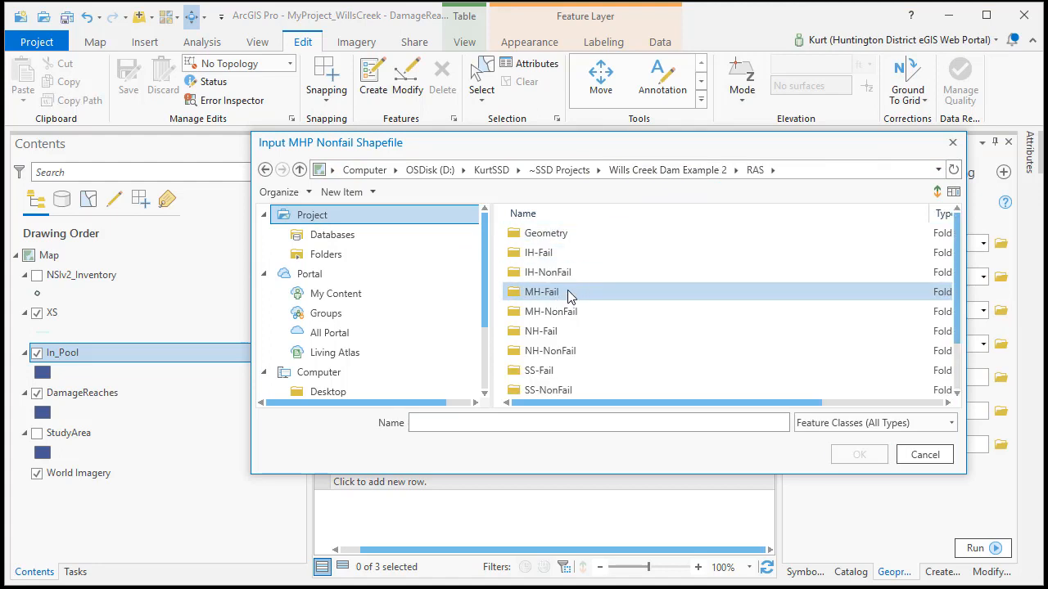
pyautogui.doubleClick(550, 311)
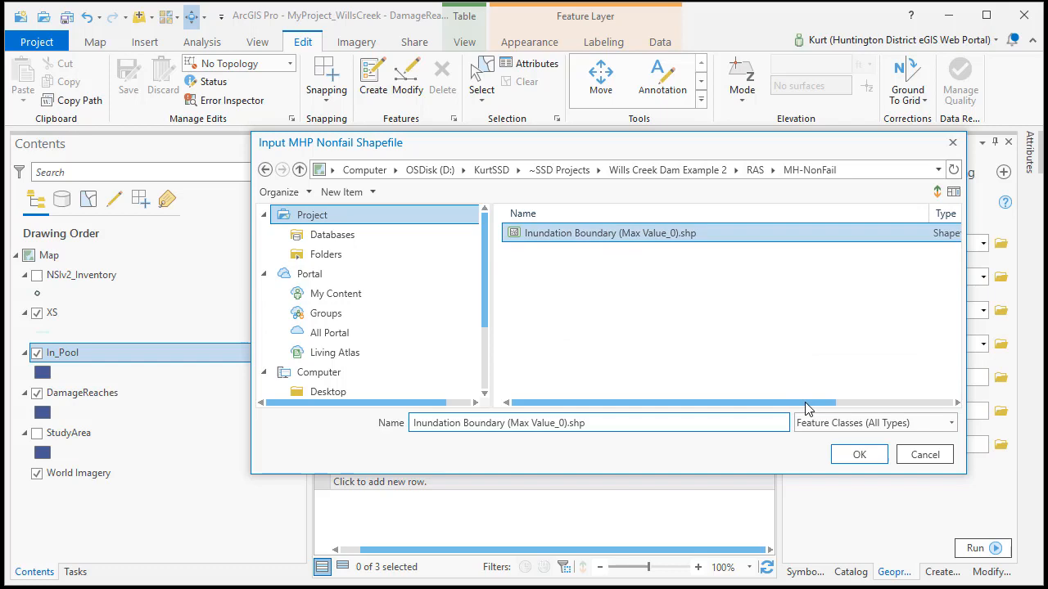
pyautogui.click(857, 455)
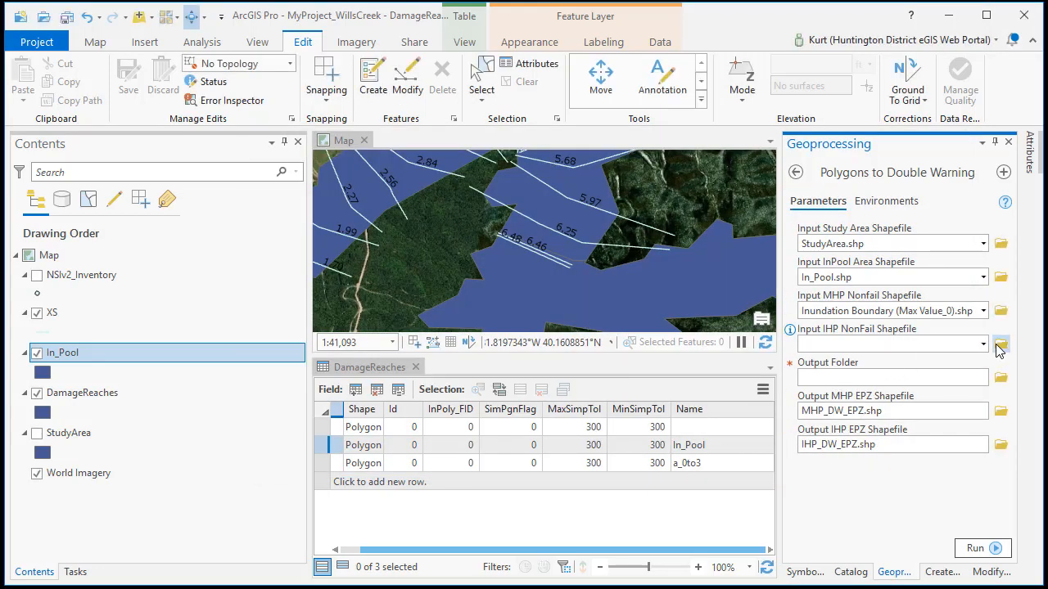
pyautogui.click(1001, 344)
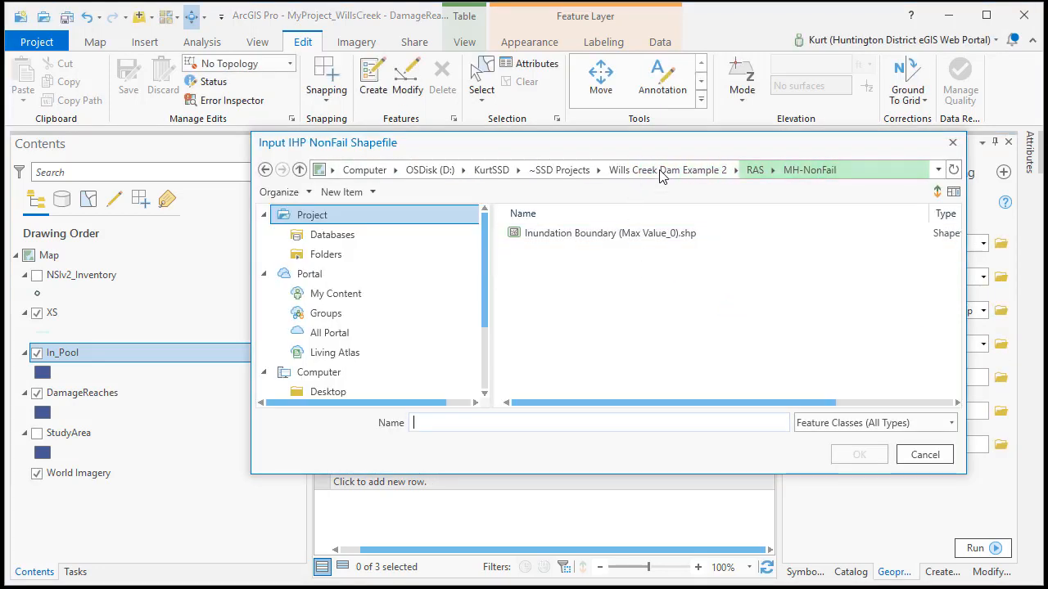
pyautogui.click(754, 168)
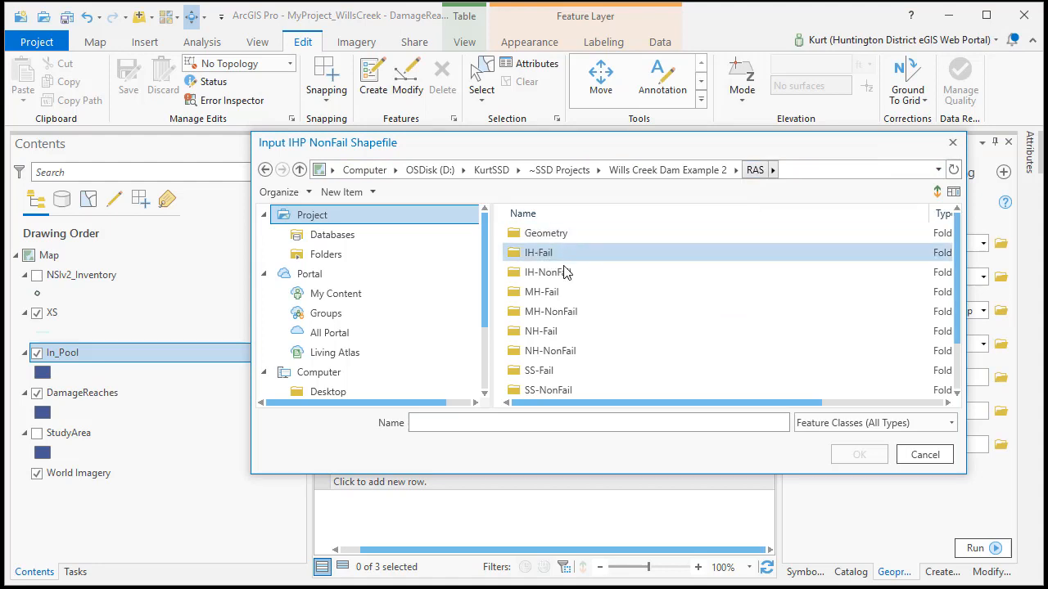
pyautogui.click(547, 272)
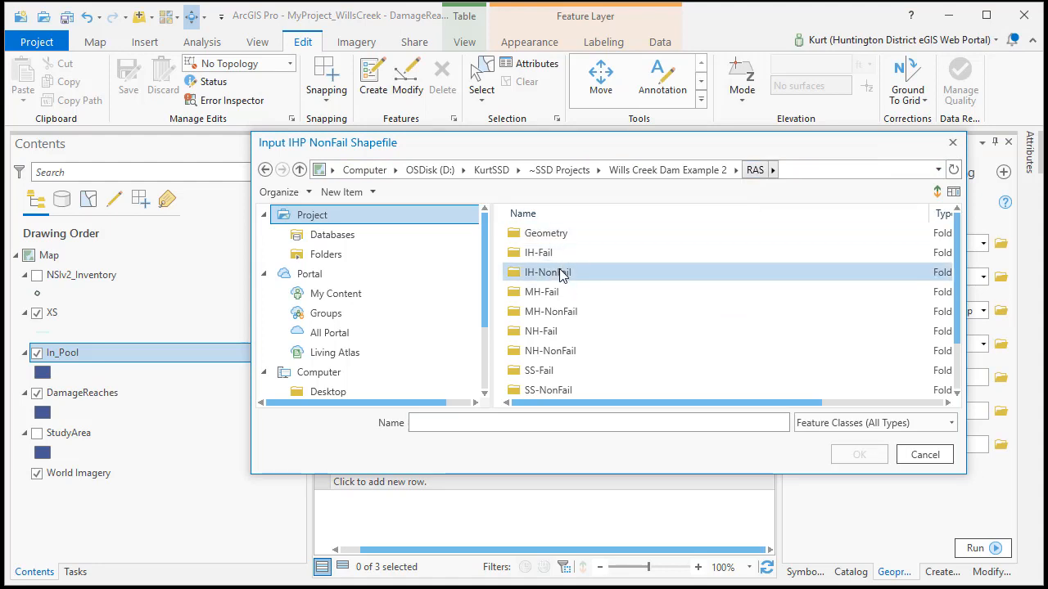
pyautogui.doubleClick(547, 271)
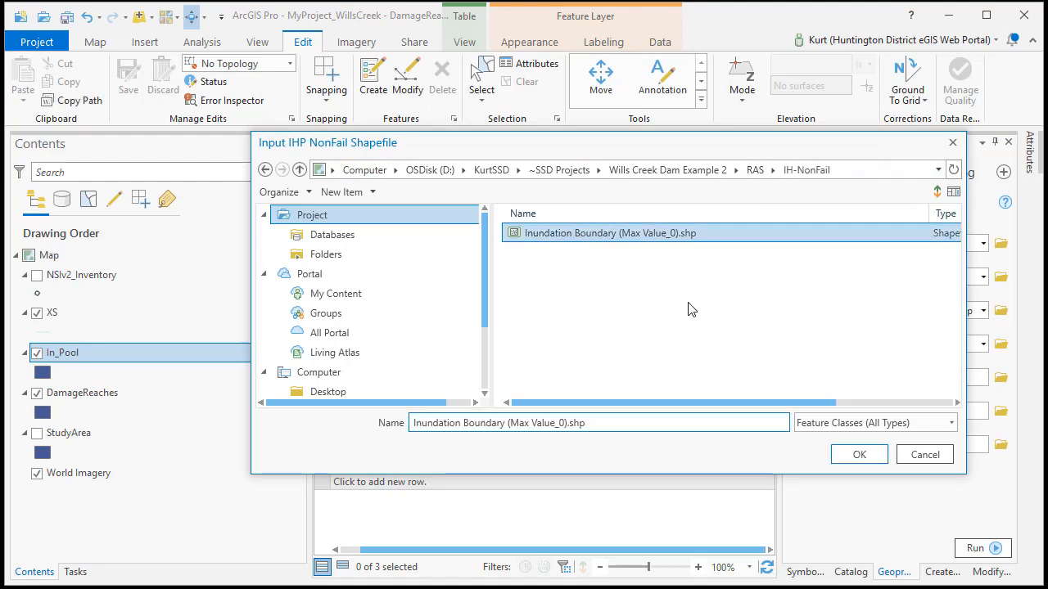
pyautogui.click(857, 455)
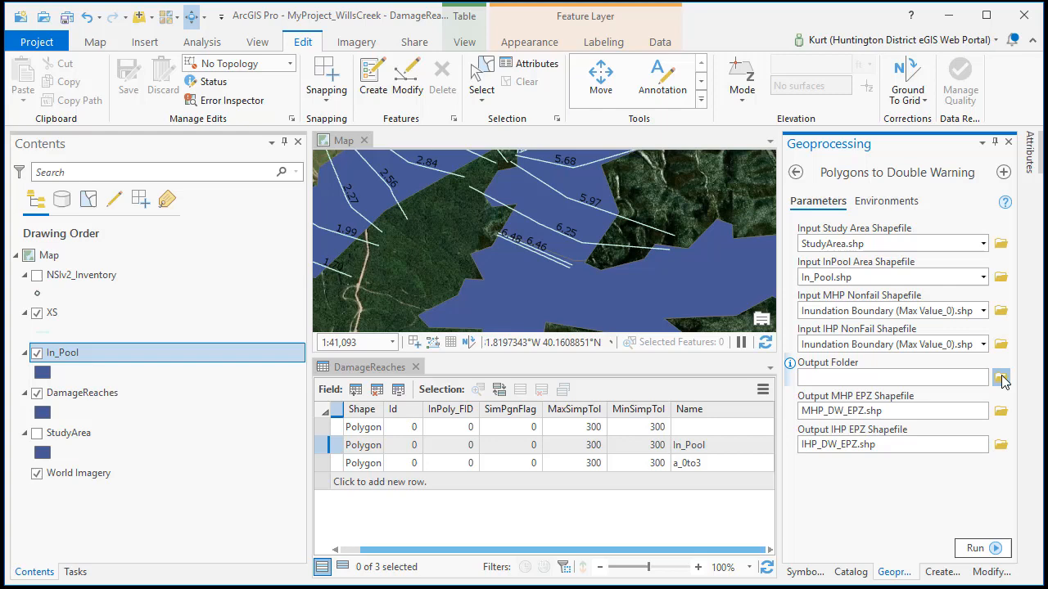
# Create a new EPZs folder under Shapefiles as the output folder and run the tool.
pyautogui.click(1002, 378)
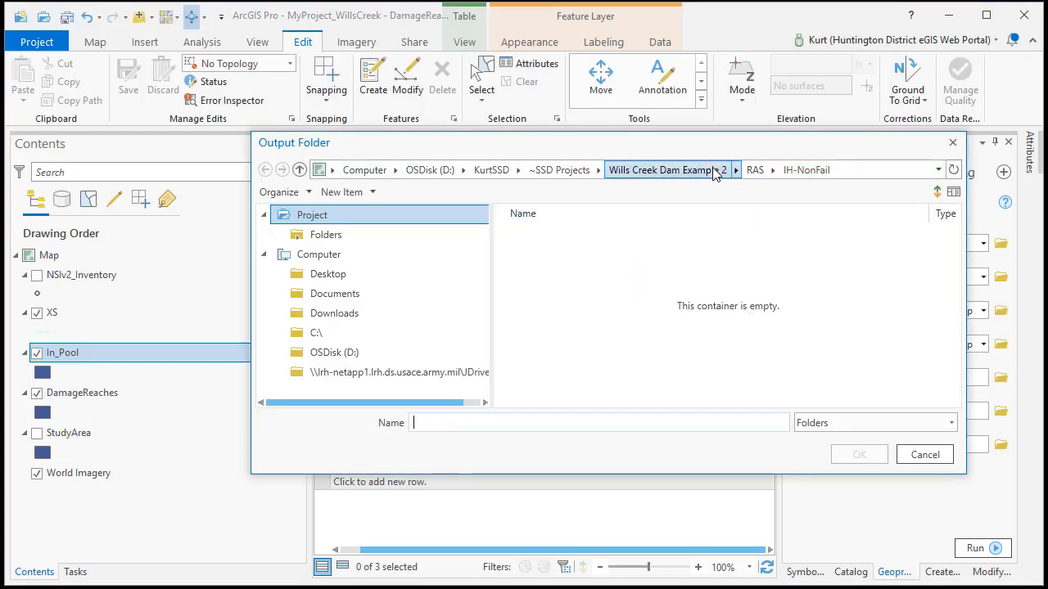
pyautogui.click(668, 168)
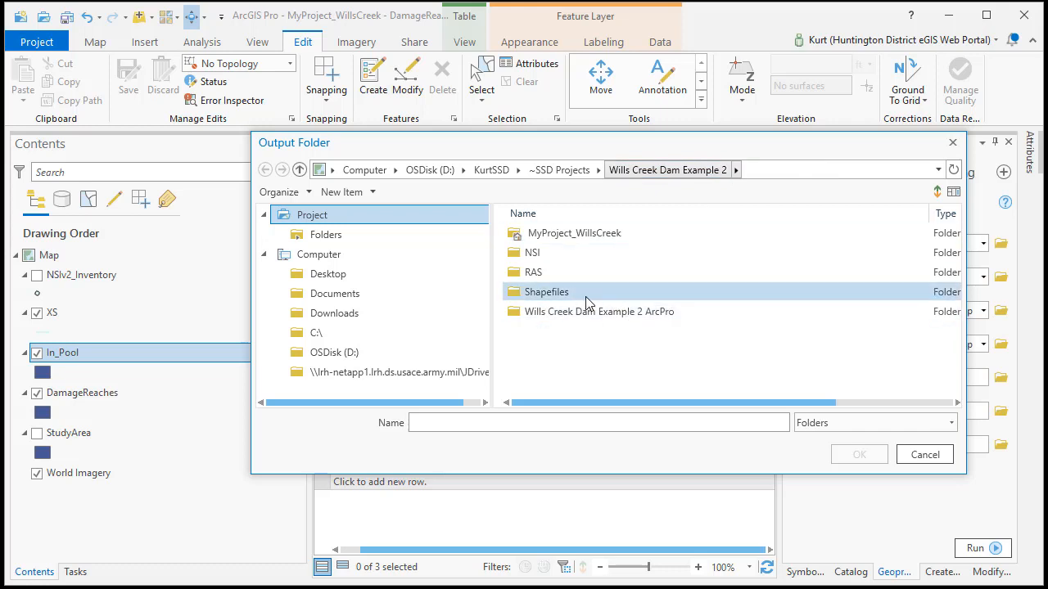
pyautogui.doubleClick(547, 291)
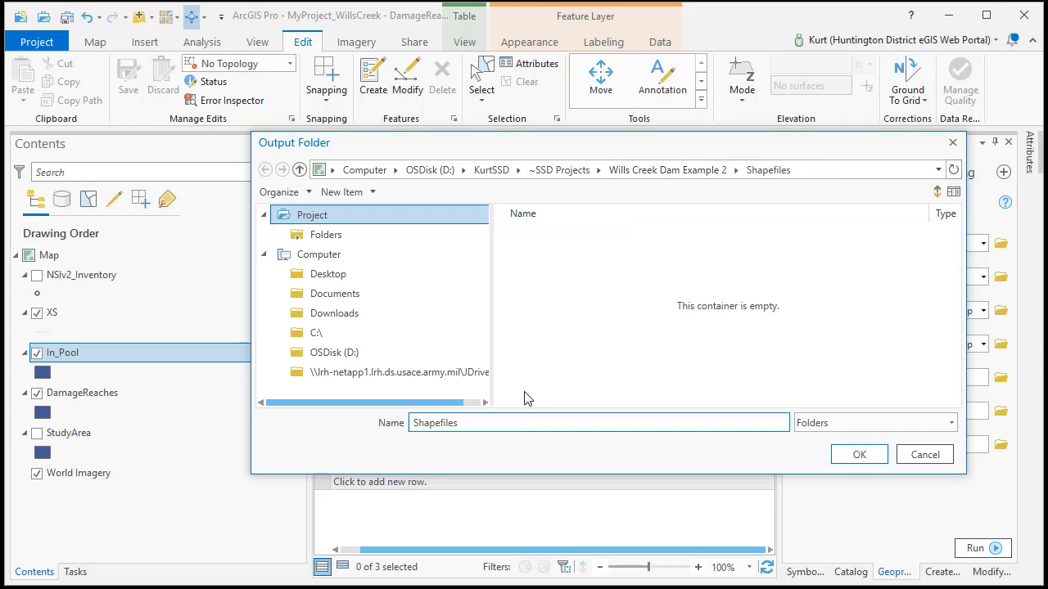
pyautogui.click(342, 192)
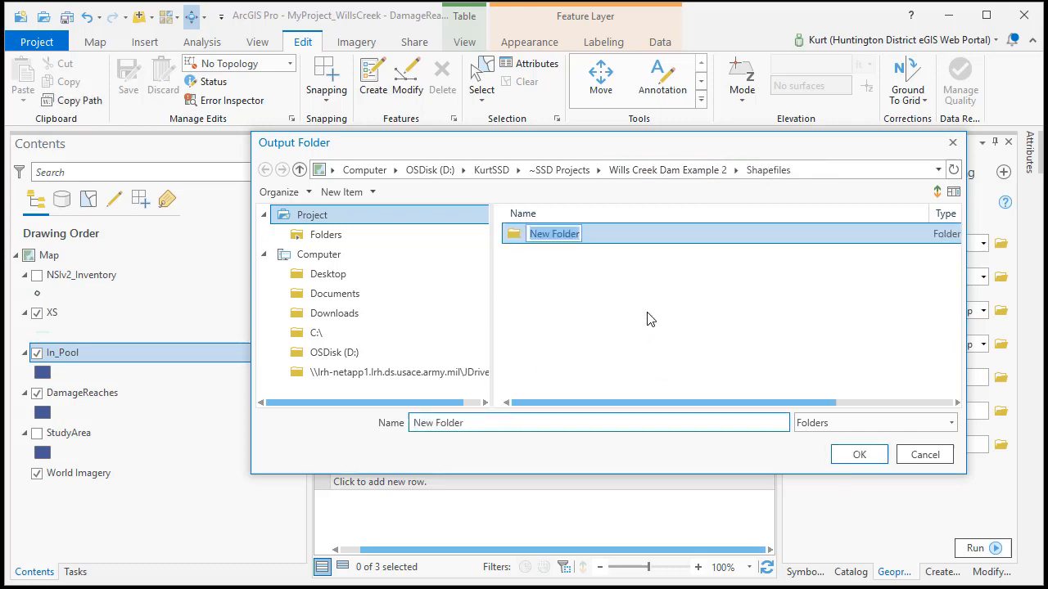
pyautogui.write('EPZs')
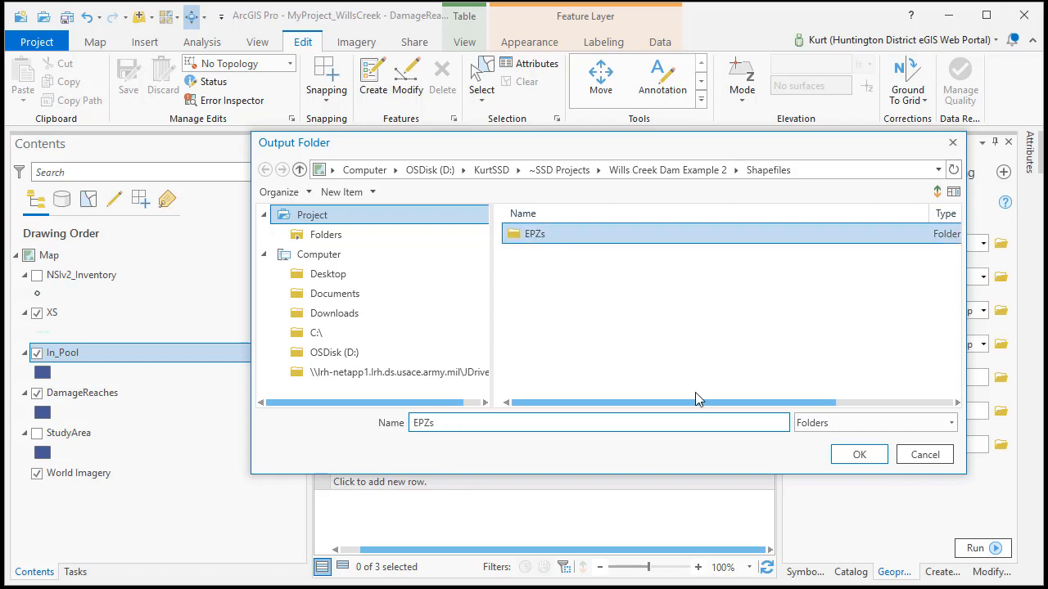
pyautogui.click(858, 455)
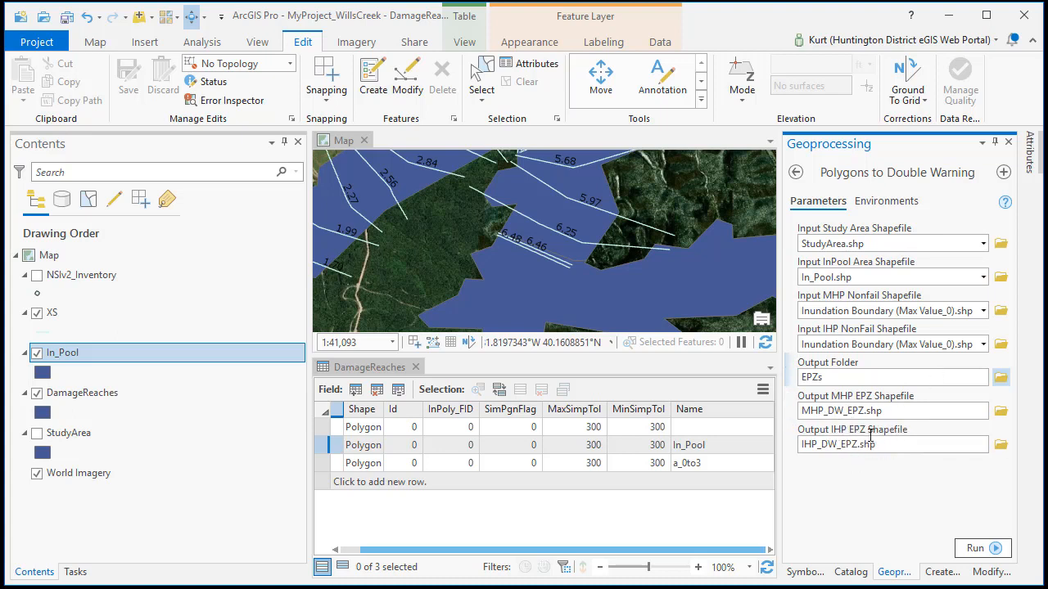
pyautogui.click(976, 547)
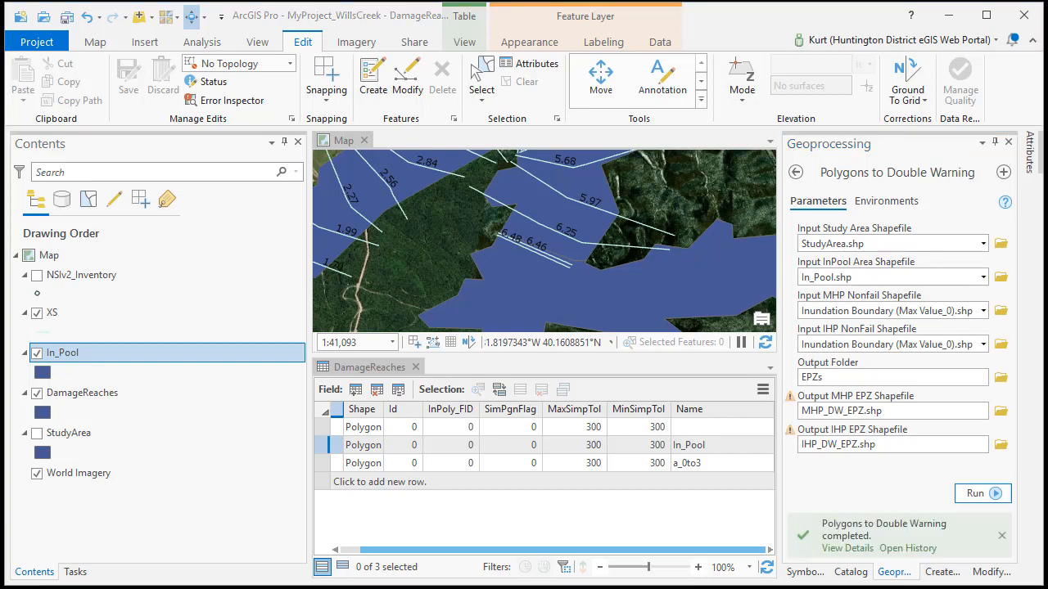
# Add IHP_DW_EPZ.shp and MHP_DW_EPZ.shp from the EPZs folder to the map.
pyautogui.click(849, 547)
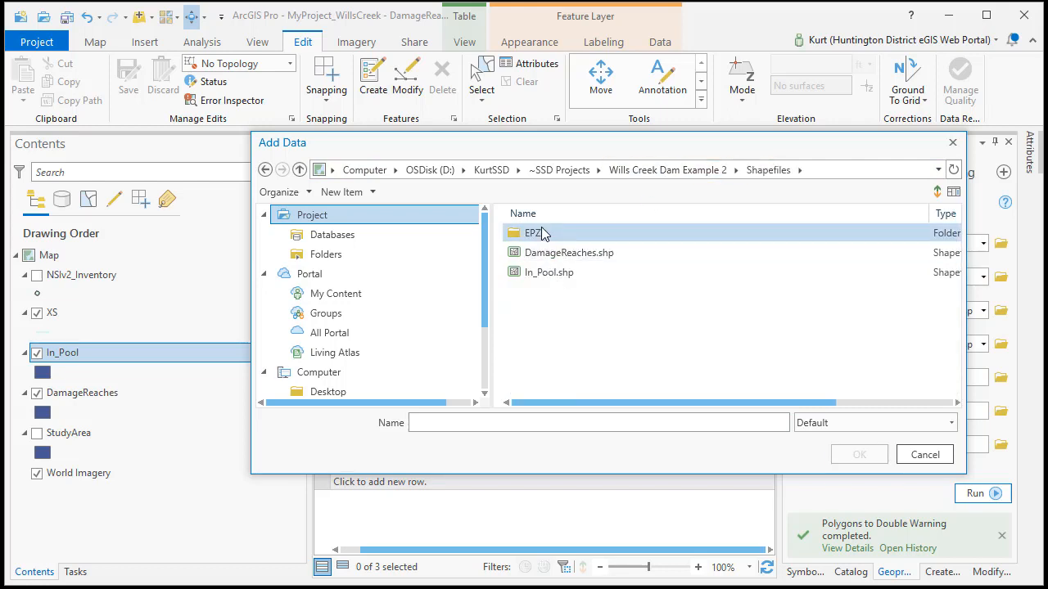
pyautogui.doubleClick(534, 232)
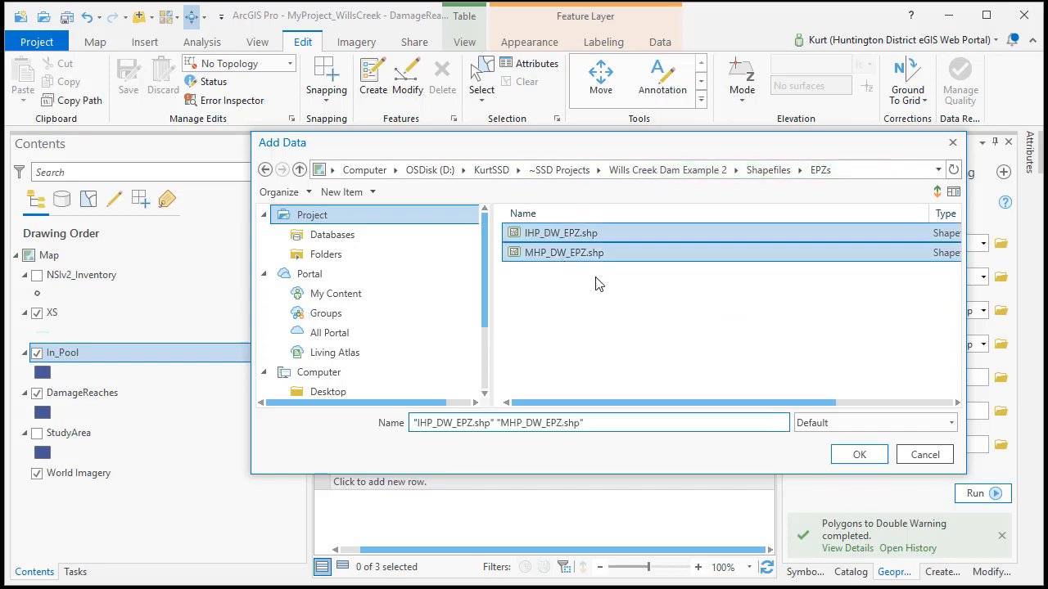
pyautogui.click(858, 455)
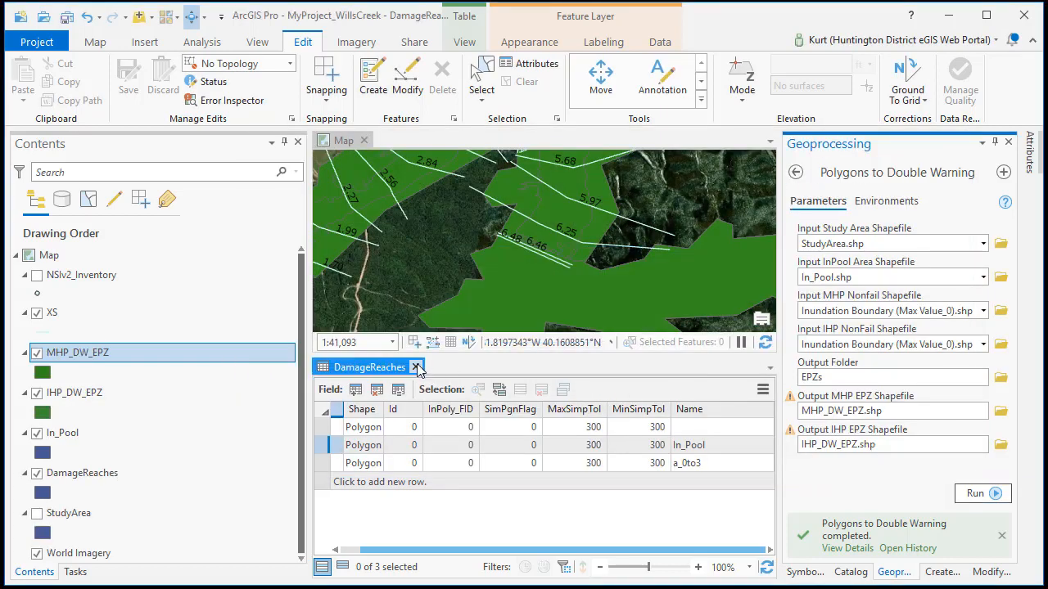
# Close the DamageReaches table and symbolize MHP_DW_EPZ by unique Zone values Fail, InPool and NoFail.
pyautogui.click(418, 367)
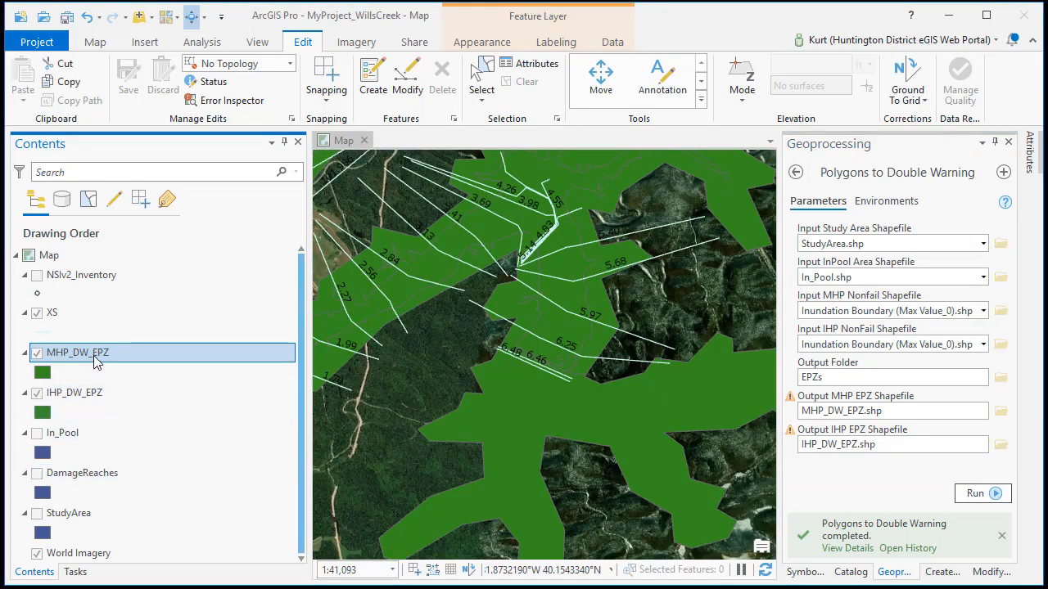
pyautogui.doubleClick(79, 352)
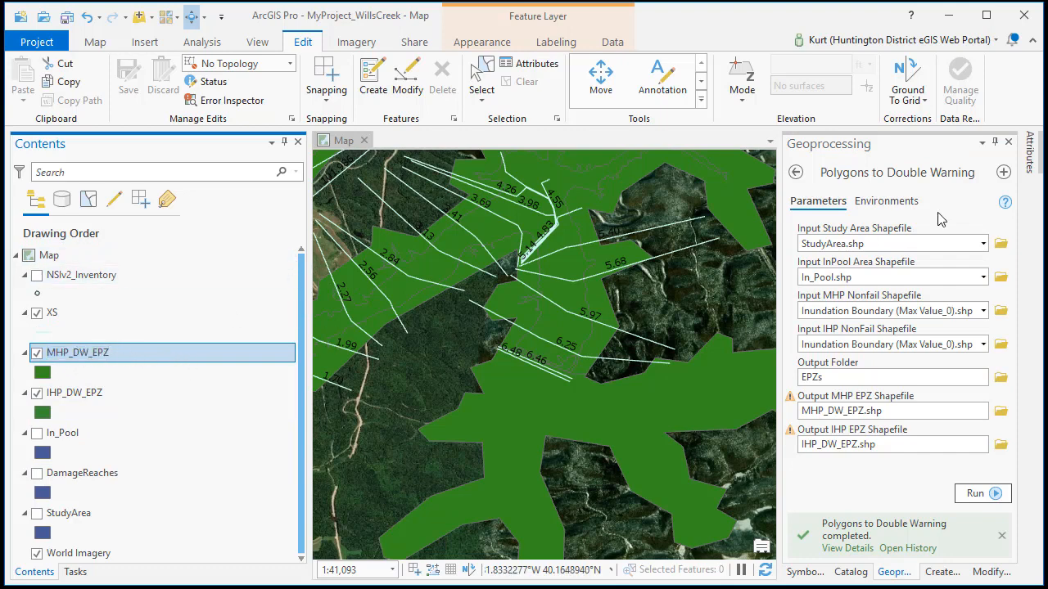
pyautogui.click(482, 42)
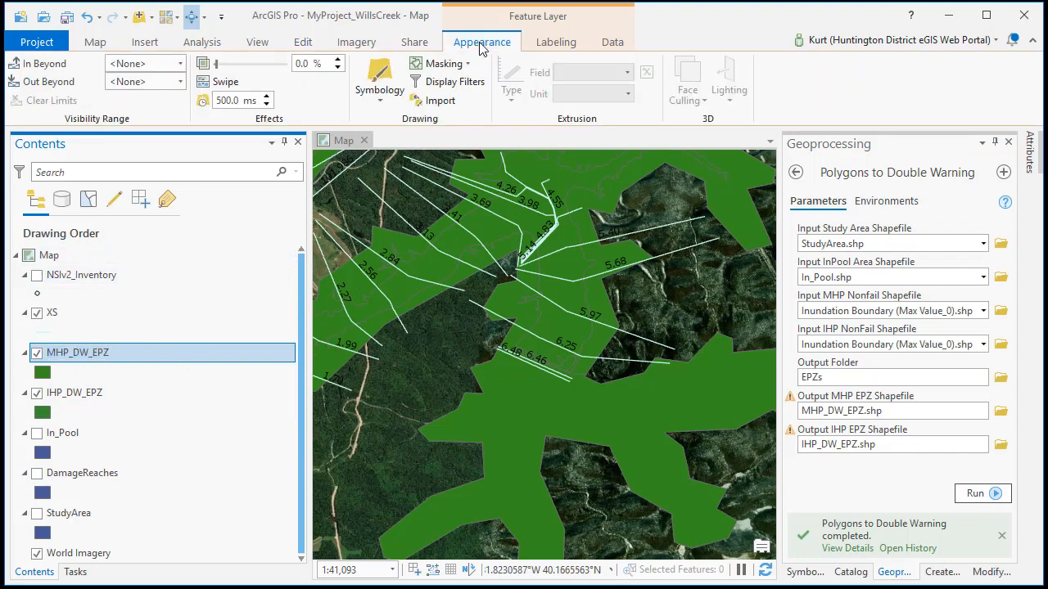
pyautogui.click(378, 78)
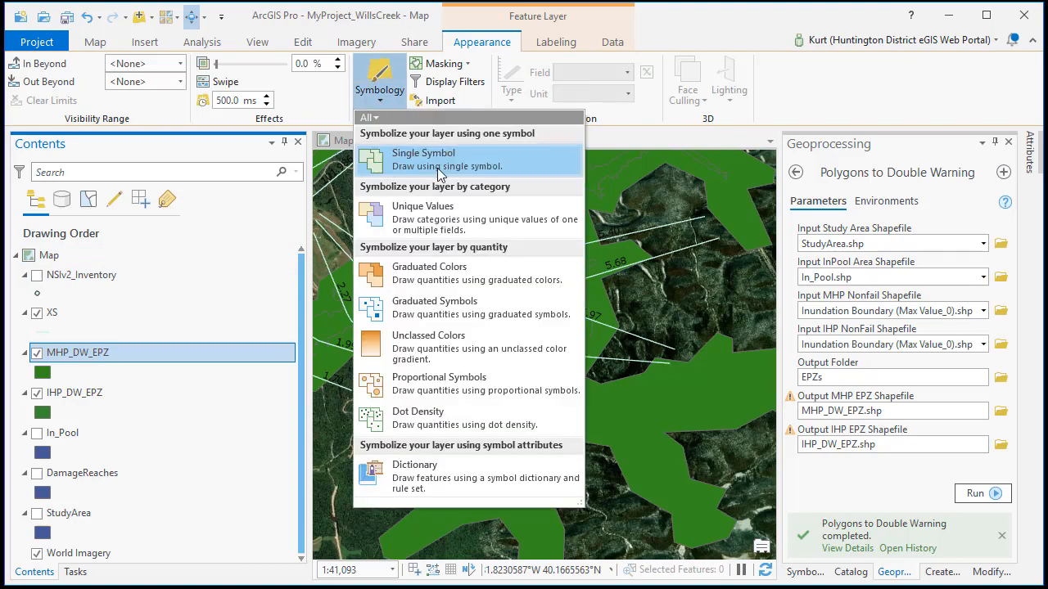
pyautogui.click(422, 206)
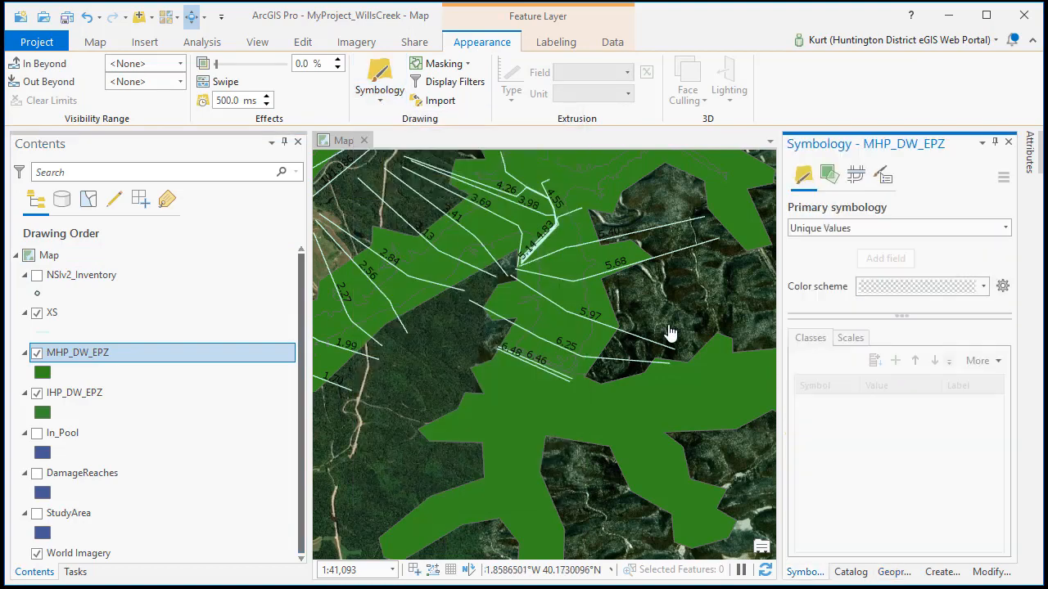
pyautogui.click(913, 255)
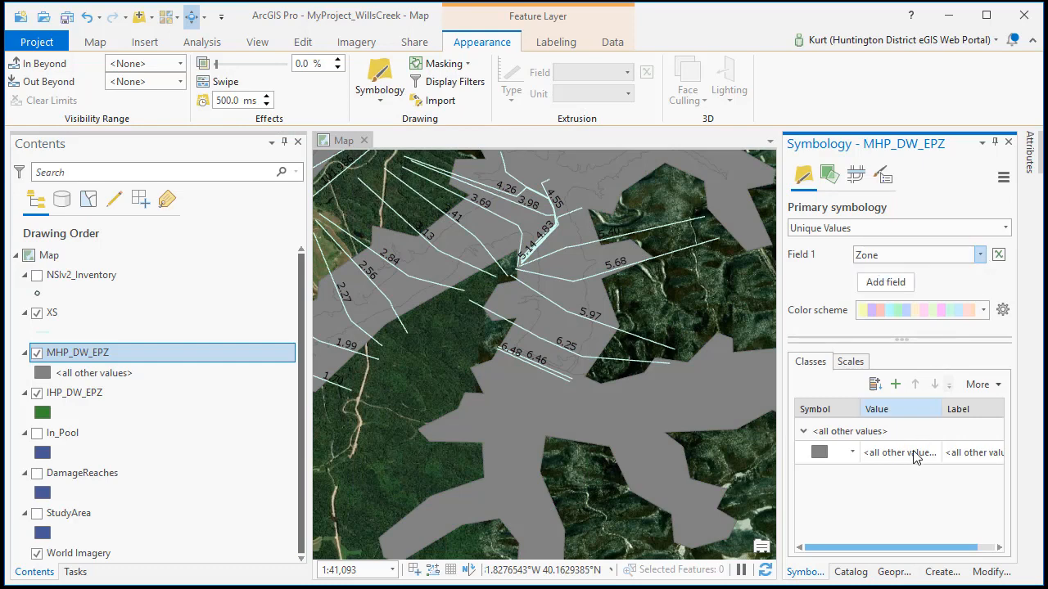
pyautogui.moveTo(894, 383)
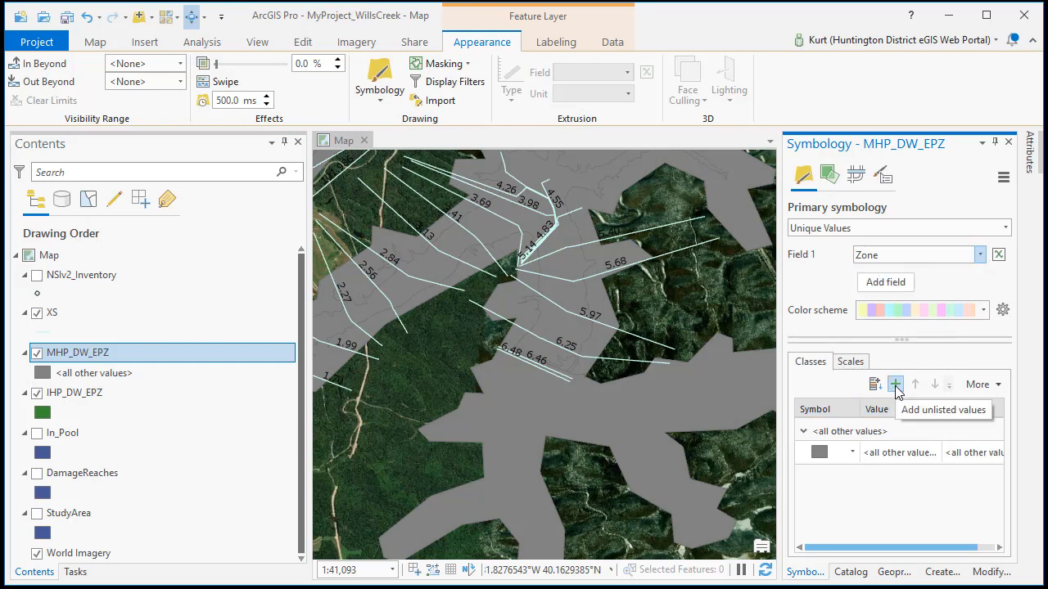
pyautogui.click(894, 383)
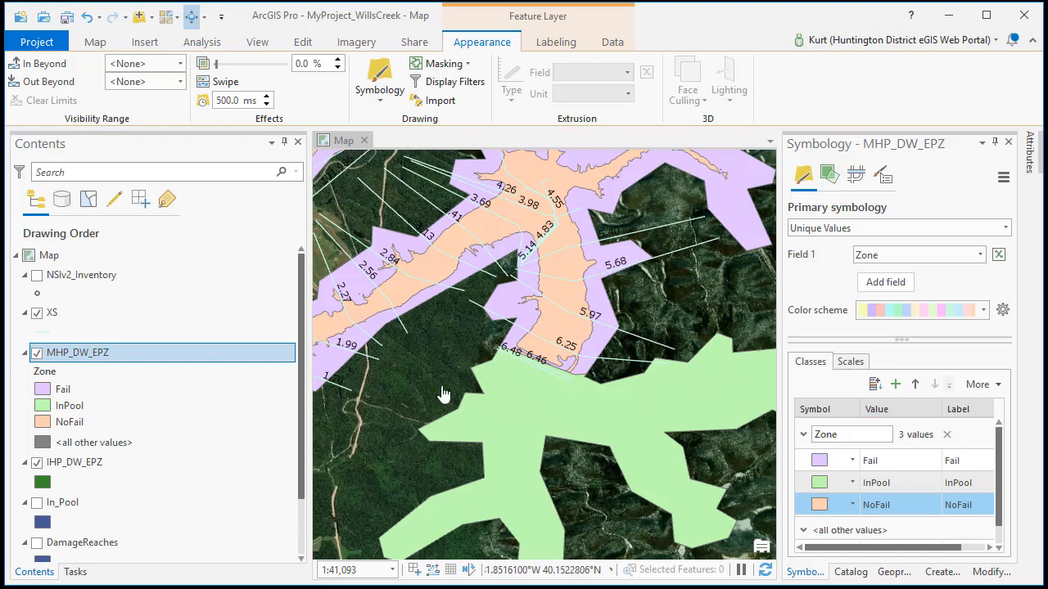
pyautogui.moveTo(586, 422)
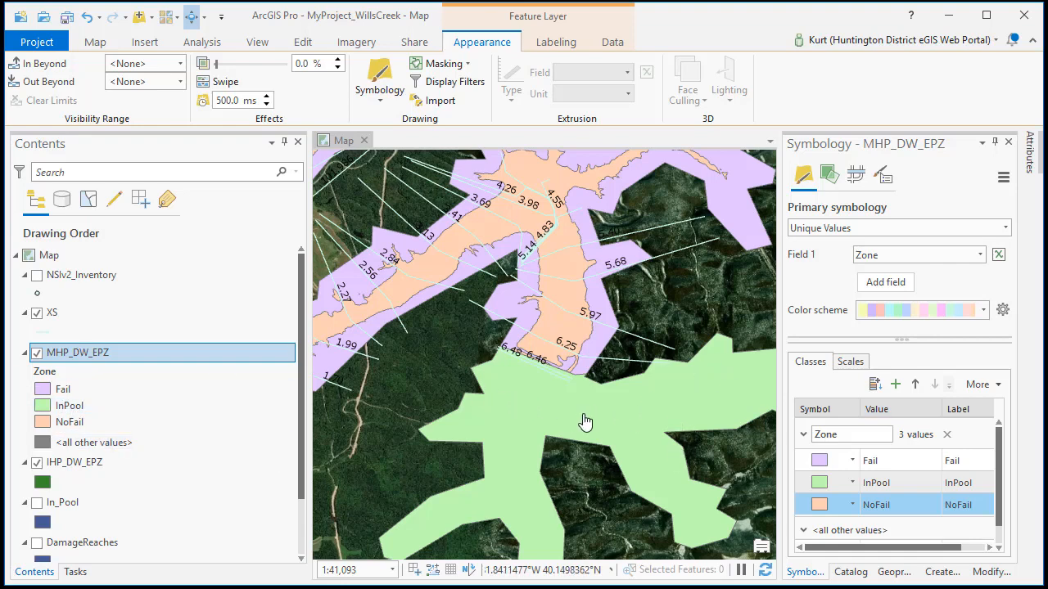
pyautogui.moveTo(571, 278)
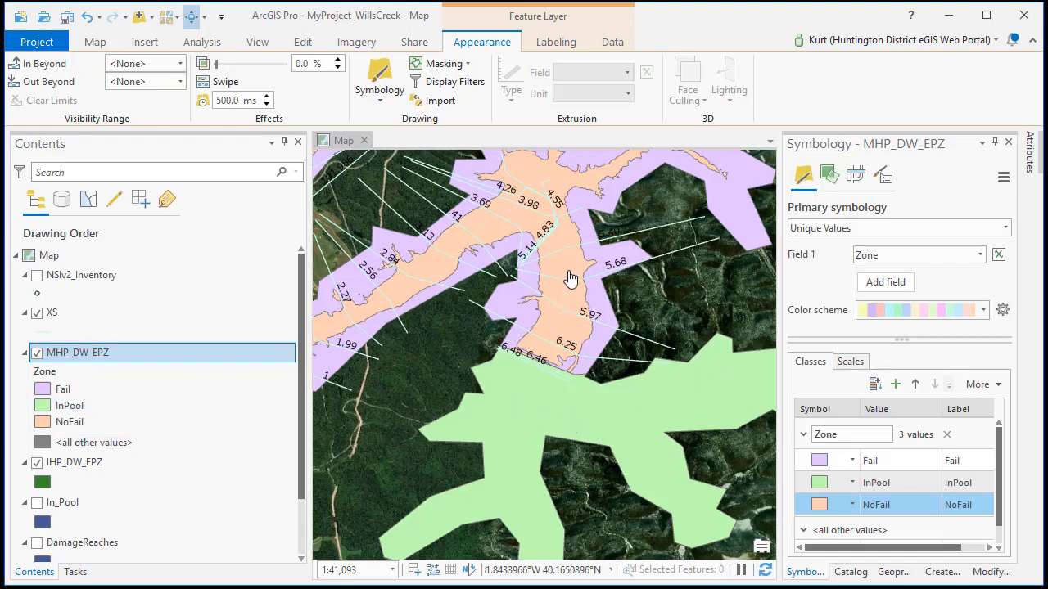
pyautogui.moveTo(565, 301)
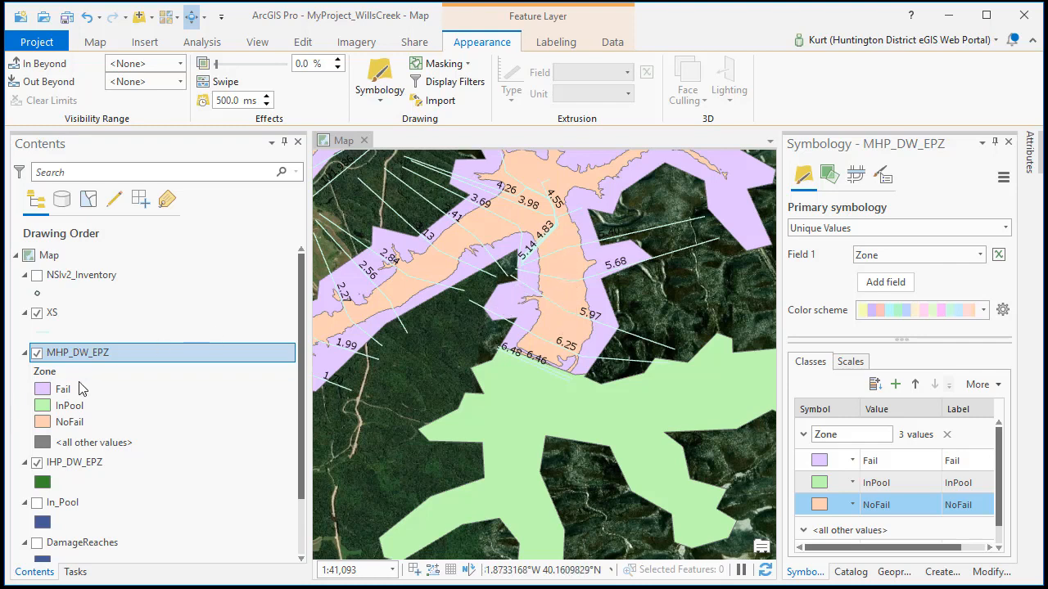
pyautogui.click(68, 423)
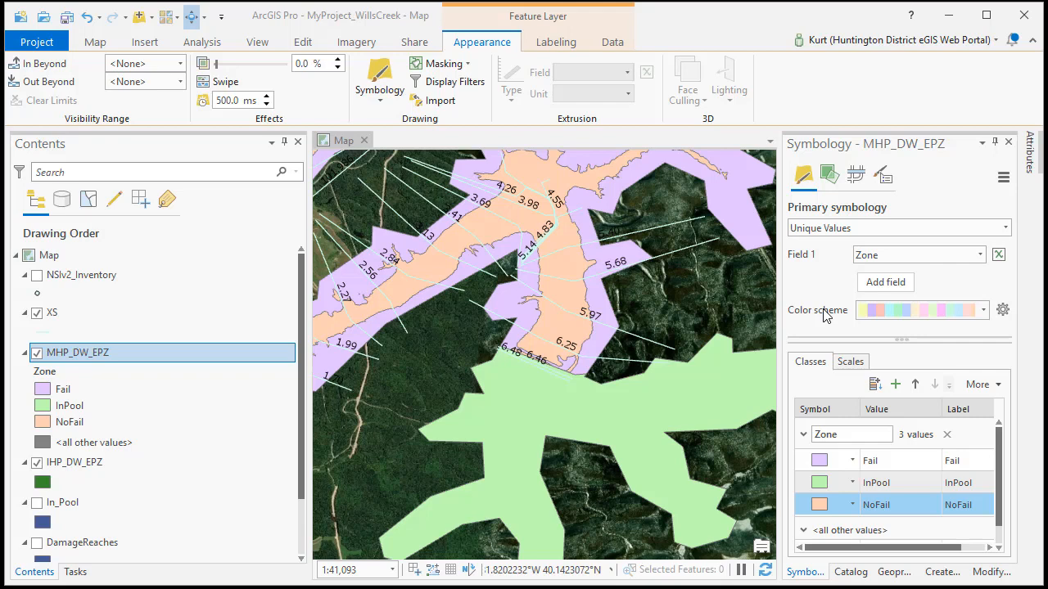
pyautogui.moveTo(913, 355)
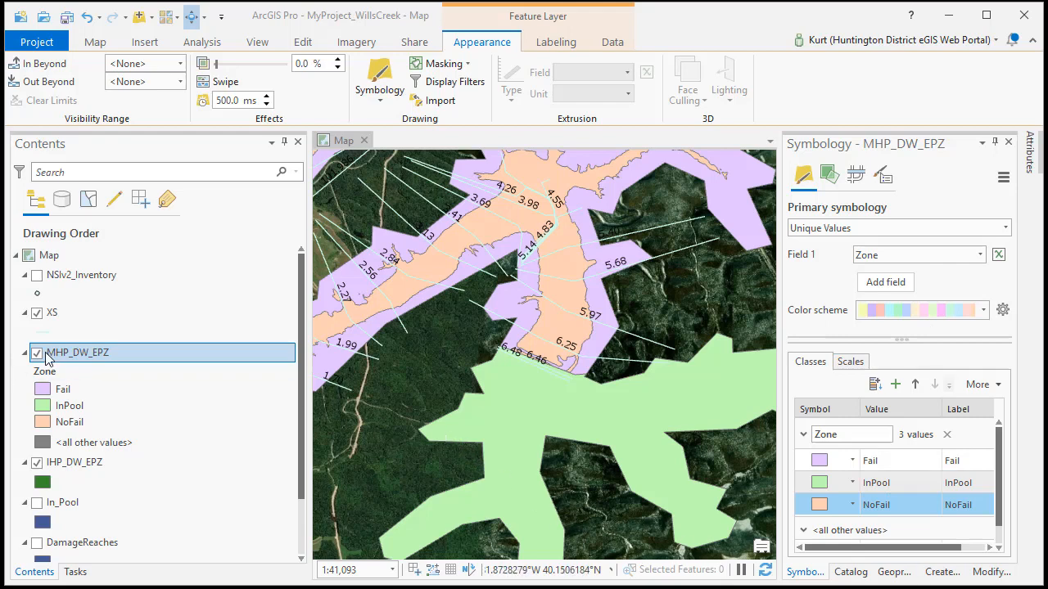
# Hide both double-warning EPZ layers and start browsing for new data.
pyautogui.click(36, 354)
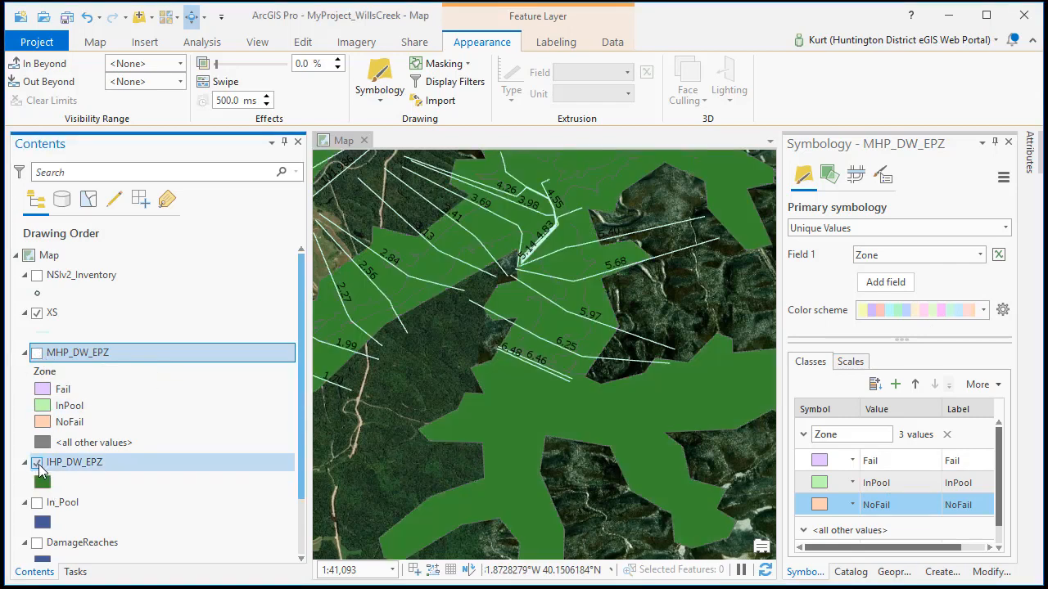
pyautogui.click(36, 352)
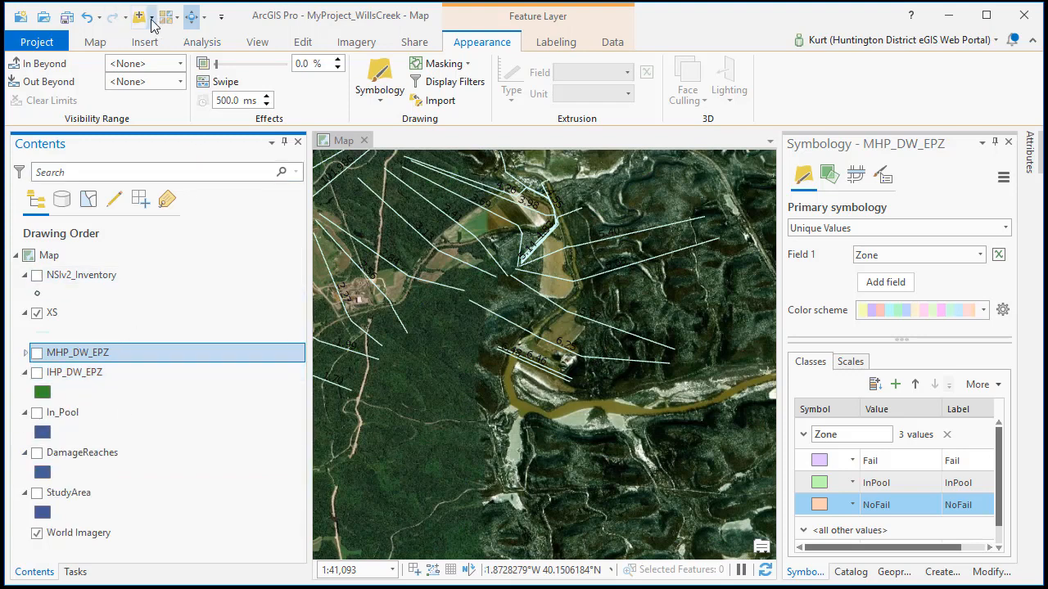
pyautogui.click(140, 16)
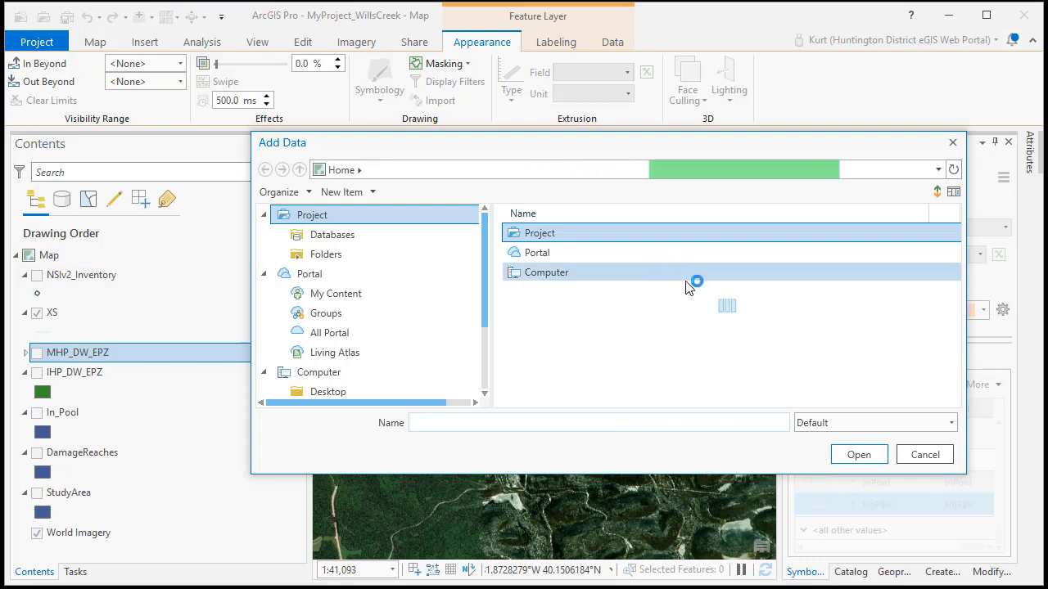
pyautogui.doubleClick(547, 272)
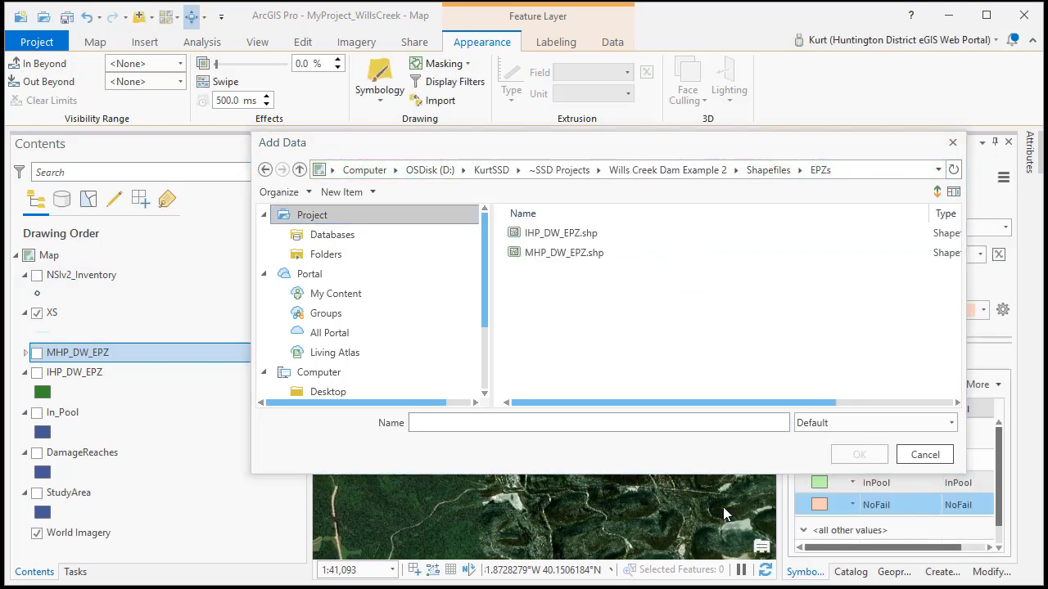
pyautogui.click(326, 255)
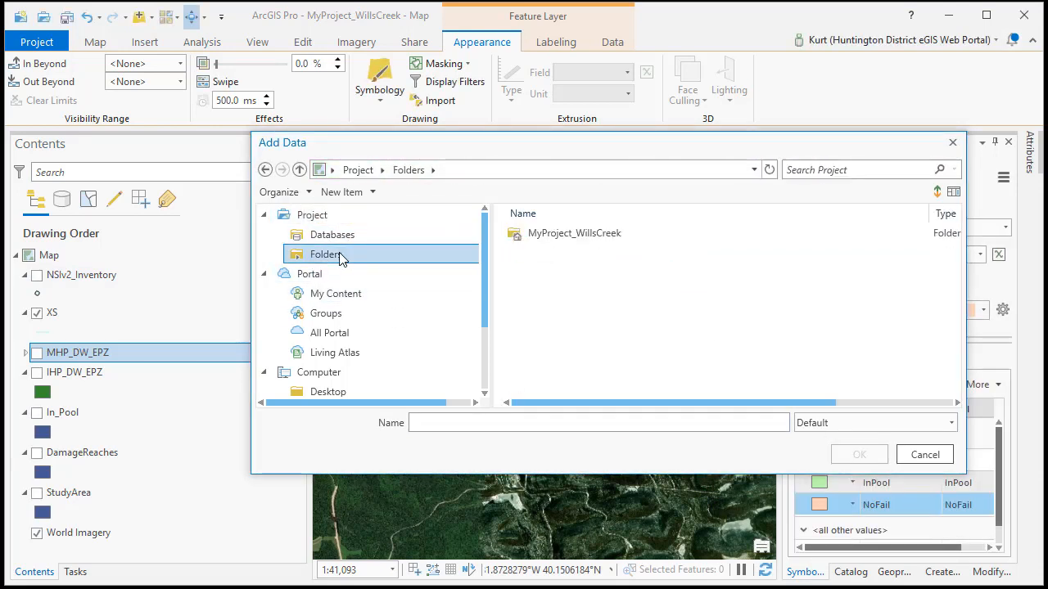
# Add Census_Populated_Place_Areas_2016.shp from GIS Resources\Demographic Data to the map.
pyautogui.scroll(-3)
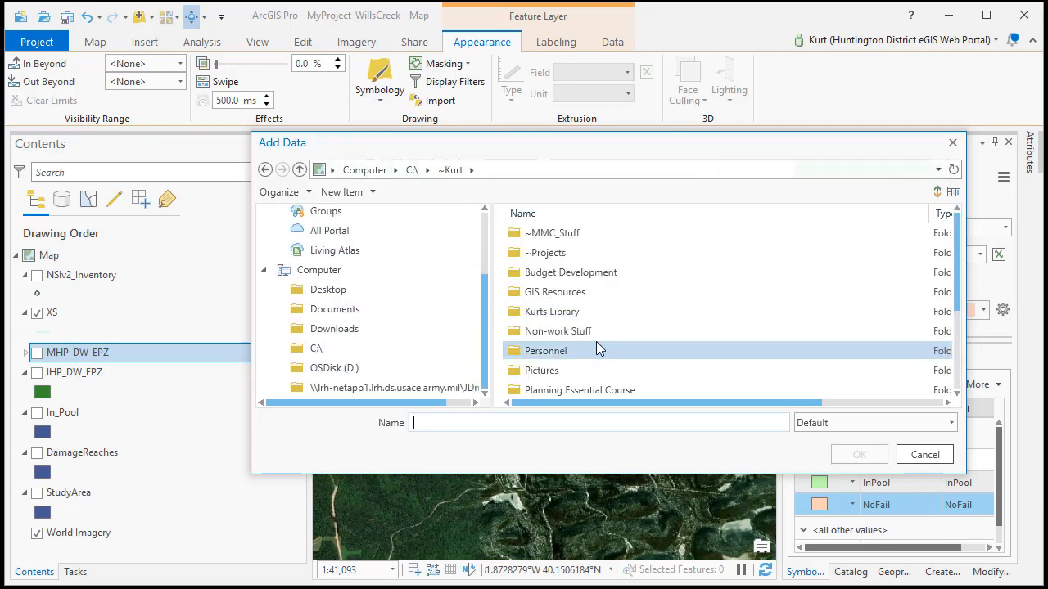
pyautogui.doubleClick(553, 291)
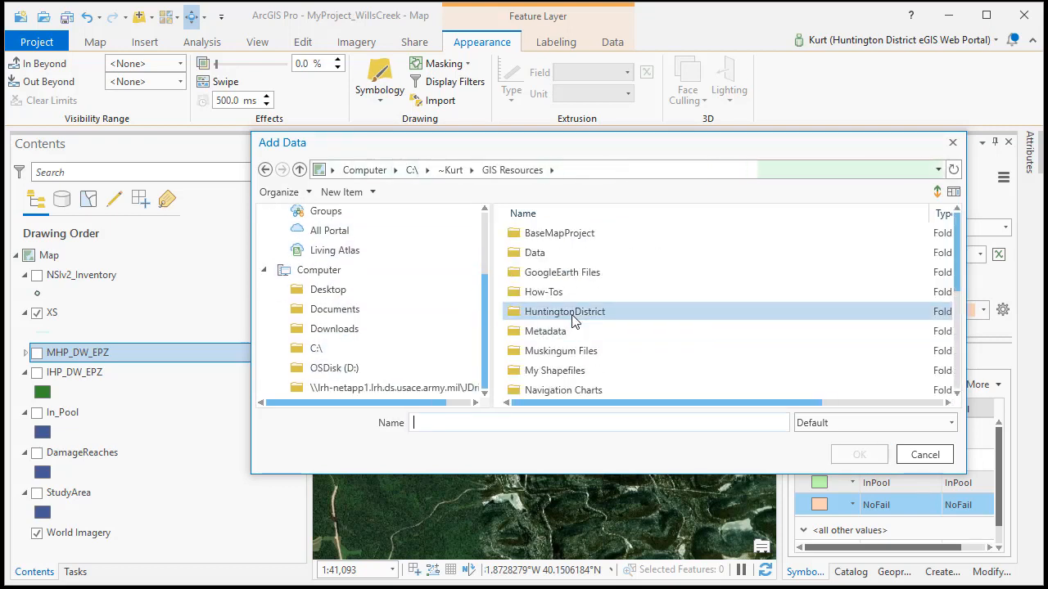
pyautogui.doubleClick(534, 252)
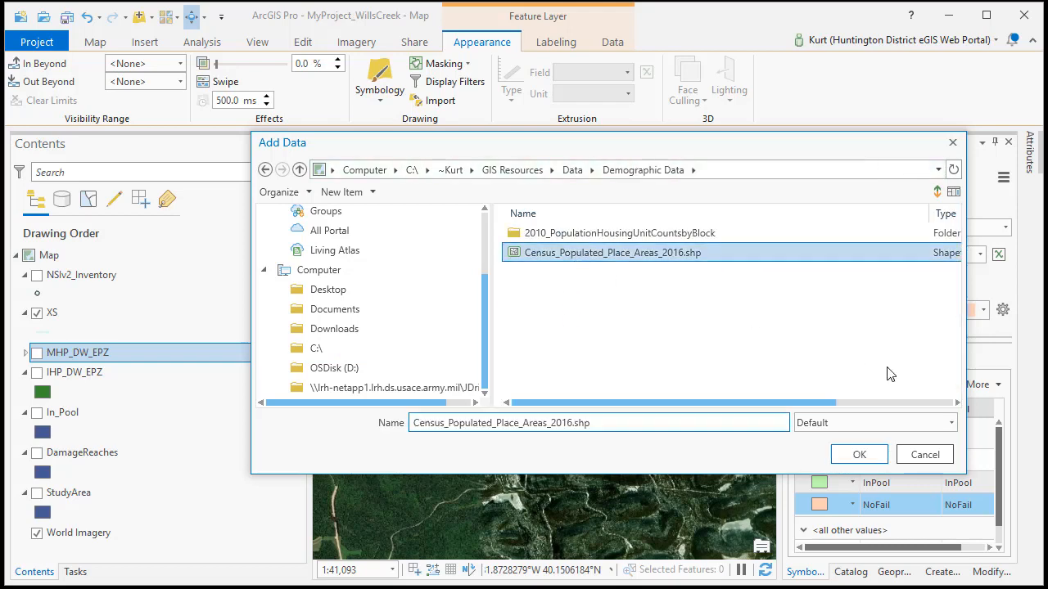
pyautogui.click(858, 455)
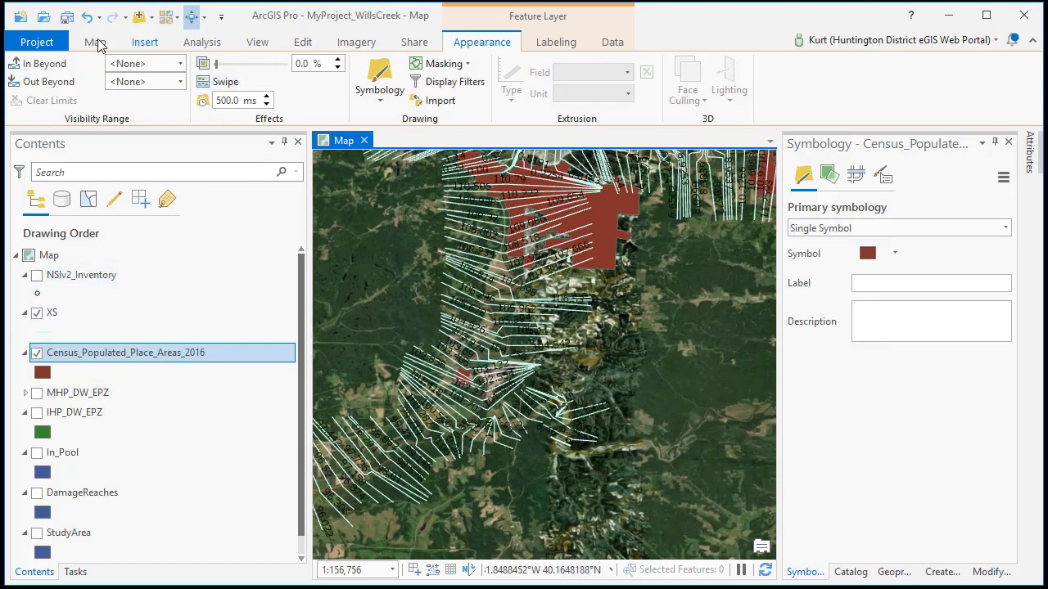
# Select the census place areas intersecting StudyArea with Select By Location.
pyautogui.click(95, 42)
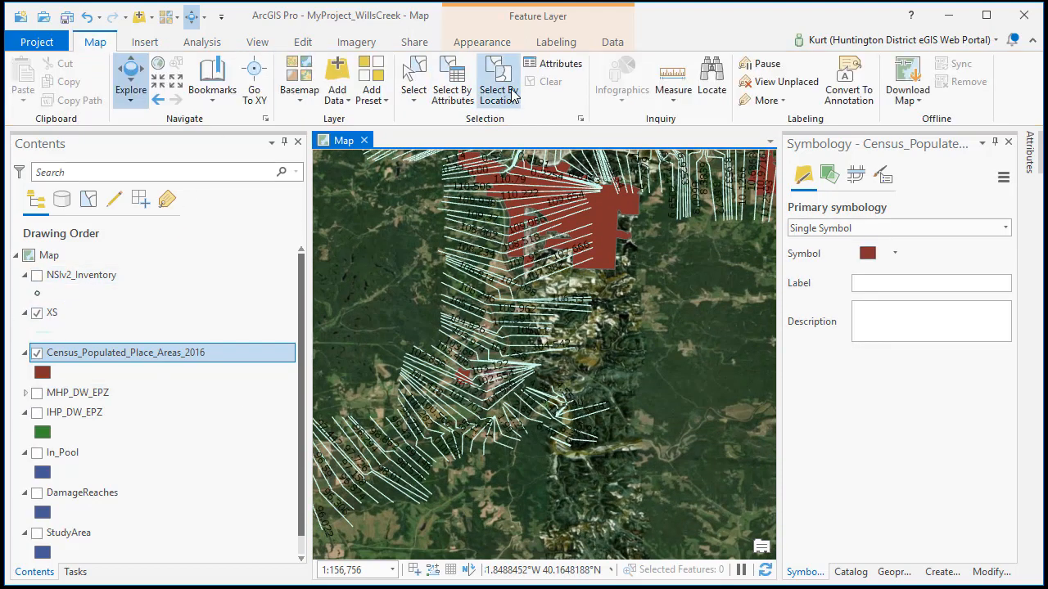
pyautogui.click(498, 78)
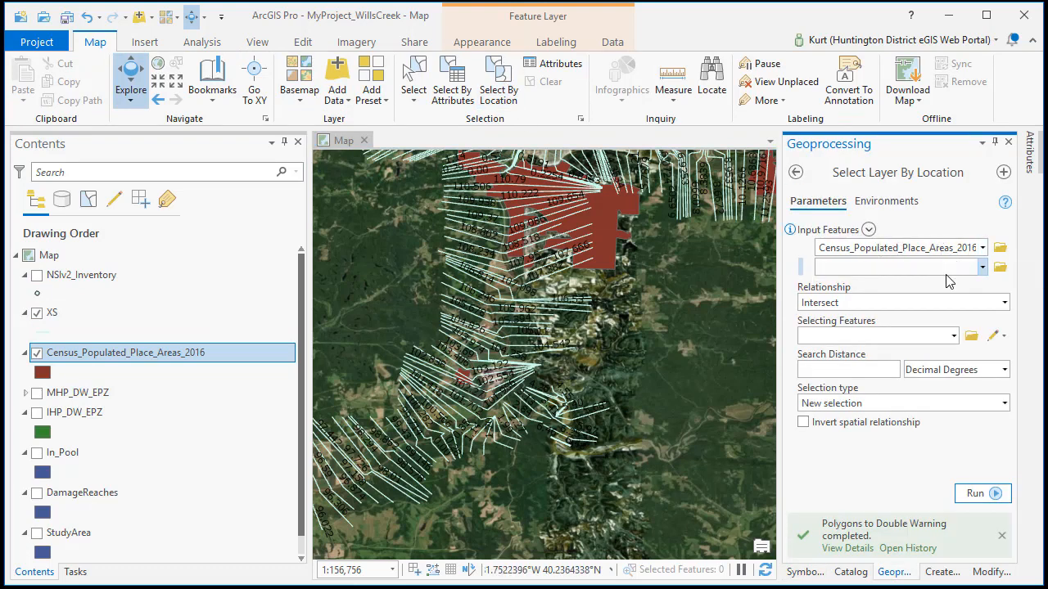
pyautogui.click(953, 335)
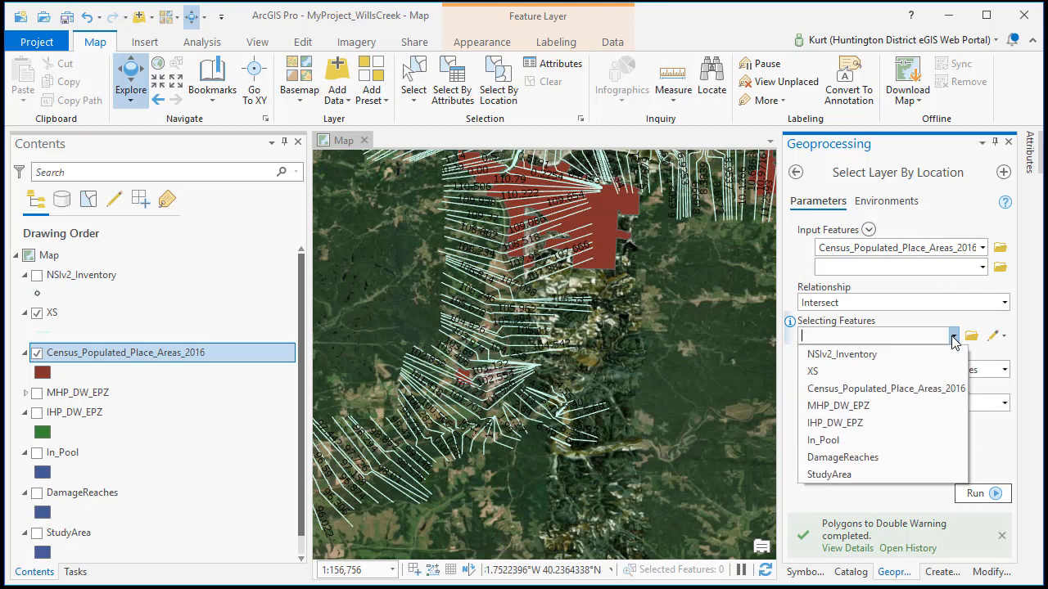
pyautogui.click(828, 475)
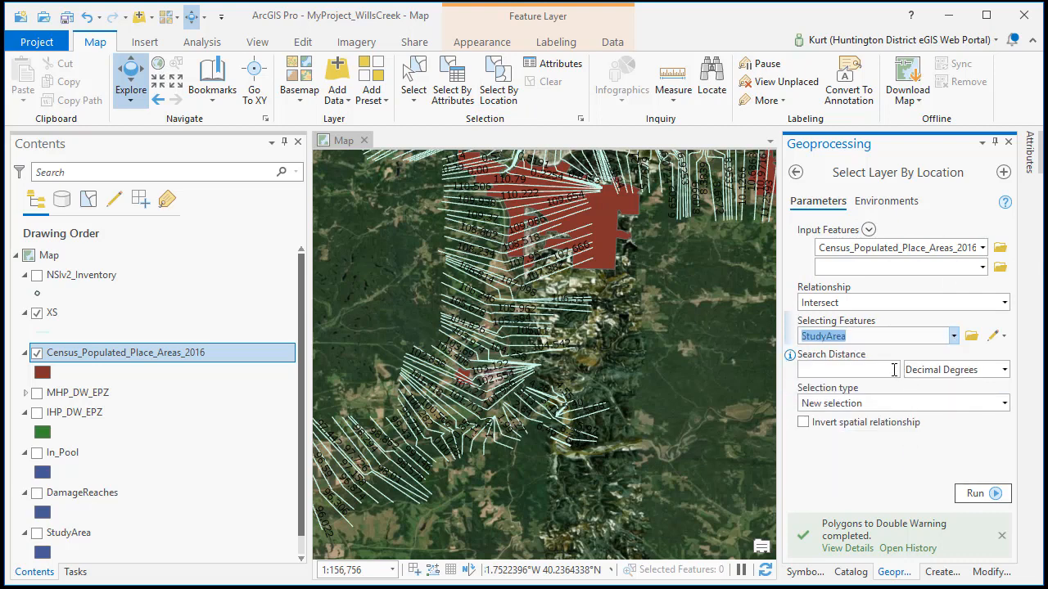
pyautogui.click(976, 493)
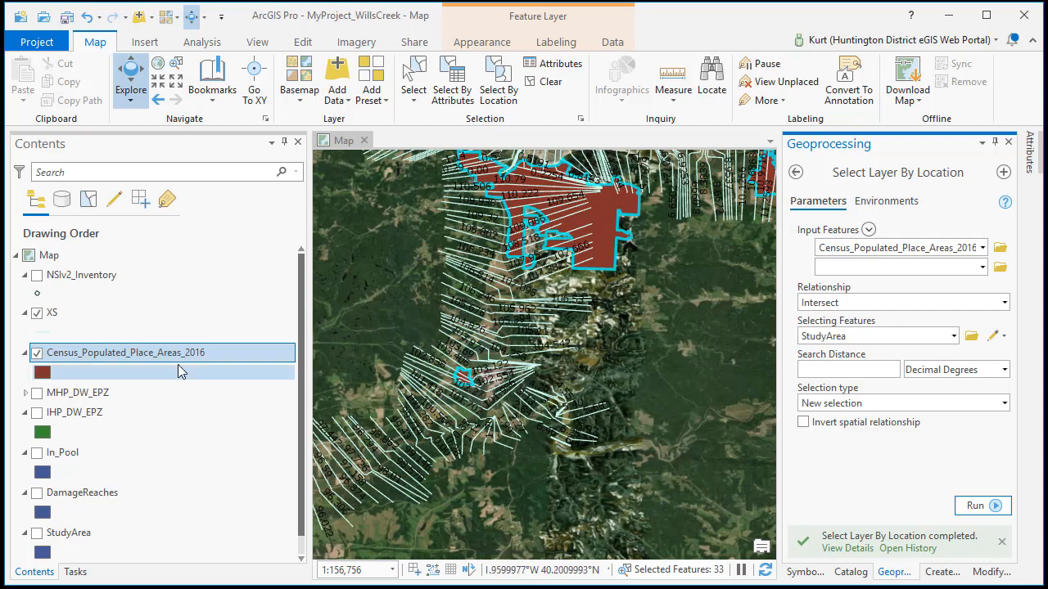
# Export the 33 selected census place areas to a new CityAreas.shp shapefile added to the map.
pyautogui.rightClick(124, 352)
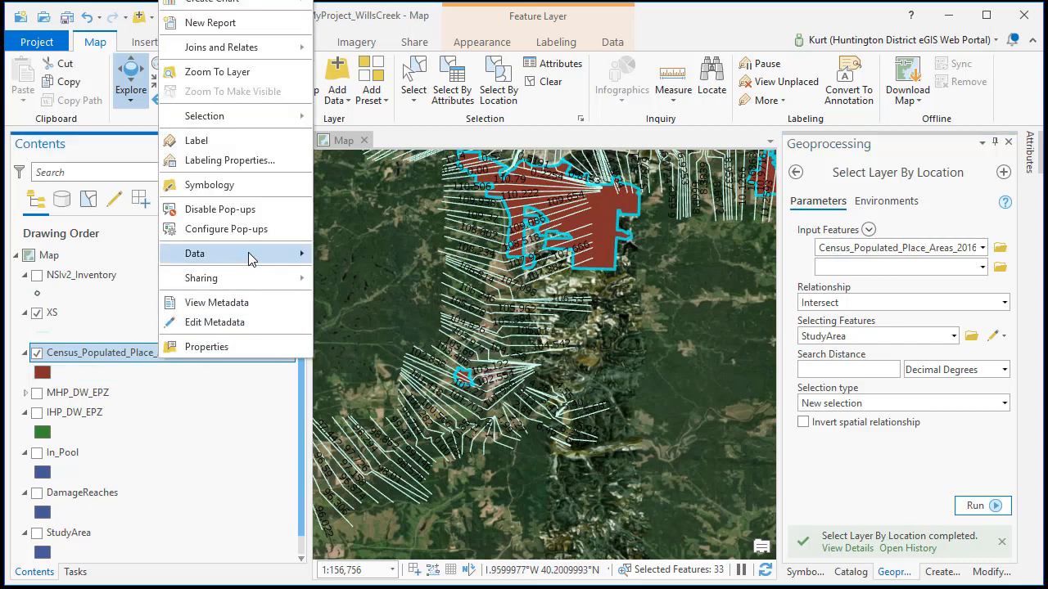
pyautogui.moveTo(264, 260)
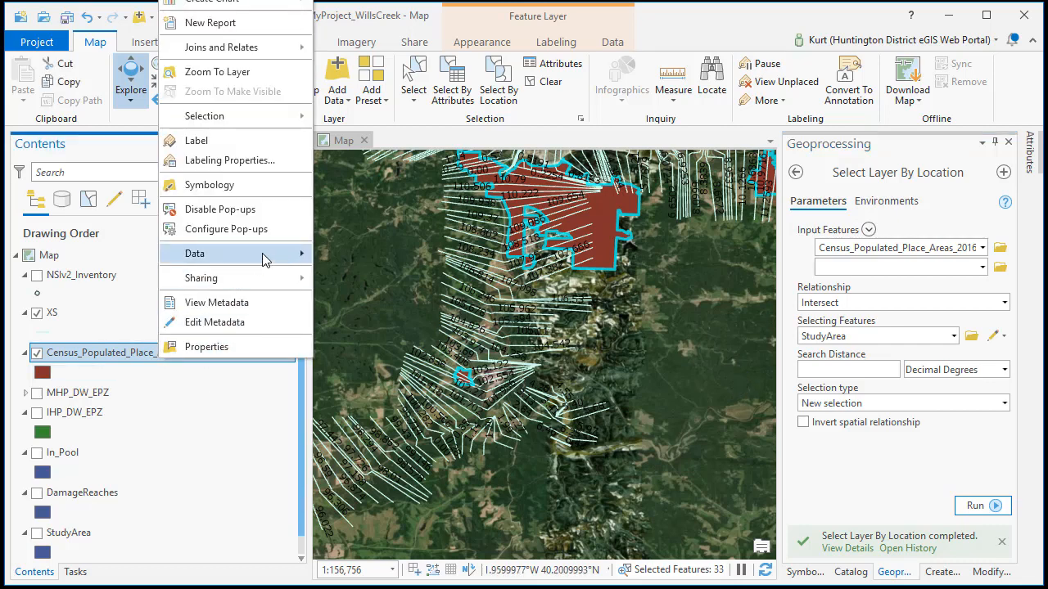
pyautogui.moveTo(195, 252)
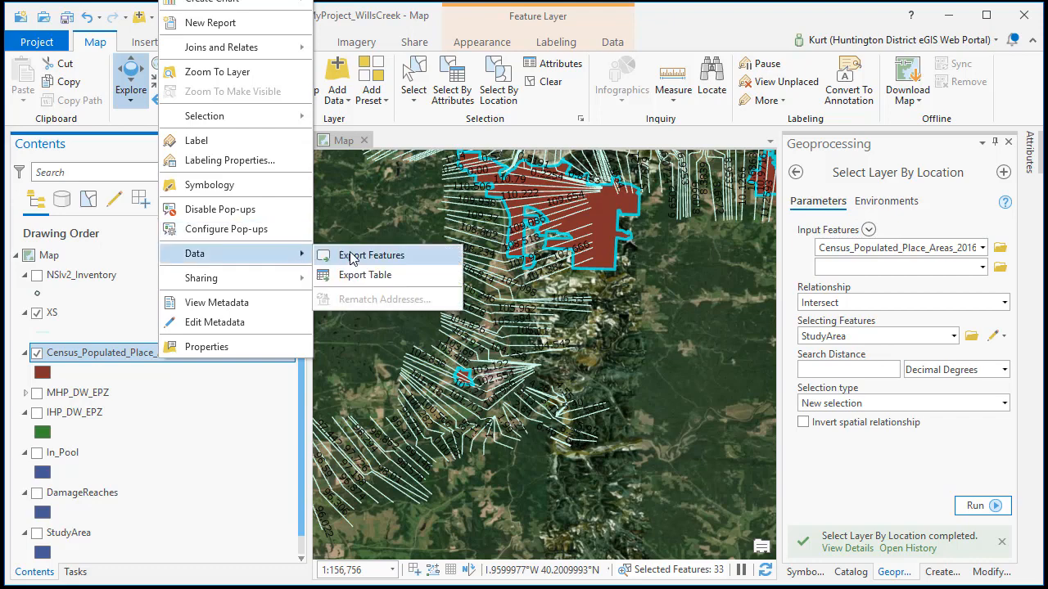
pyautogui.click(371, 255)
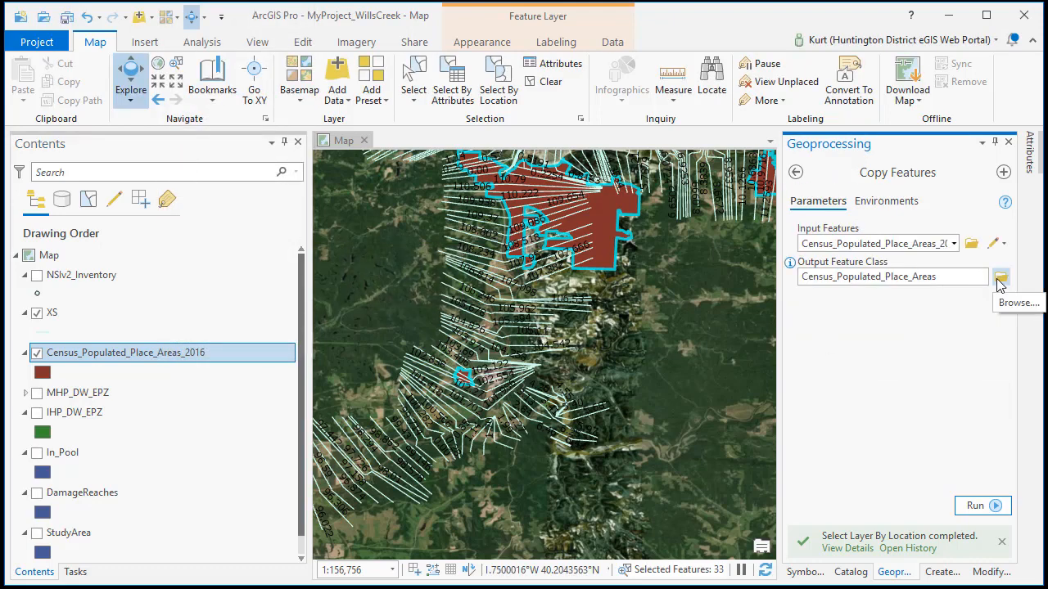
pyautogui.click(1001, 277)
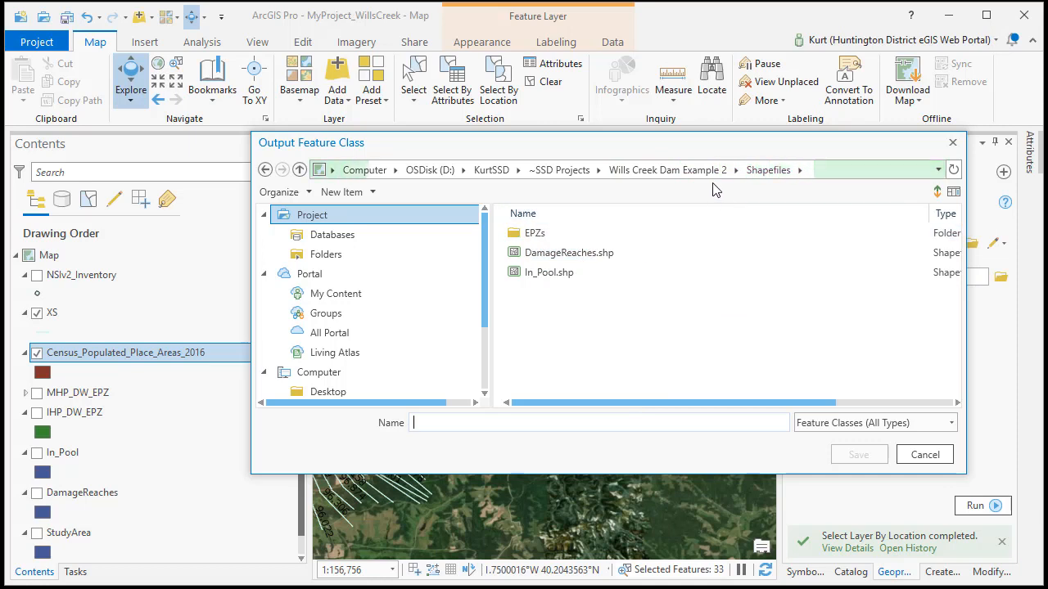
pyautogui.write('c')
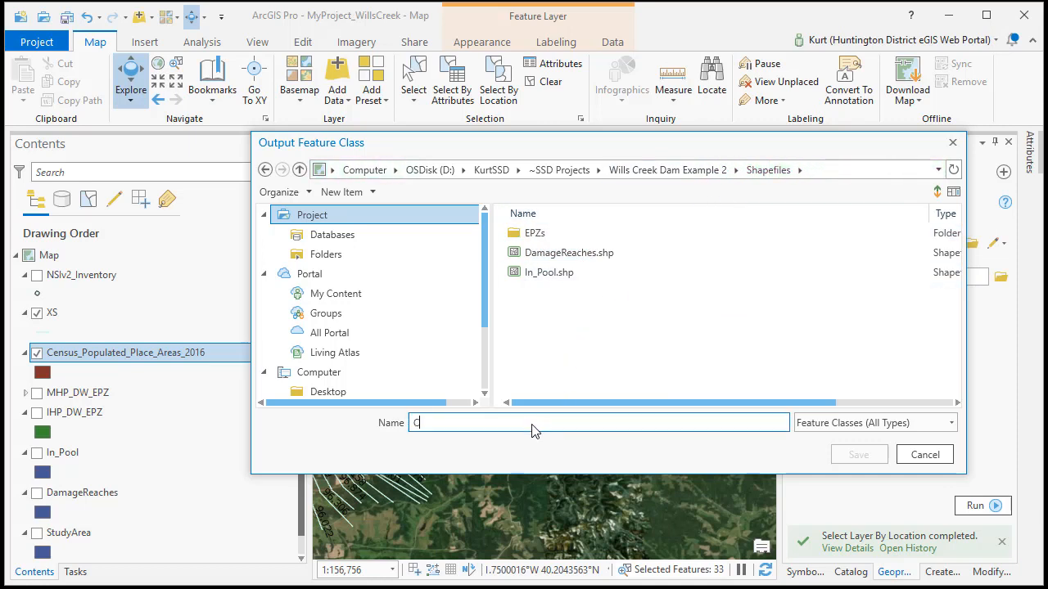
pyautogui.write('ityAreas')
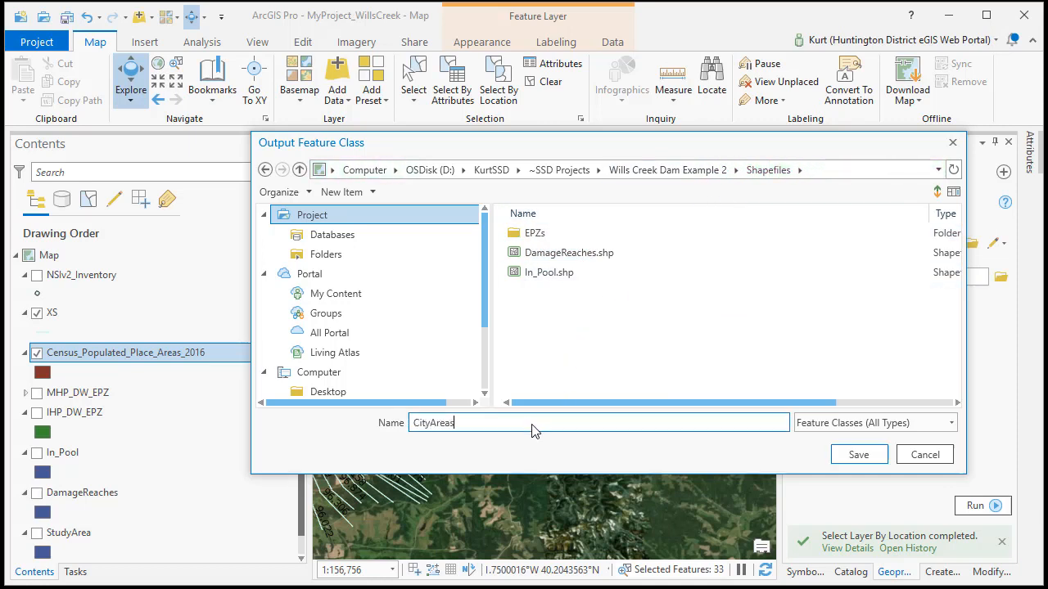
pyautogui.click(858, 455)
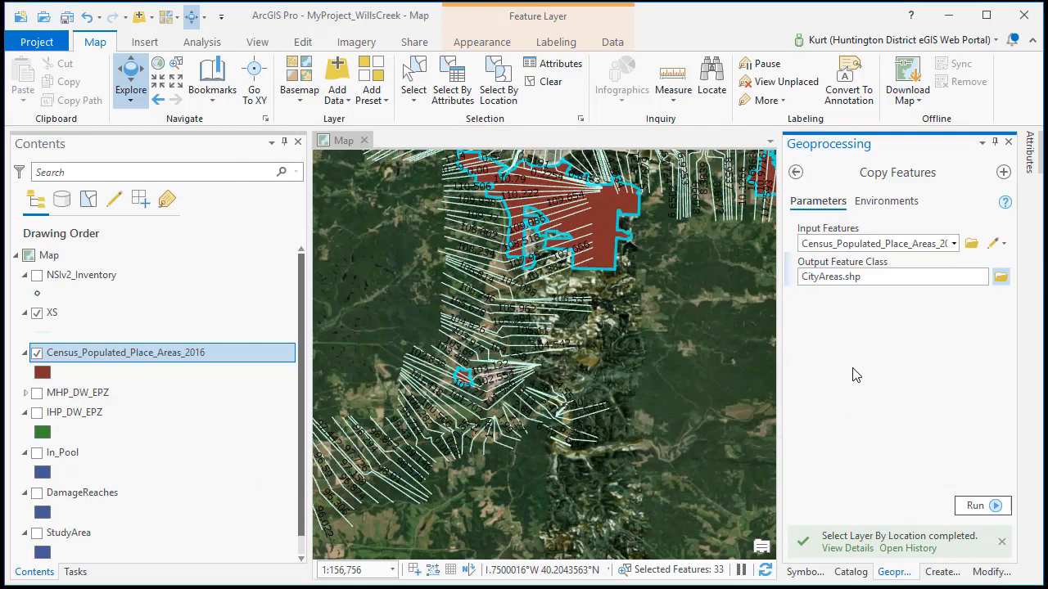
pyautogui.click(974, 506)
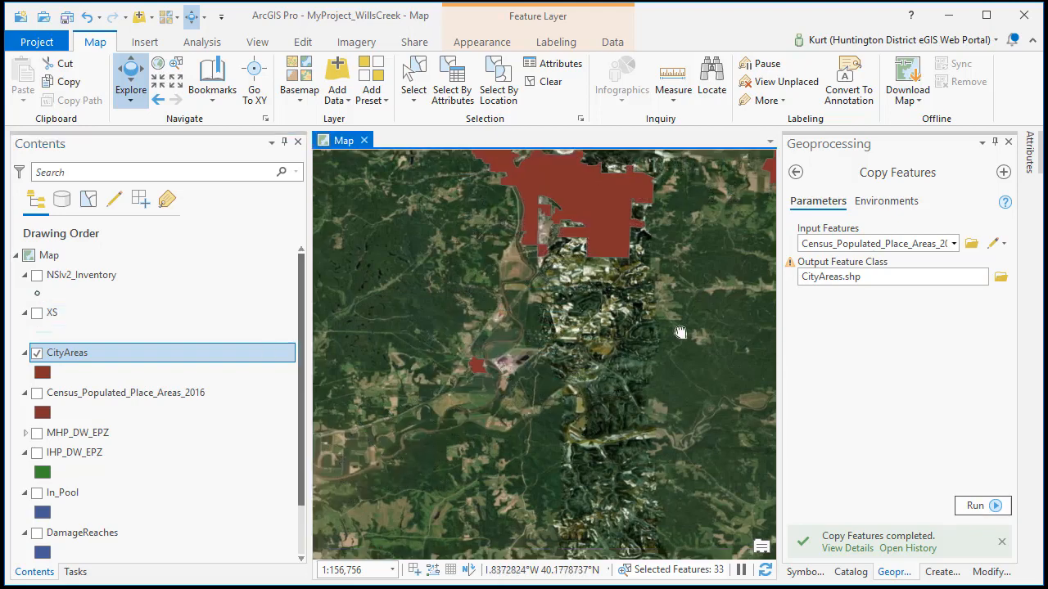
# Turn the MHP_DW_EPZ layer back on so its zones draw with CityAreas.
pyautogui.scroll(-3)
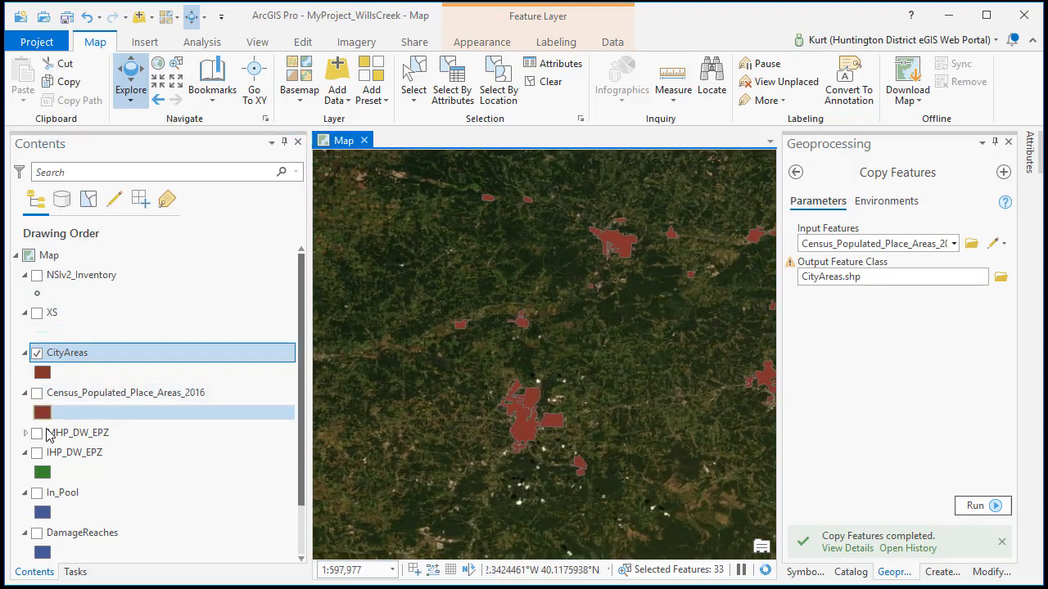
pyautogui.click(36, 433)
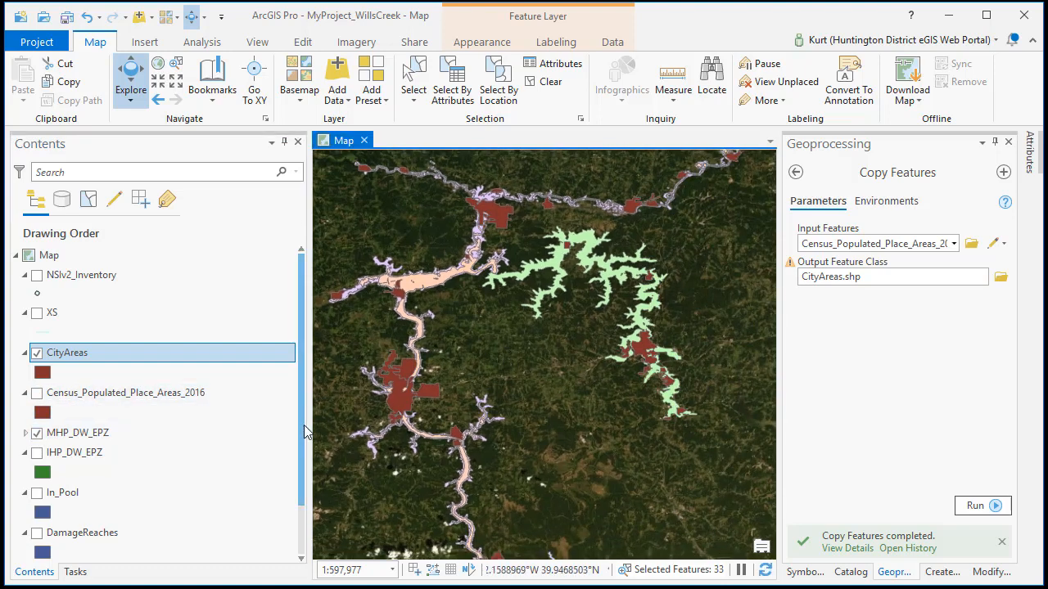
pyautogui.scroll(-3)
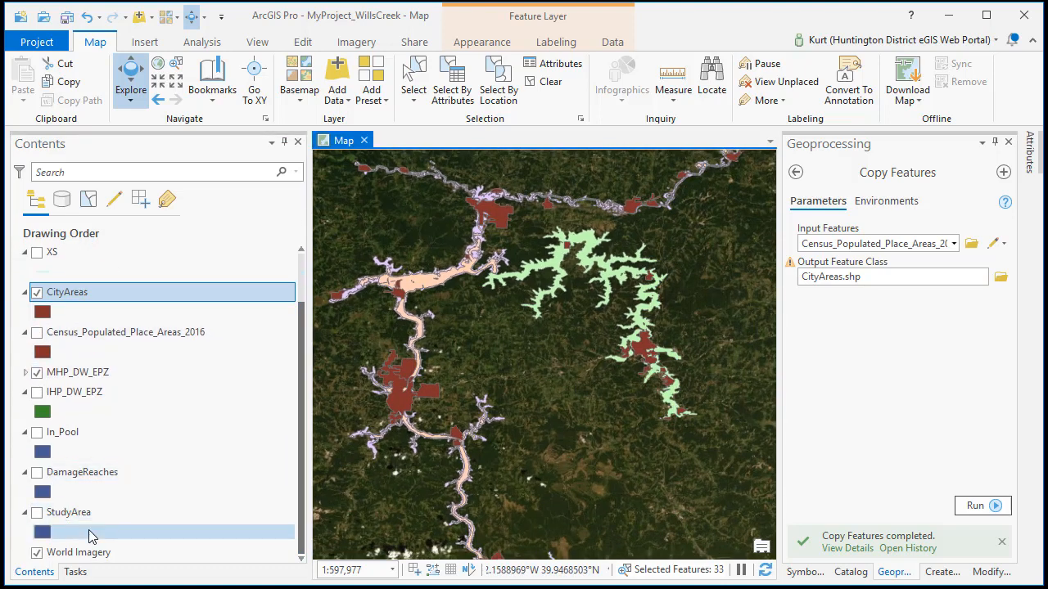